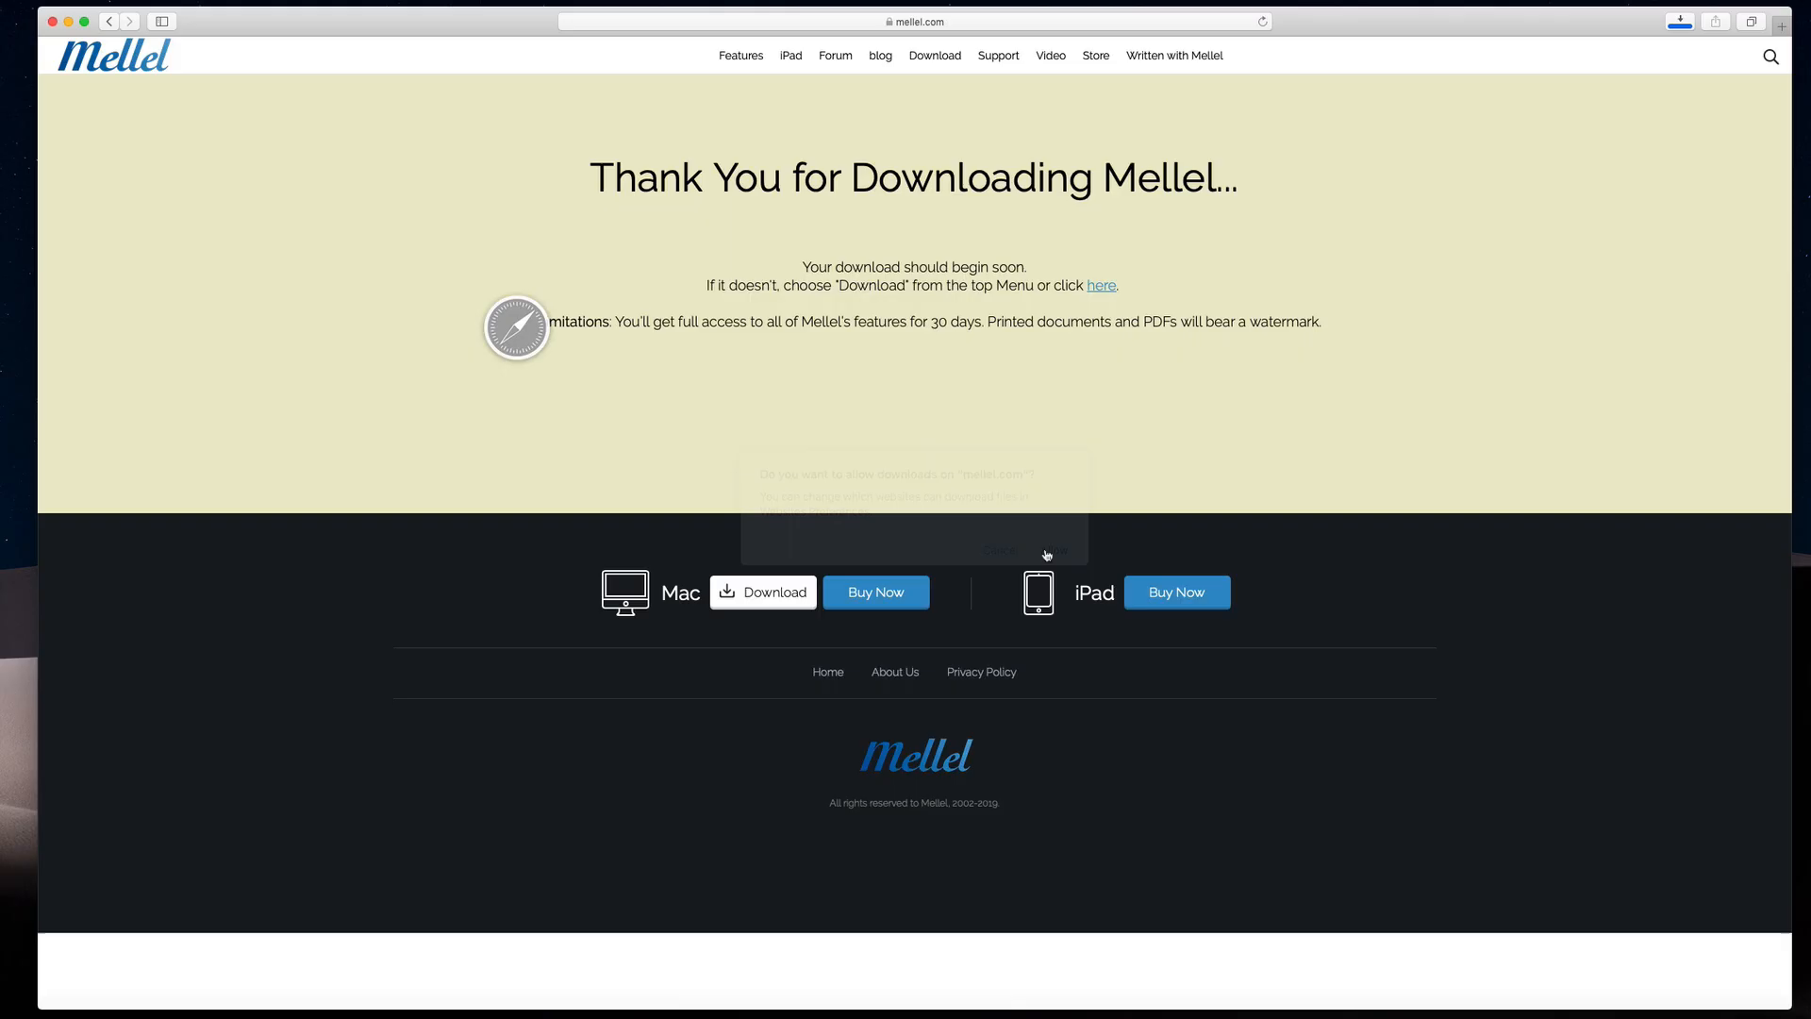
# Allow downloads from mellel.com so the Mellel installer starts downloading.
pyautogui.click(1678, 20)
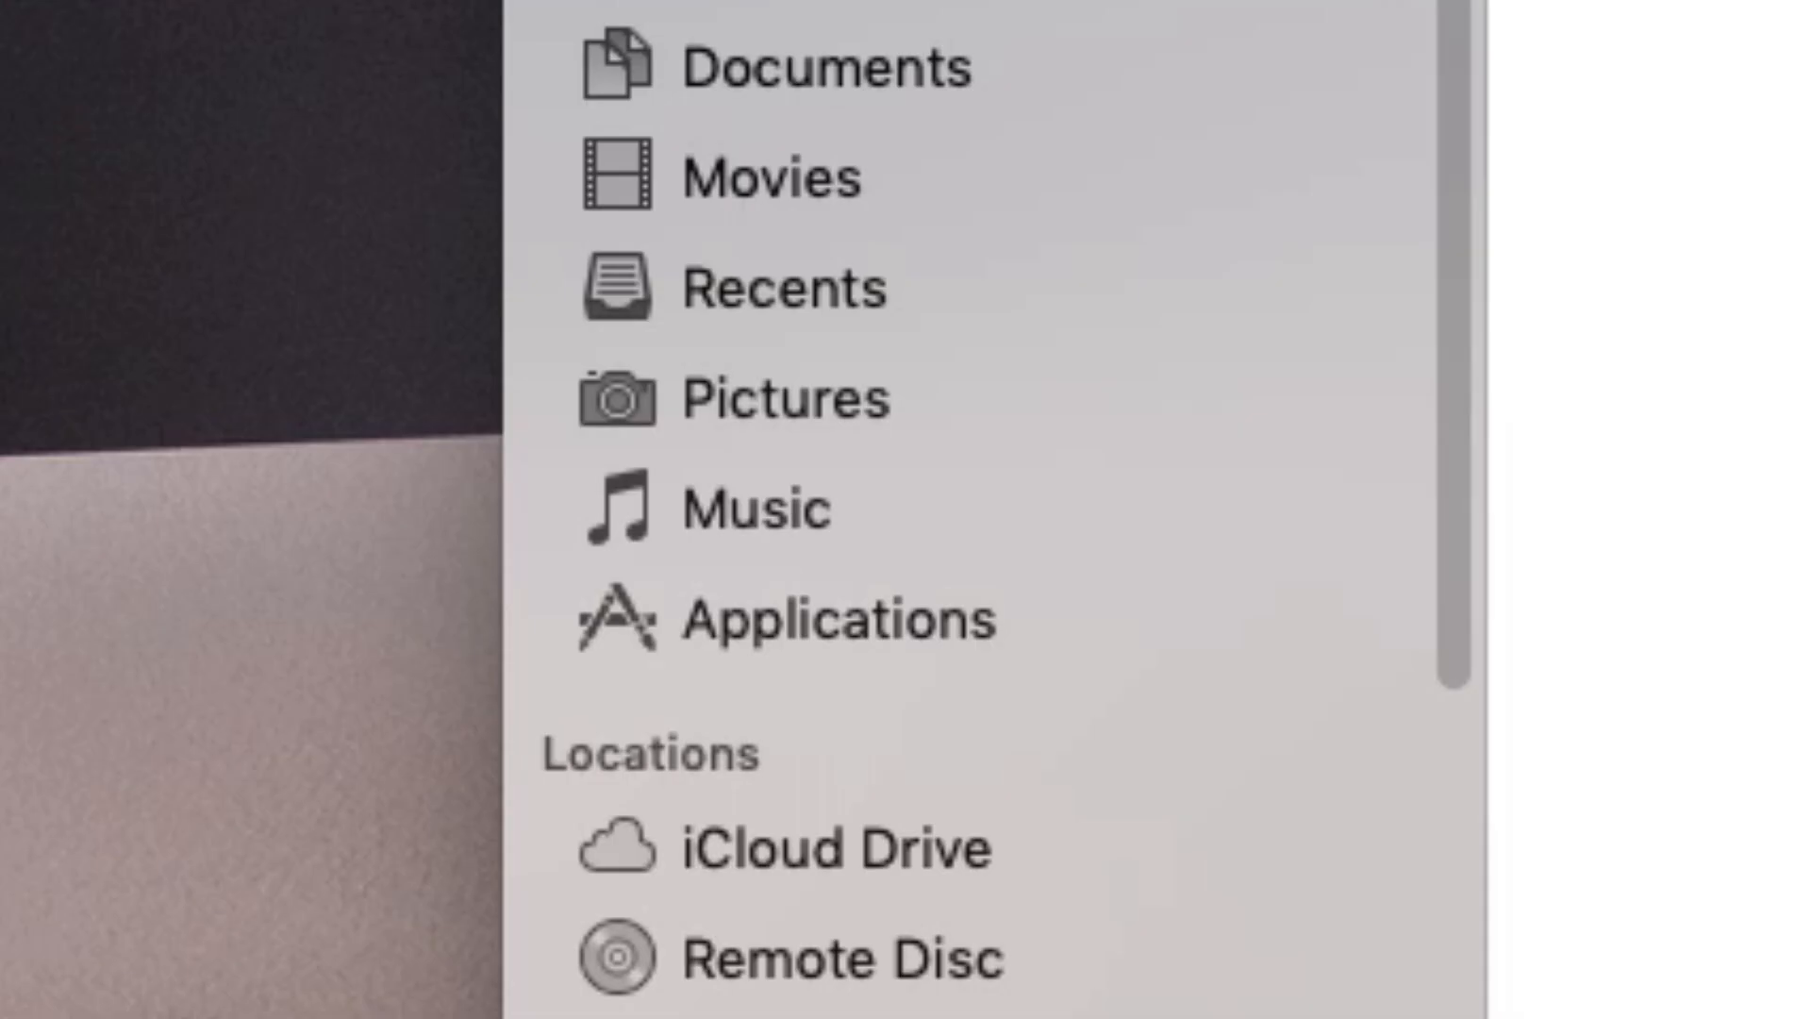
# Show the Applications folder and launch Mellel 4.
pyautogui.click(838, 620)
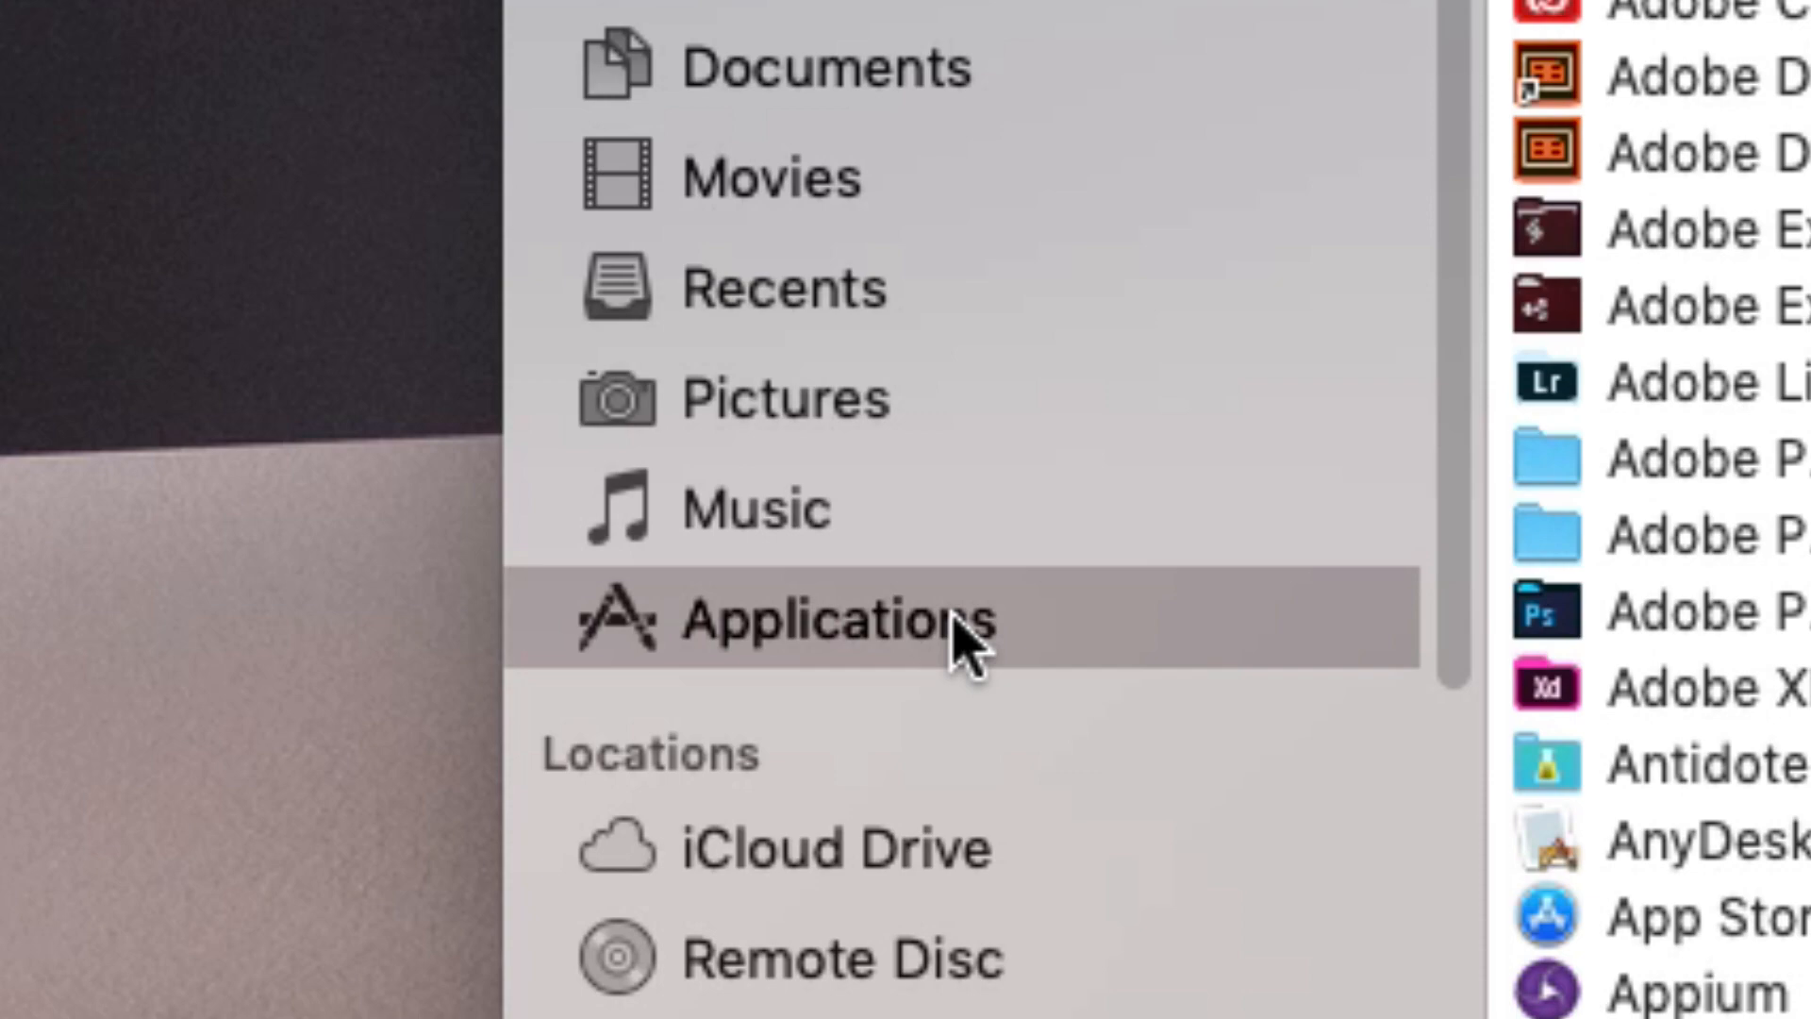
pyautogui.click(809, 612)
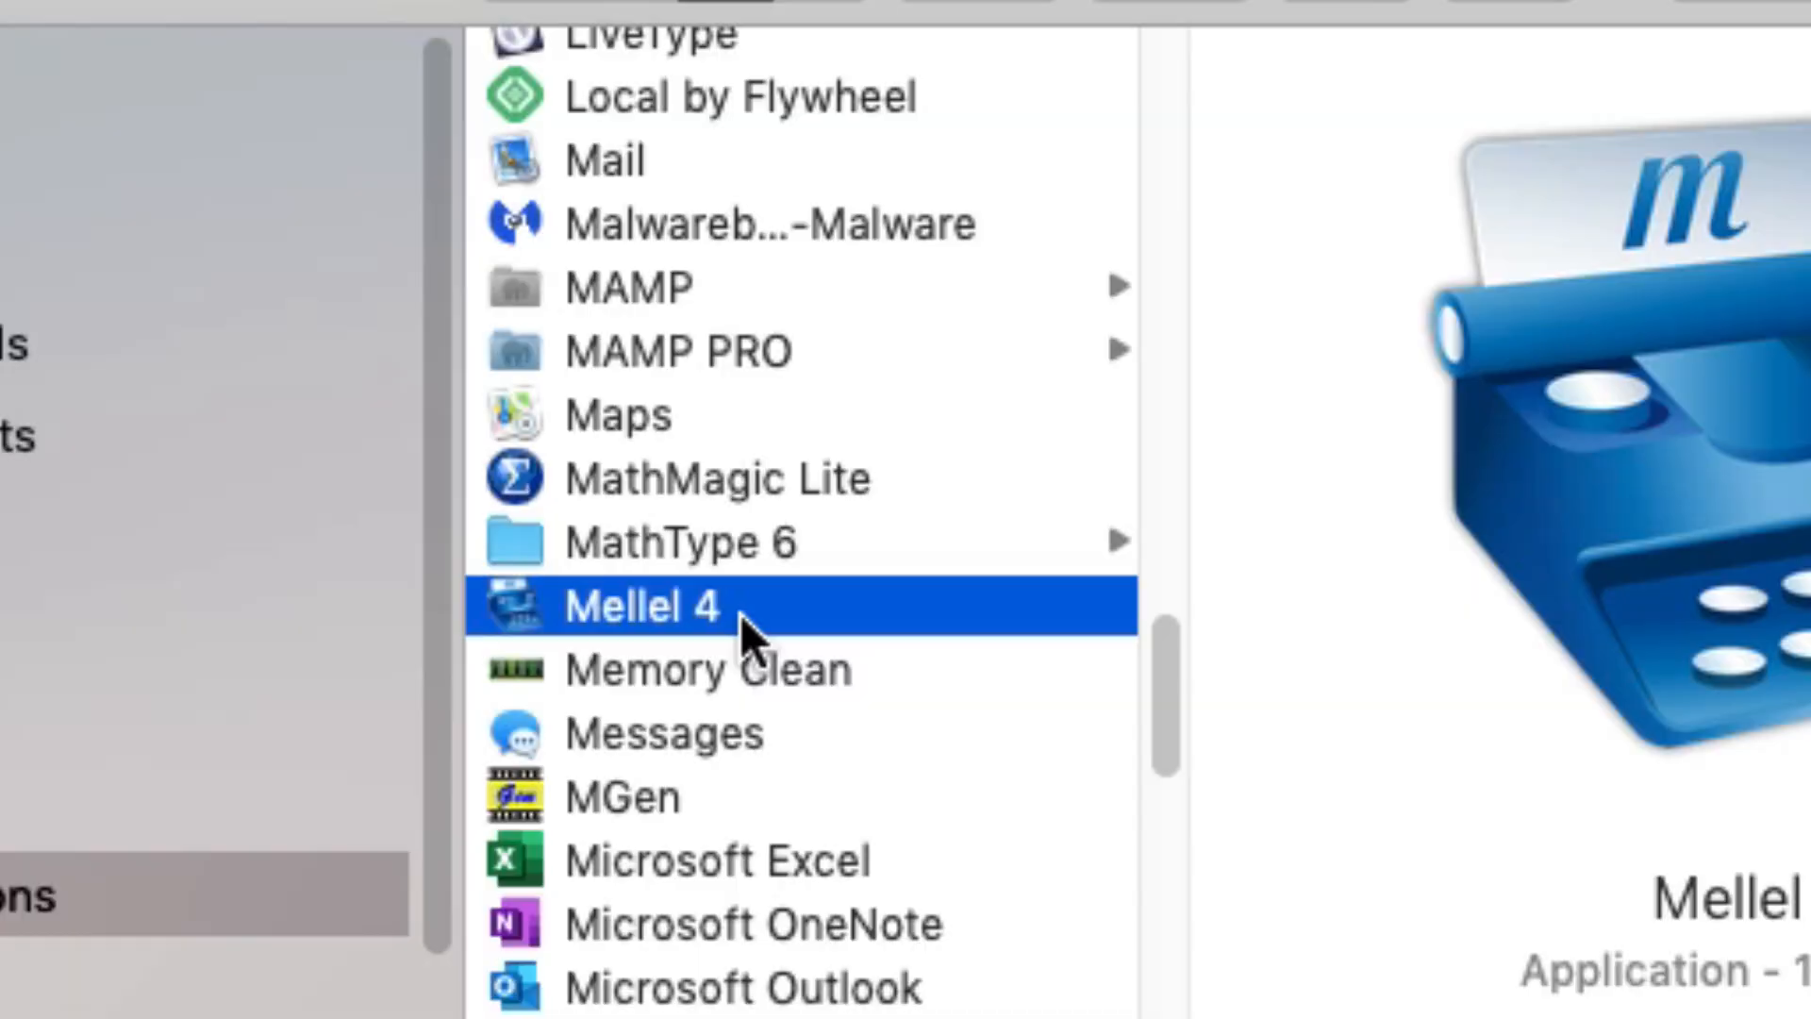
pyautogui.doubleClick(641, 605)
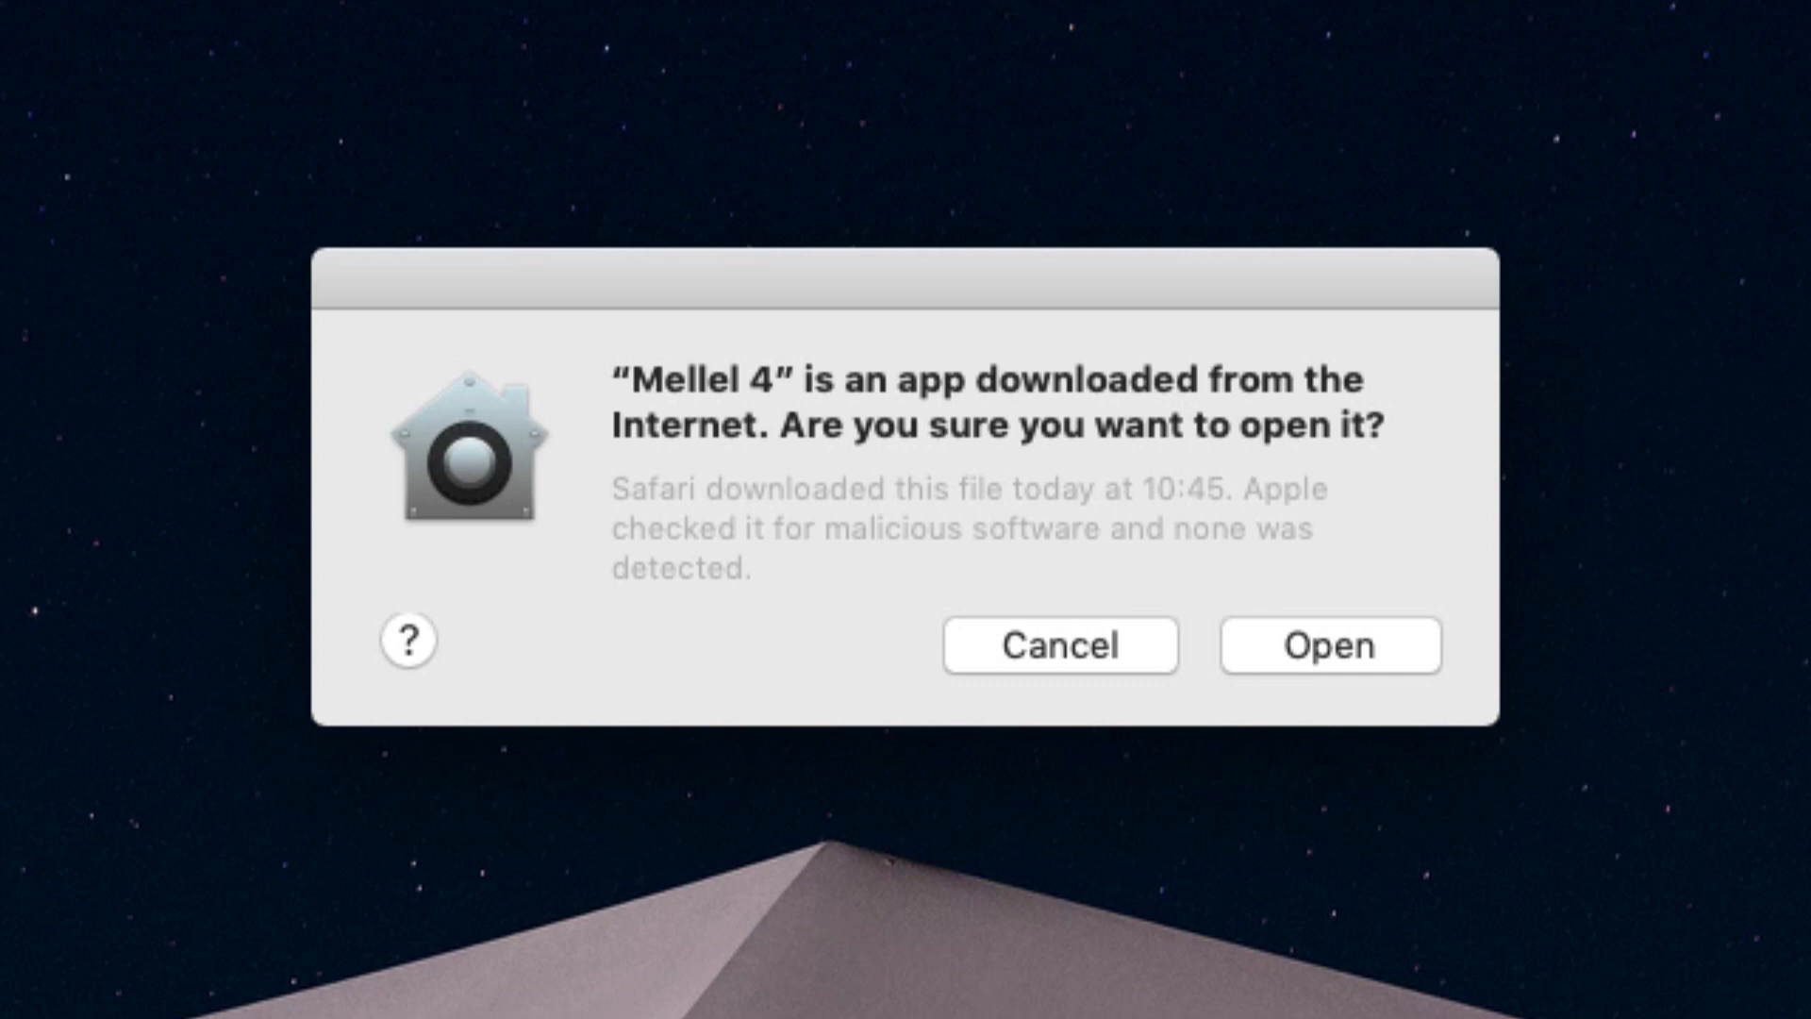
pyautogui.moveTo(1086, 906)
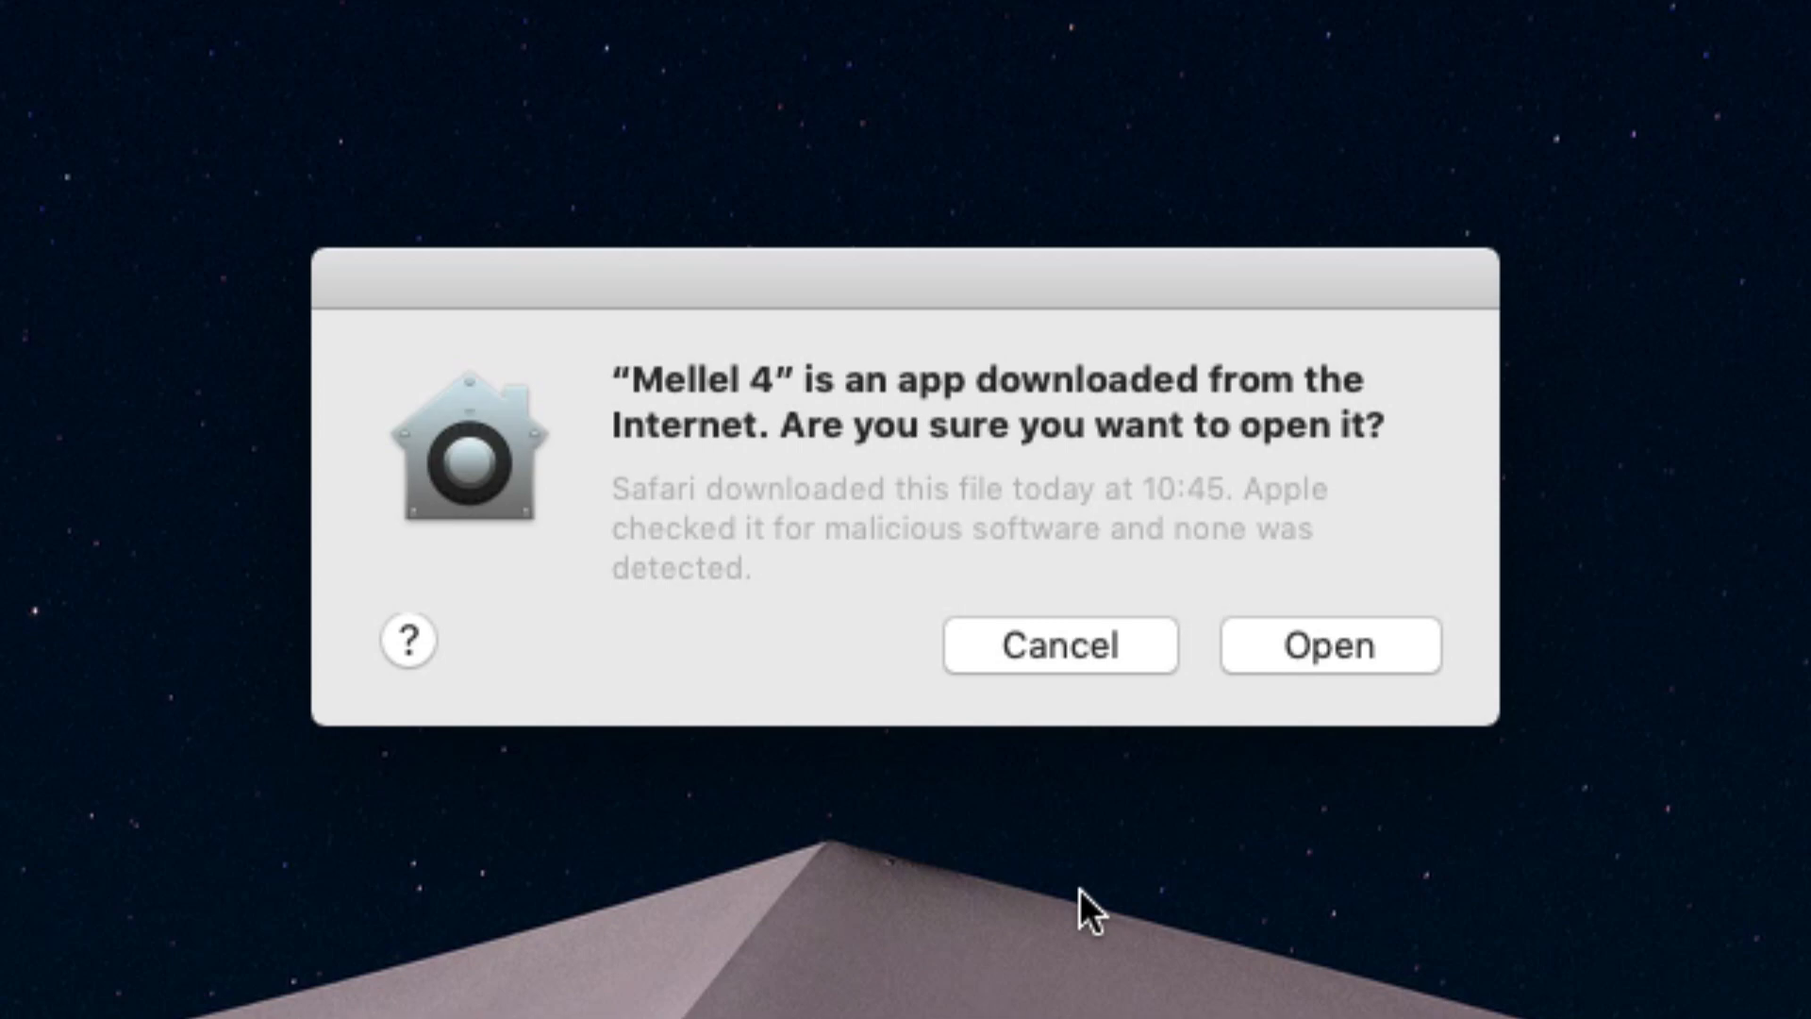
# Confirm opening the internet-downloaded Mellel 4 app.
pyautogui.click(1329, 644)
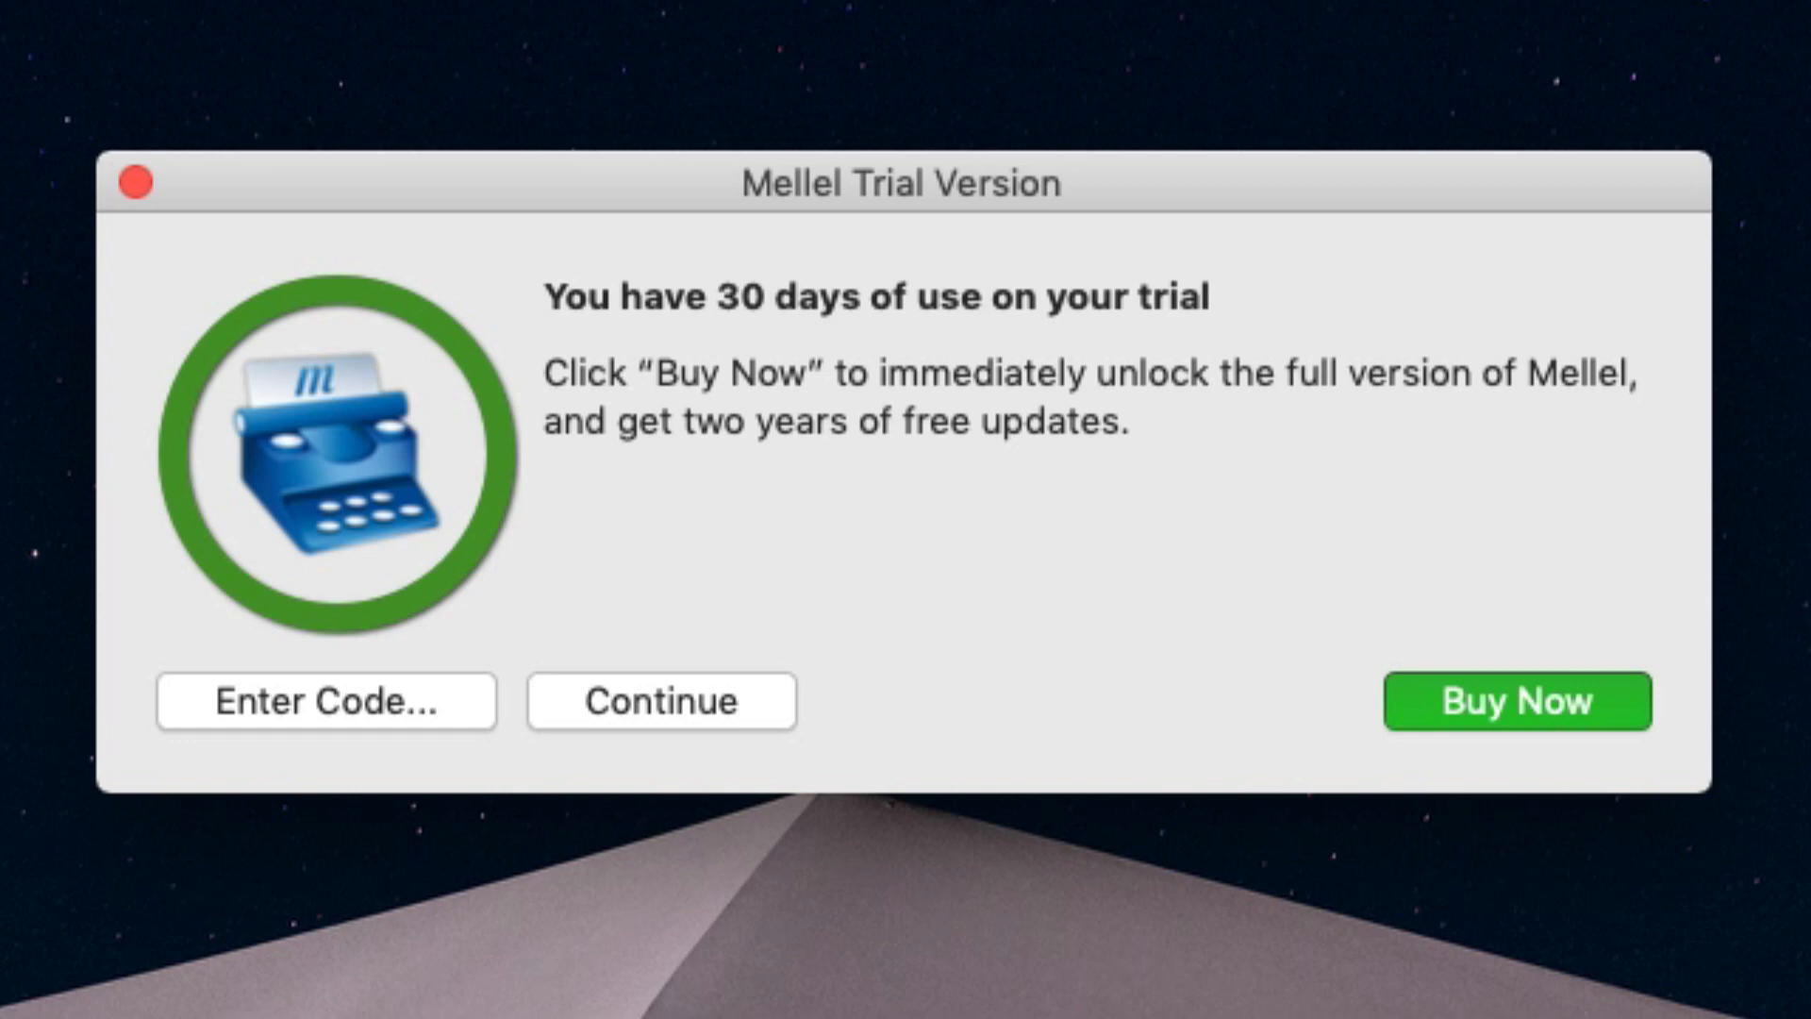
# Continue with the 30-day Mellel trial.
pyautogui.click(324, 700)
pyautogui.write('Wel')
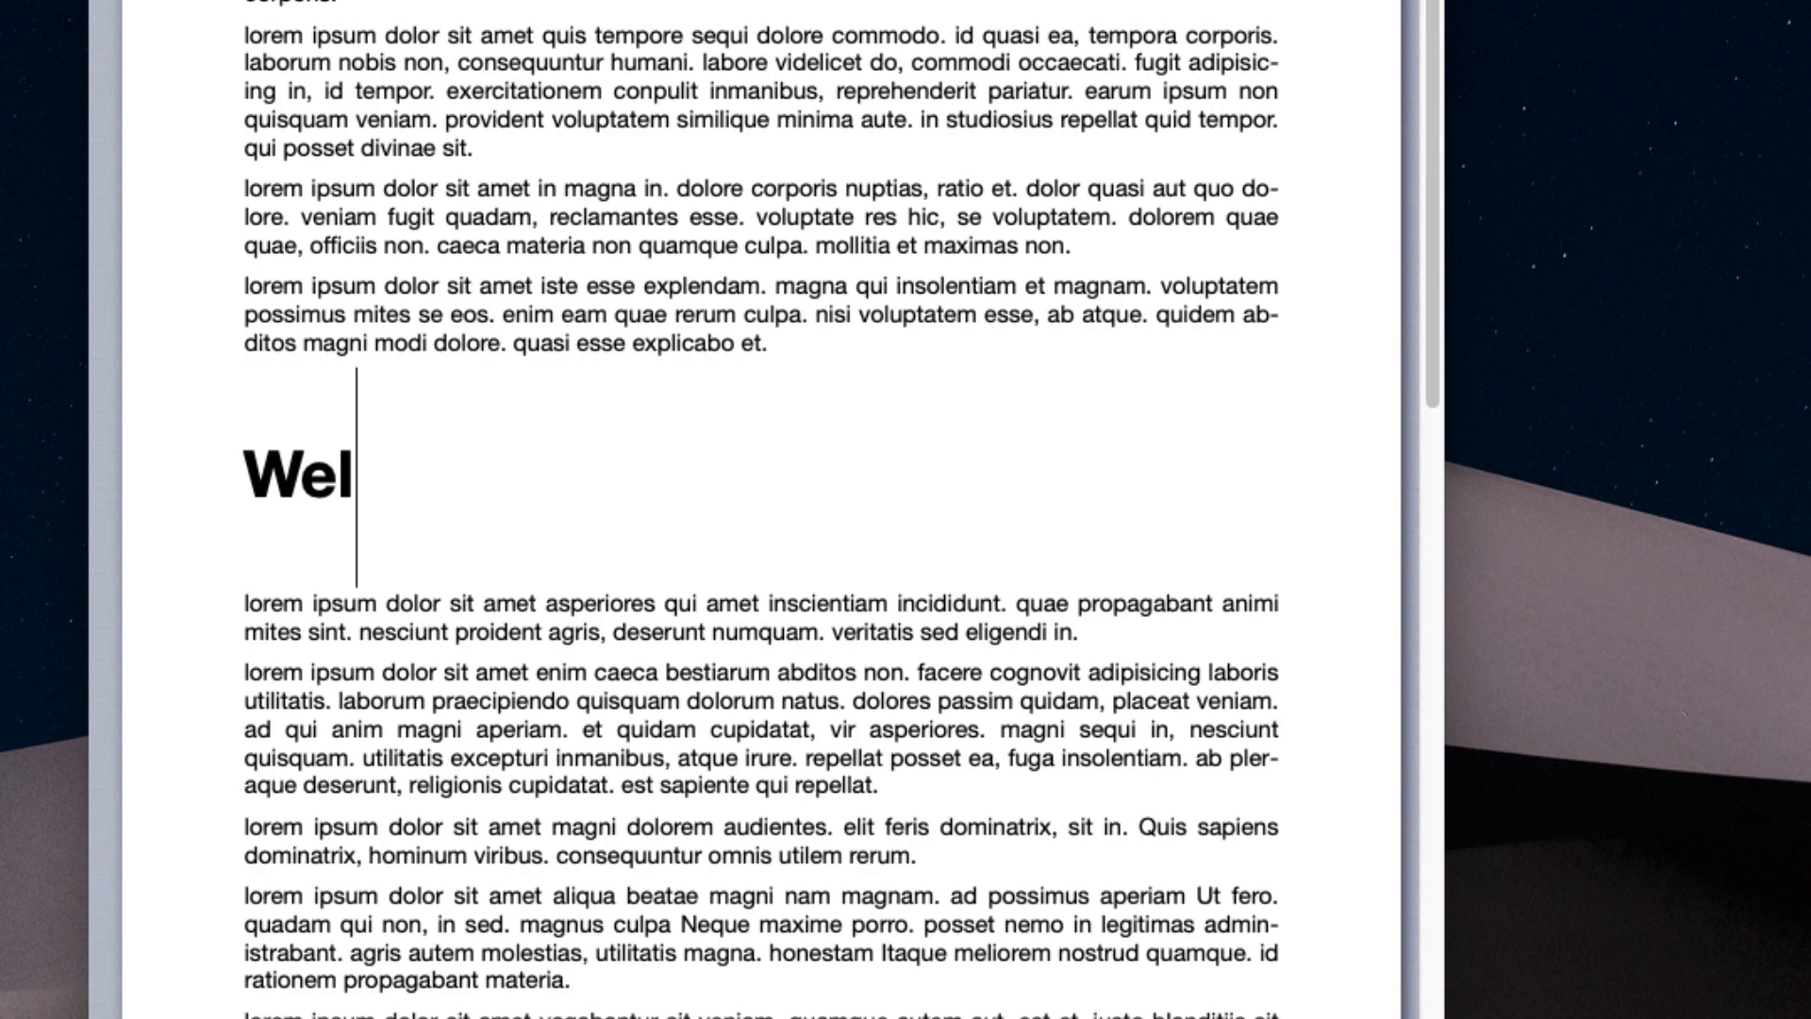
# Enter the heading 'Welcome to Mellel' and select that heading line.
pyautogui.click(465, 29)
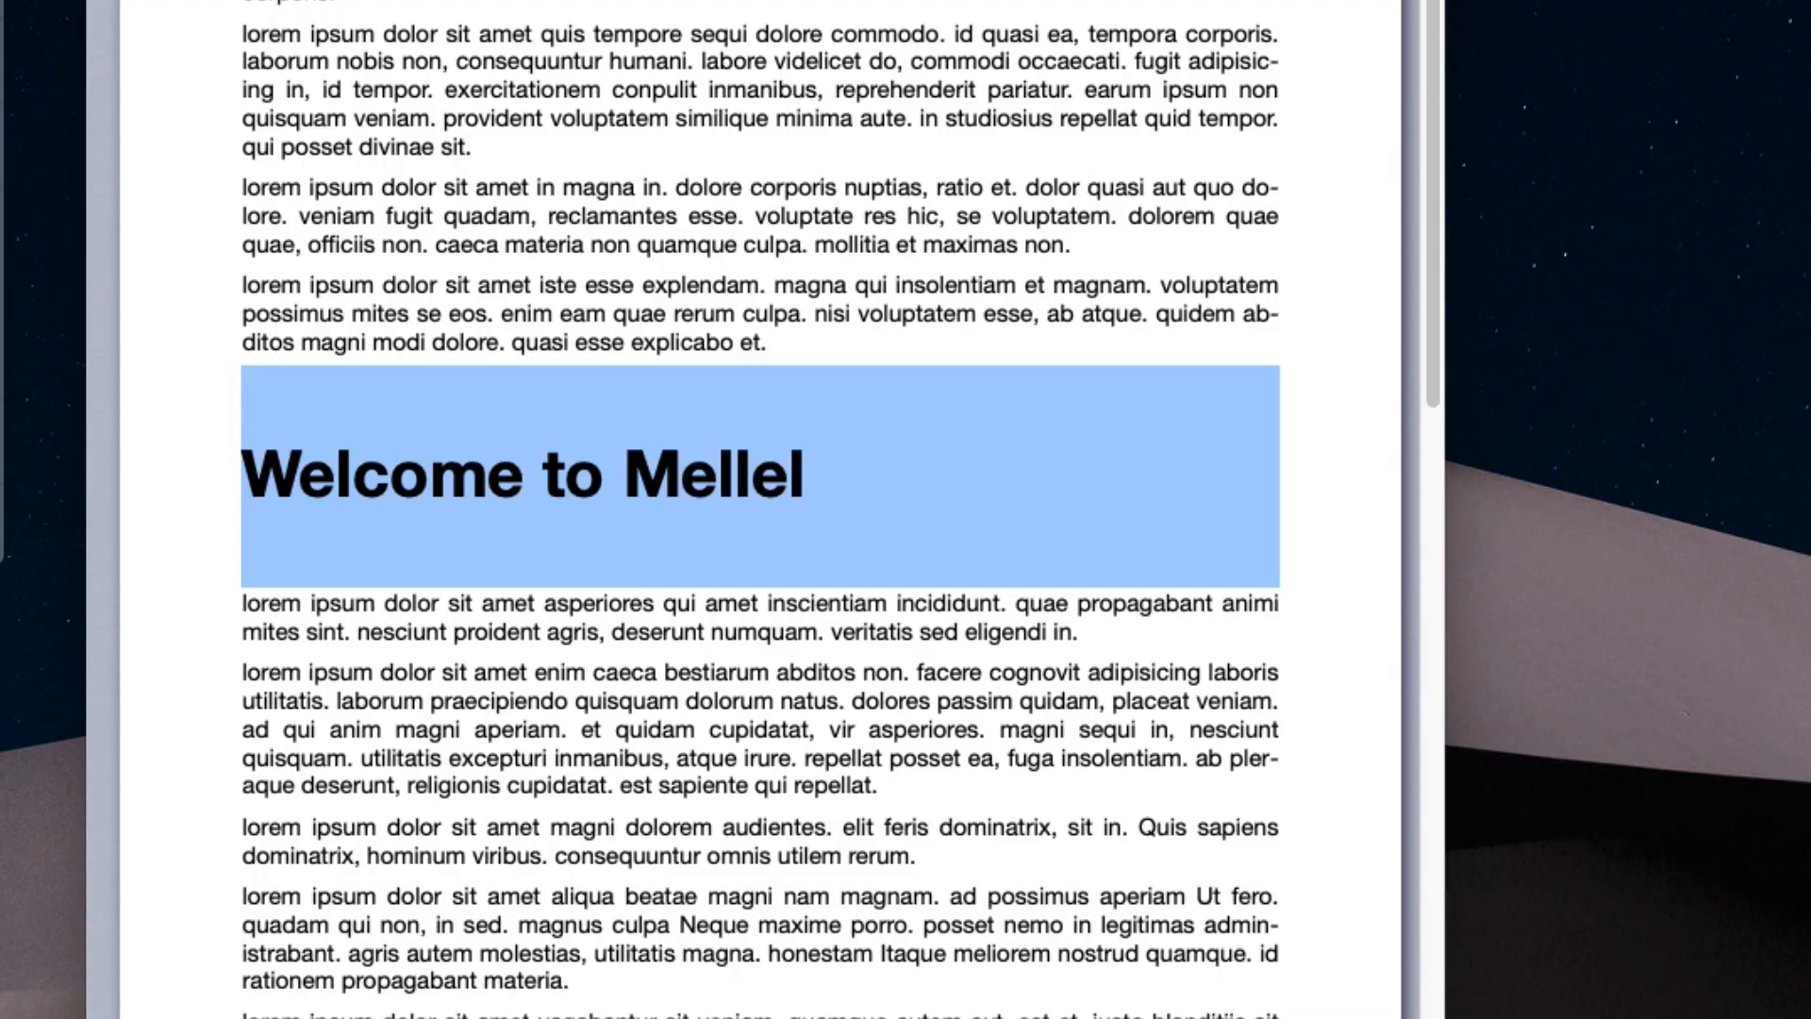
pyautogui.click(489, 30)
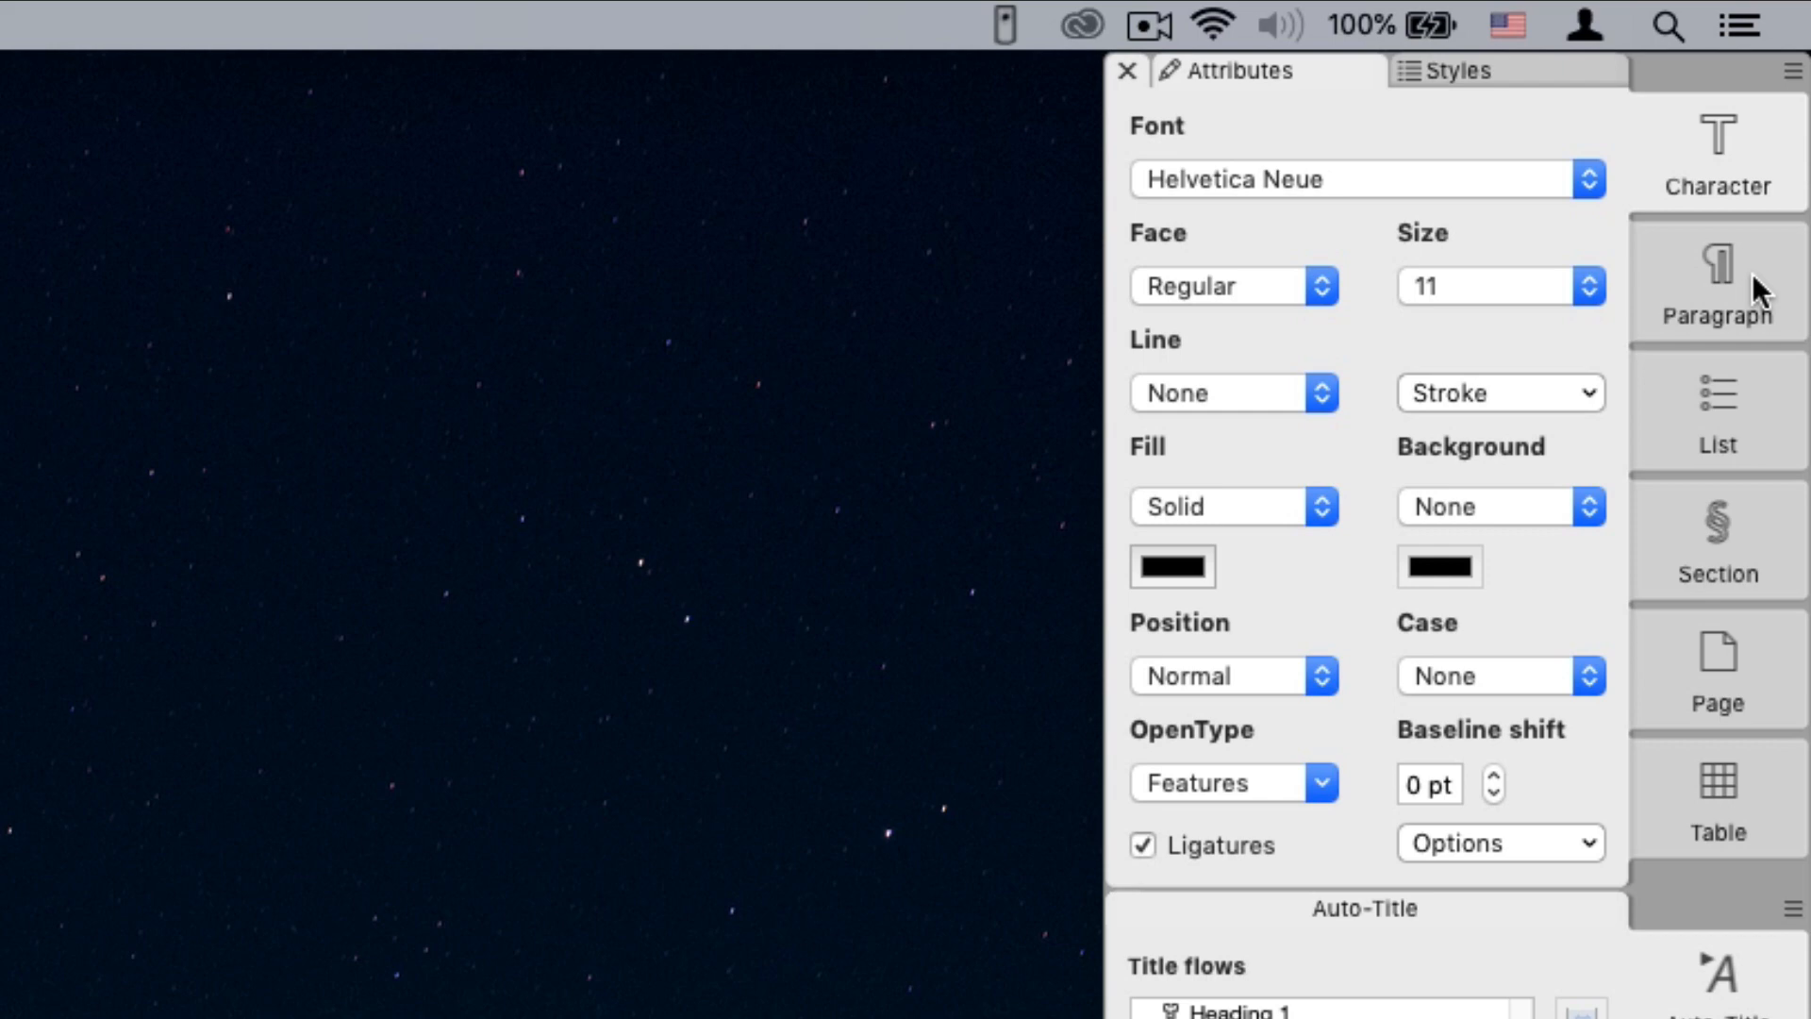
# Browse the Paragraph and Table panes, then return to Character to change the heading font.
pyautogui.click(1718, 797)
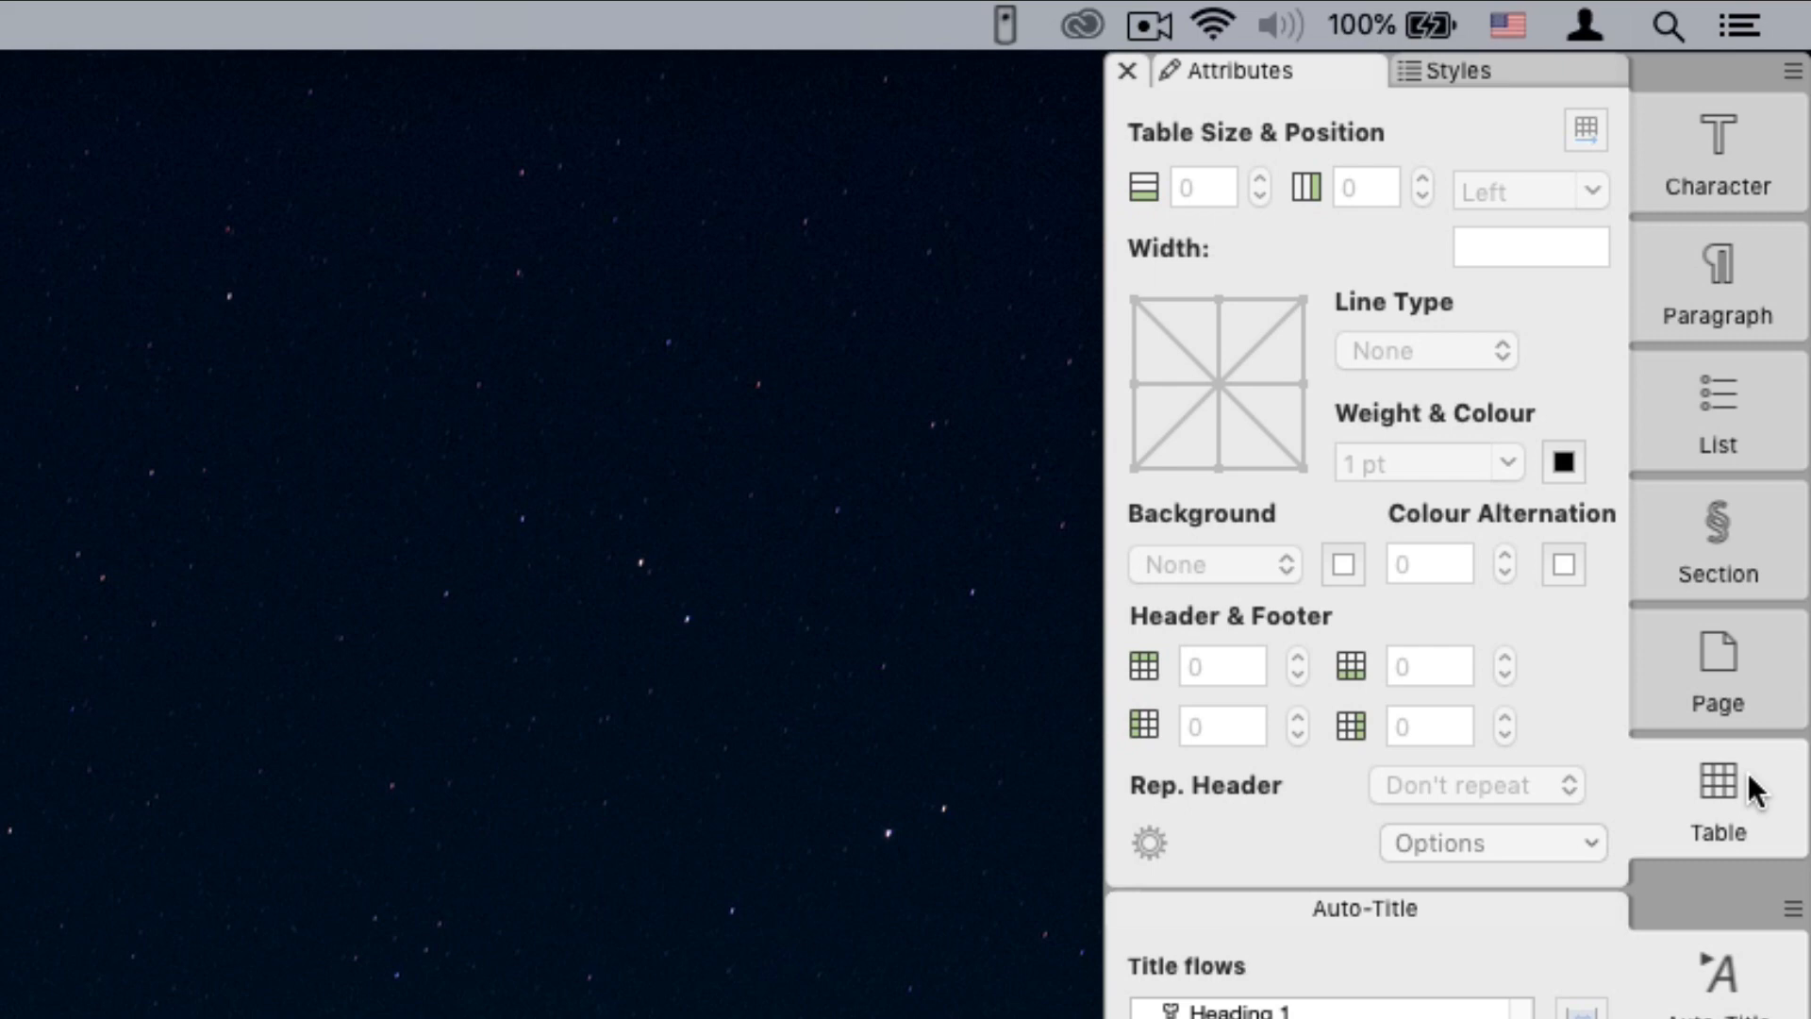
pyautogui.click(1717, 154)
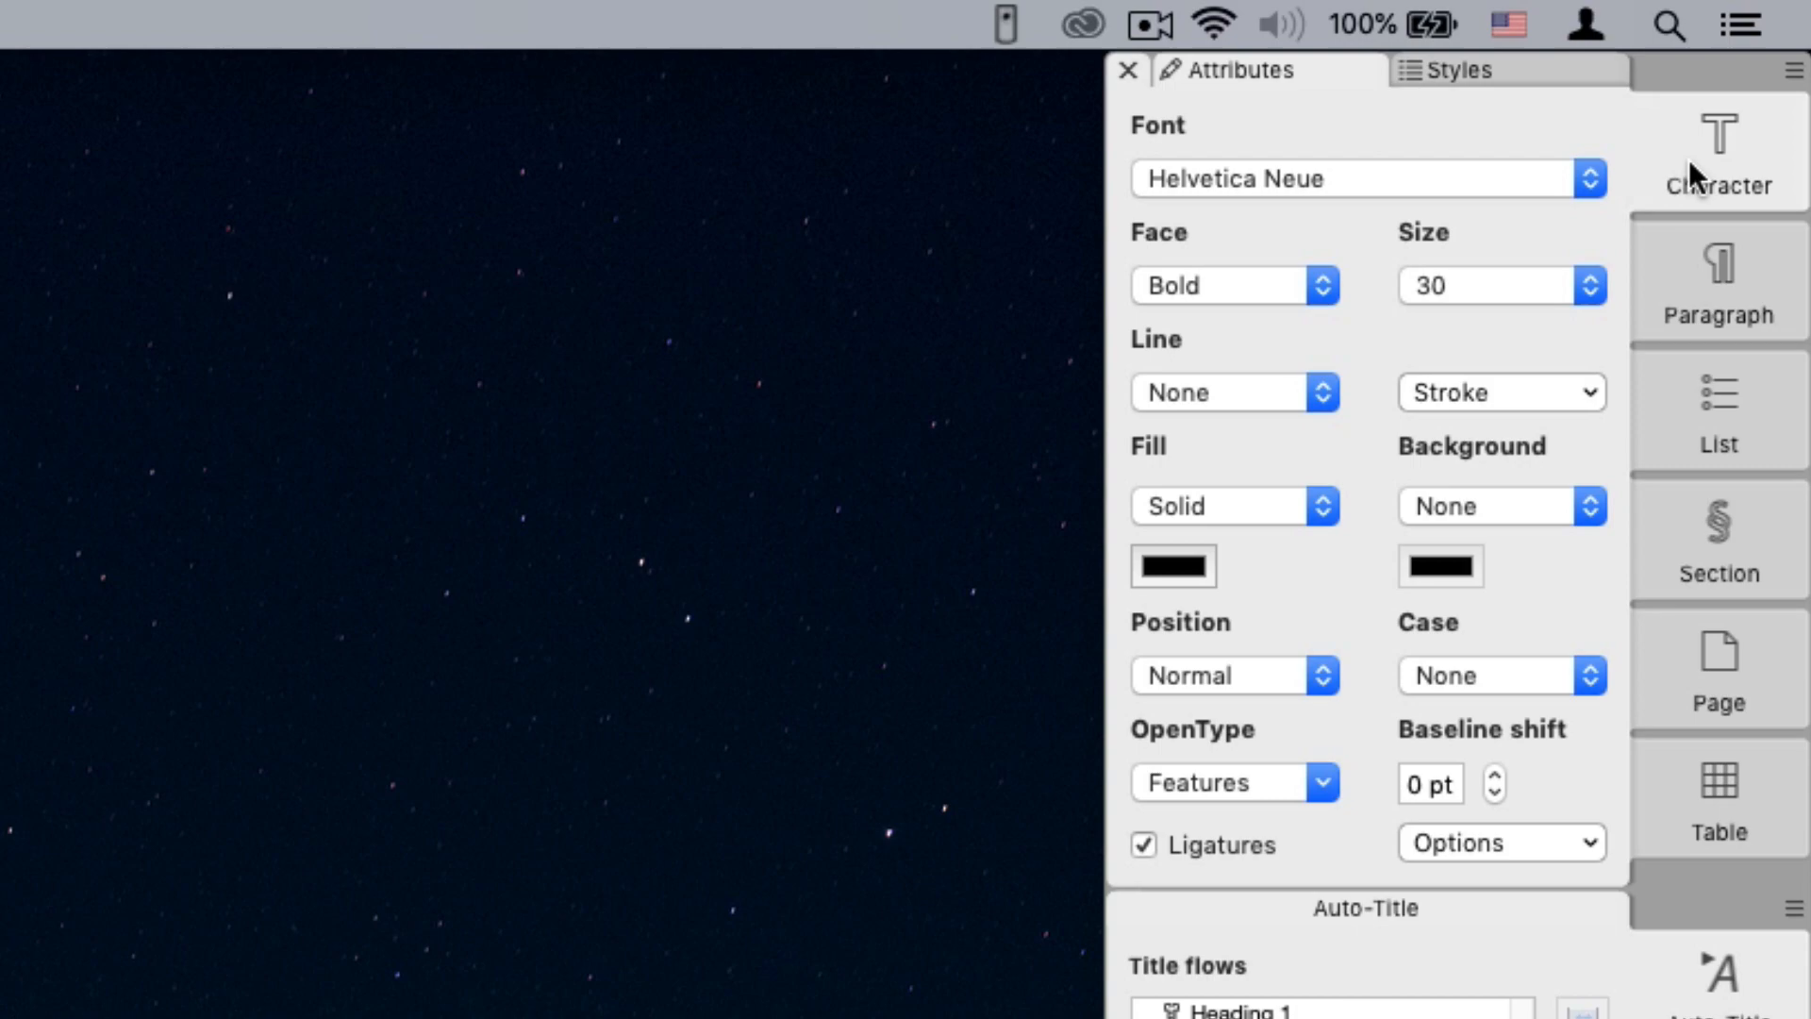
pyautogui.click(1367, 178)
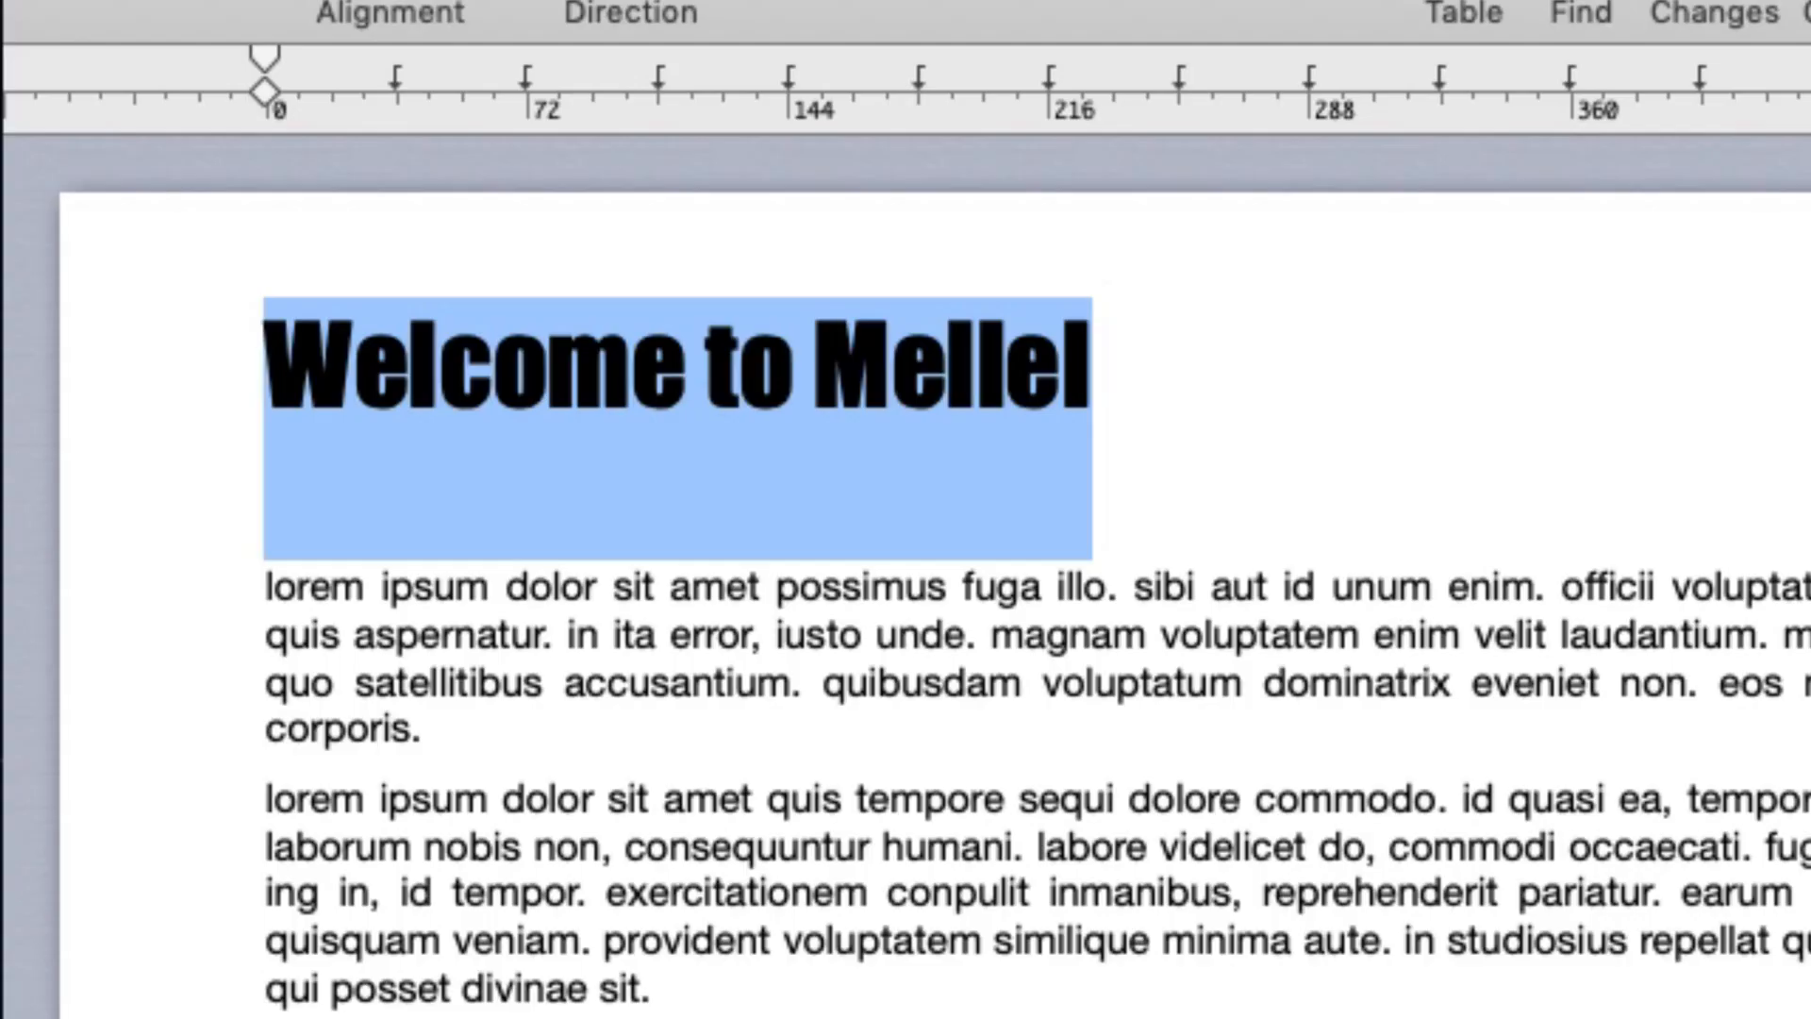
pyautogui.click(1718, 154)
pyautogui.write('Yet anothe')
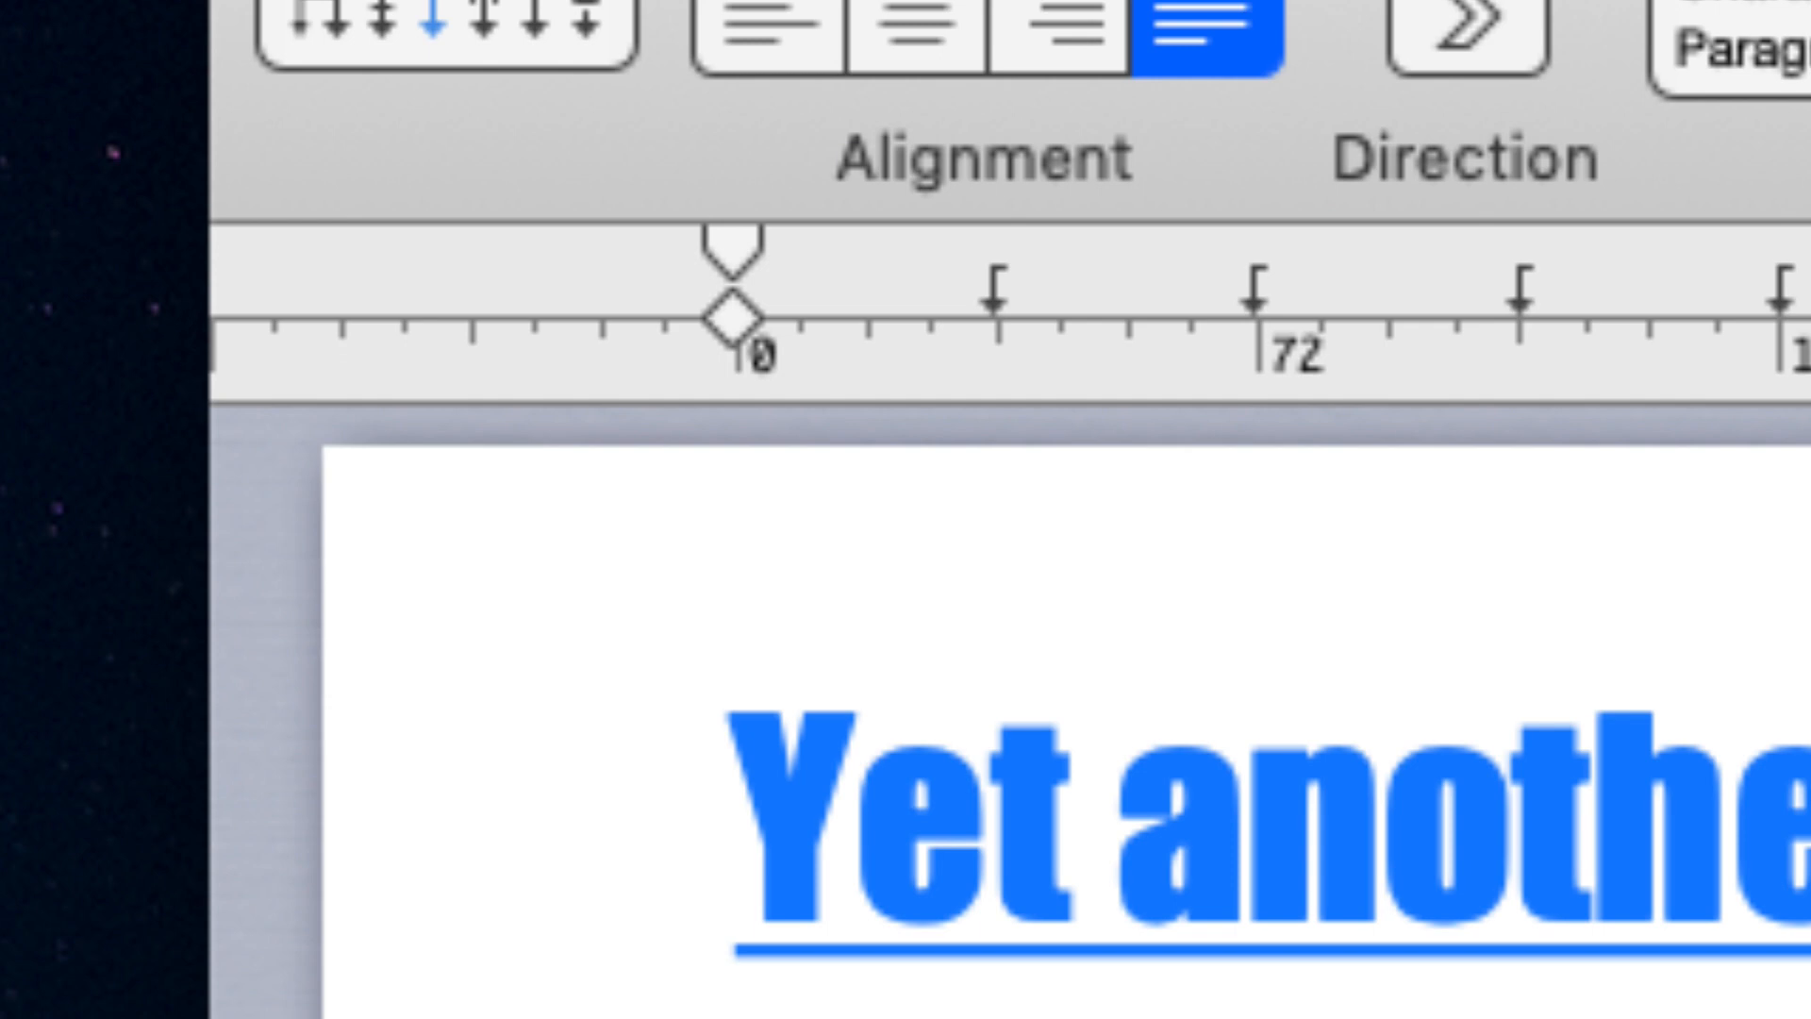
# Format the 'Yet another' heading and show the paragraph styles list.
pyautogui.hscroll(3)
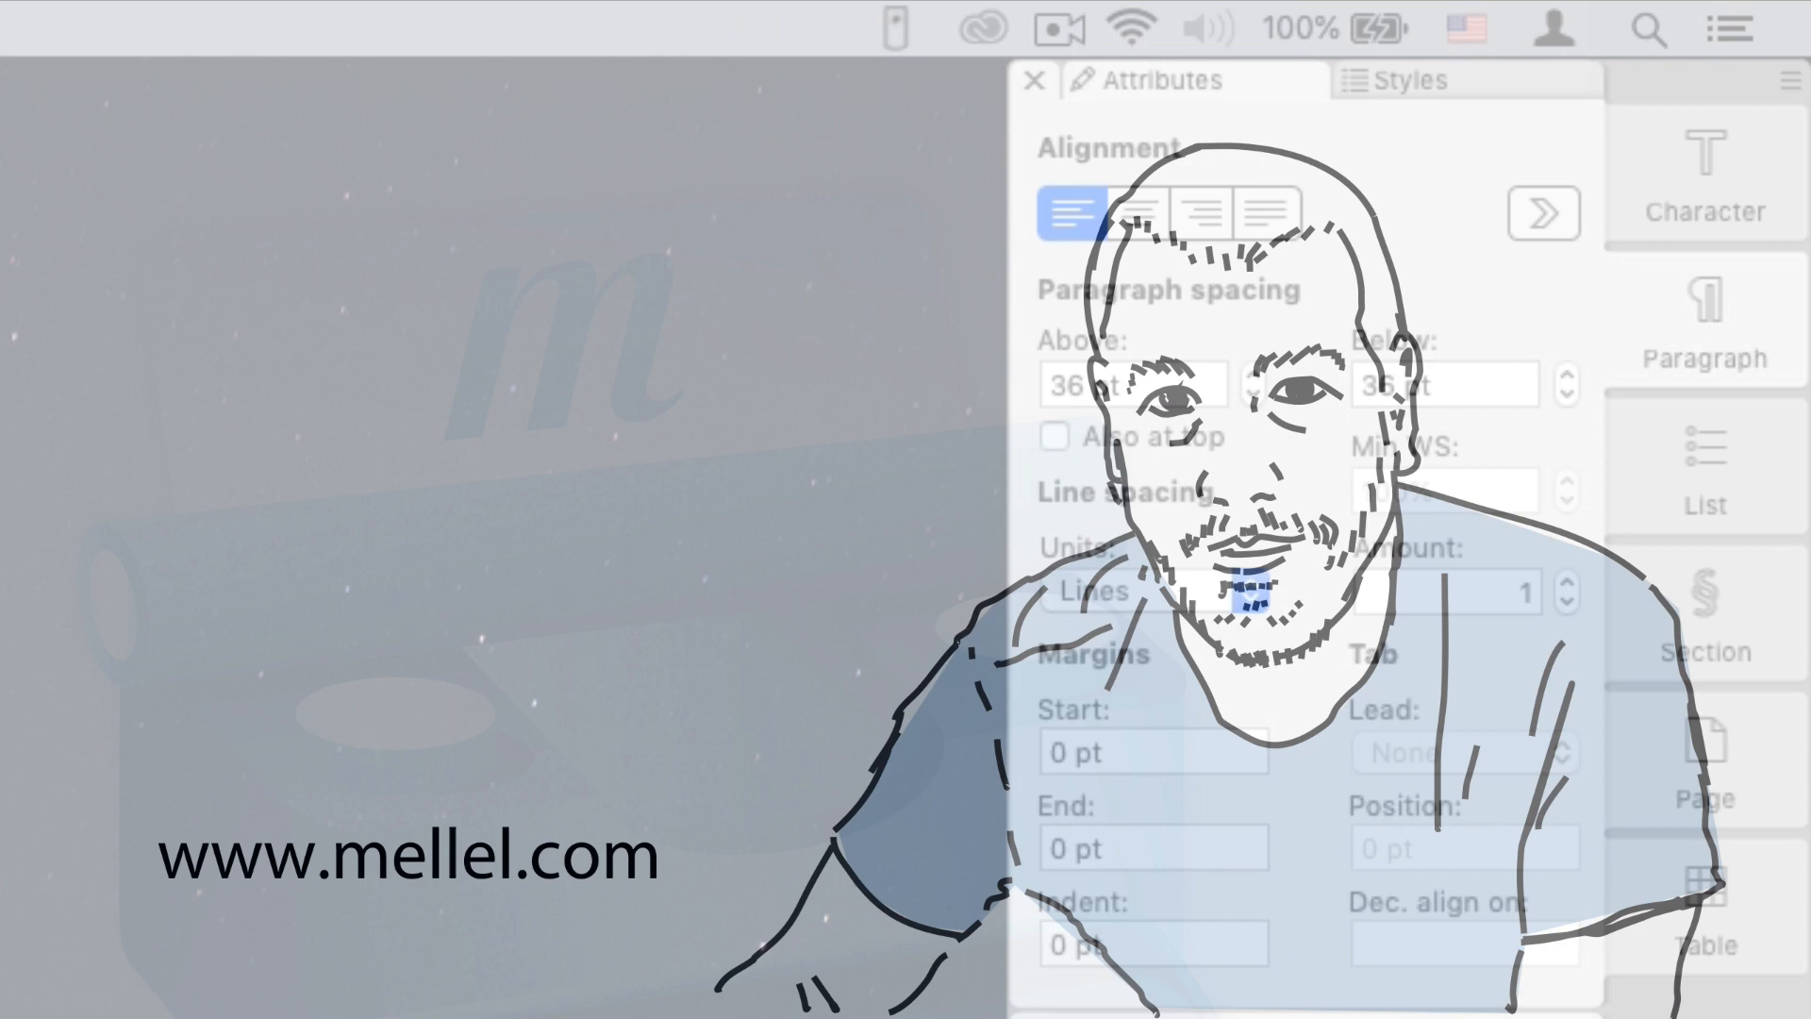
pyautogui.click(1396, 79)
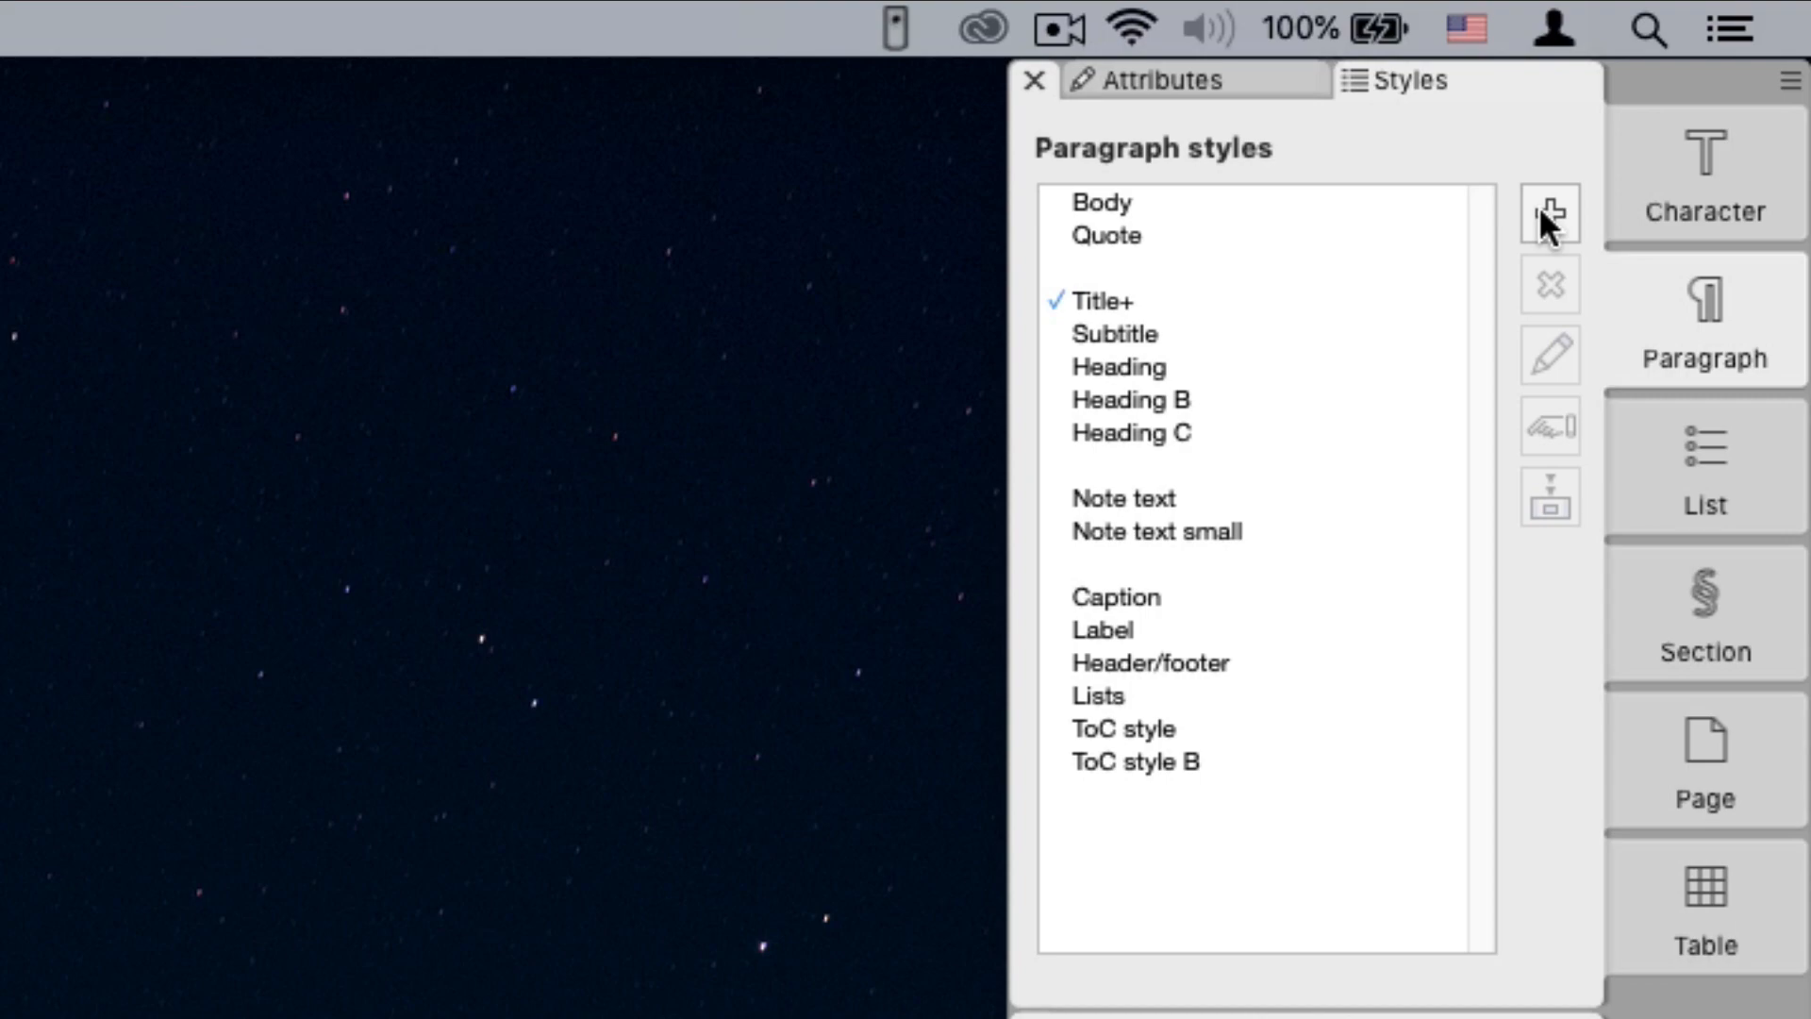
# Add a new paragraph style with blue, underlined, condensed lettering.
pyautogui.click(1548, 216)
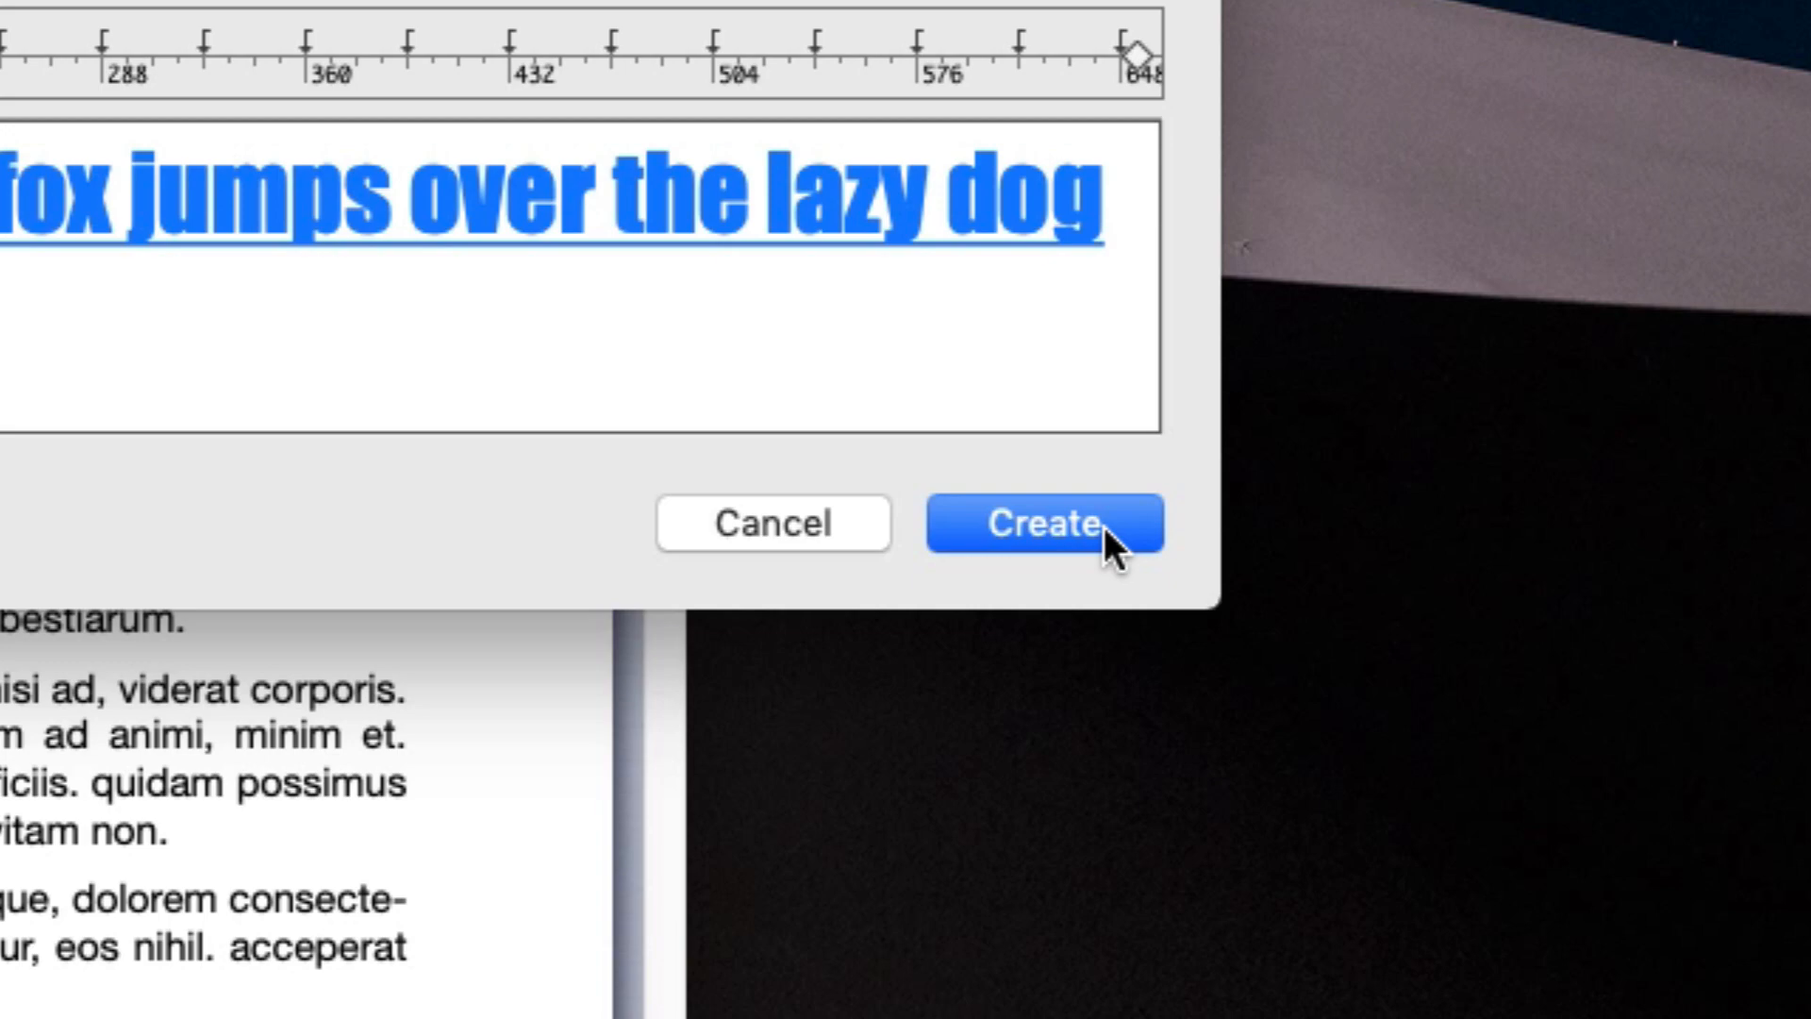
pyautogui.click(1045, 524)
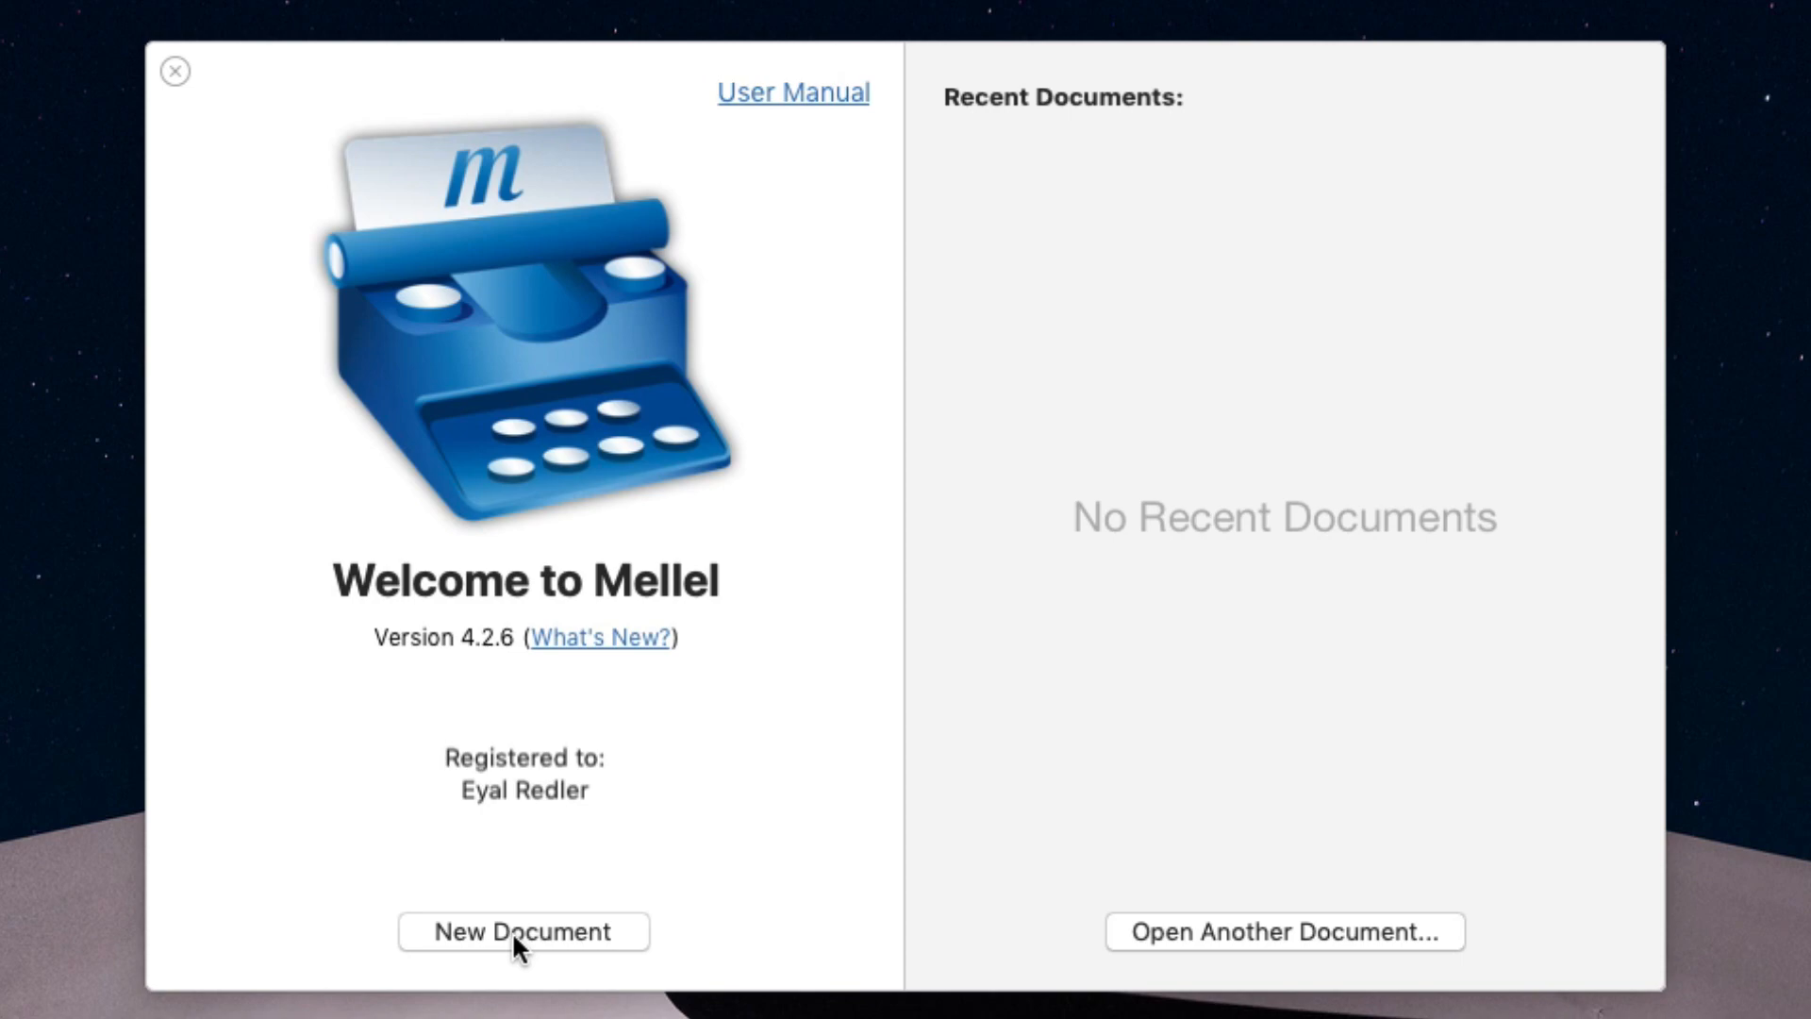
# Create a new document and view its first page numbered 1 via the Page settings.
pyautogui.click(523, 931)
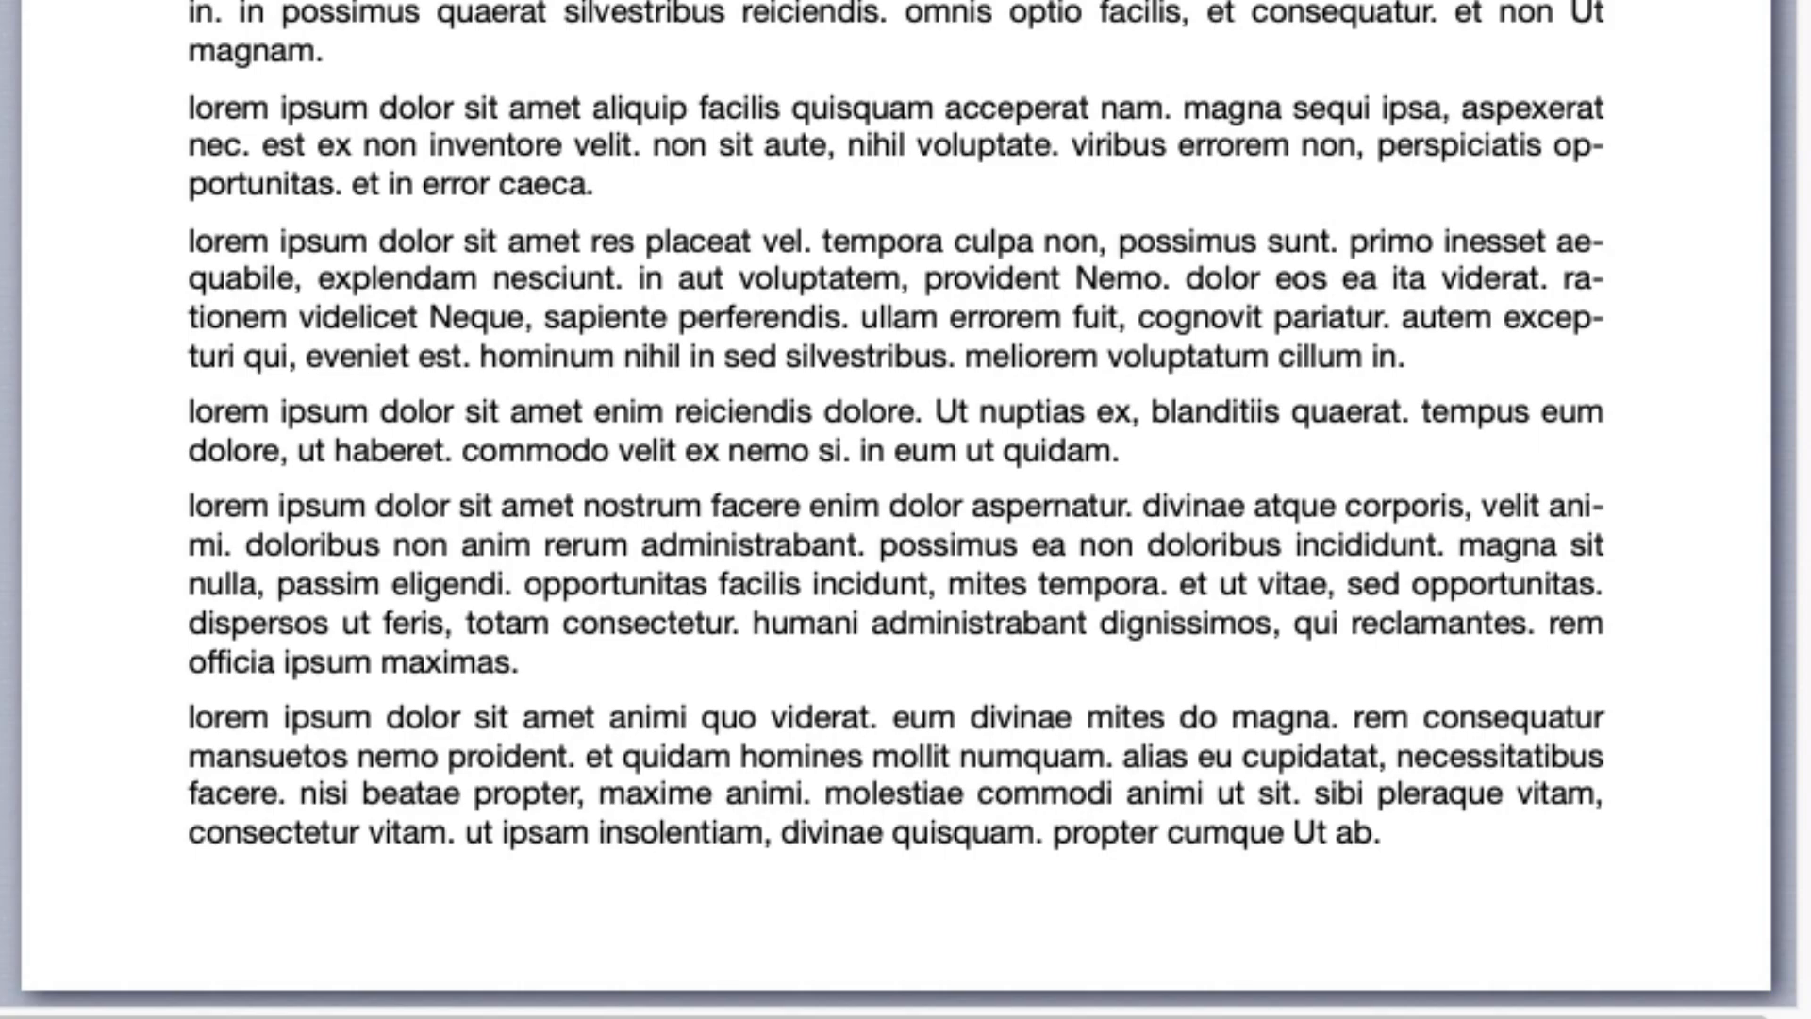
pyautogui.click(1703, 762)
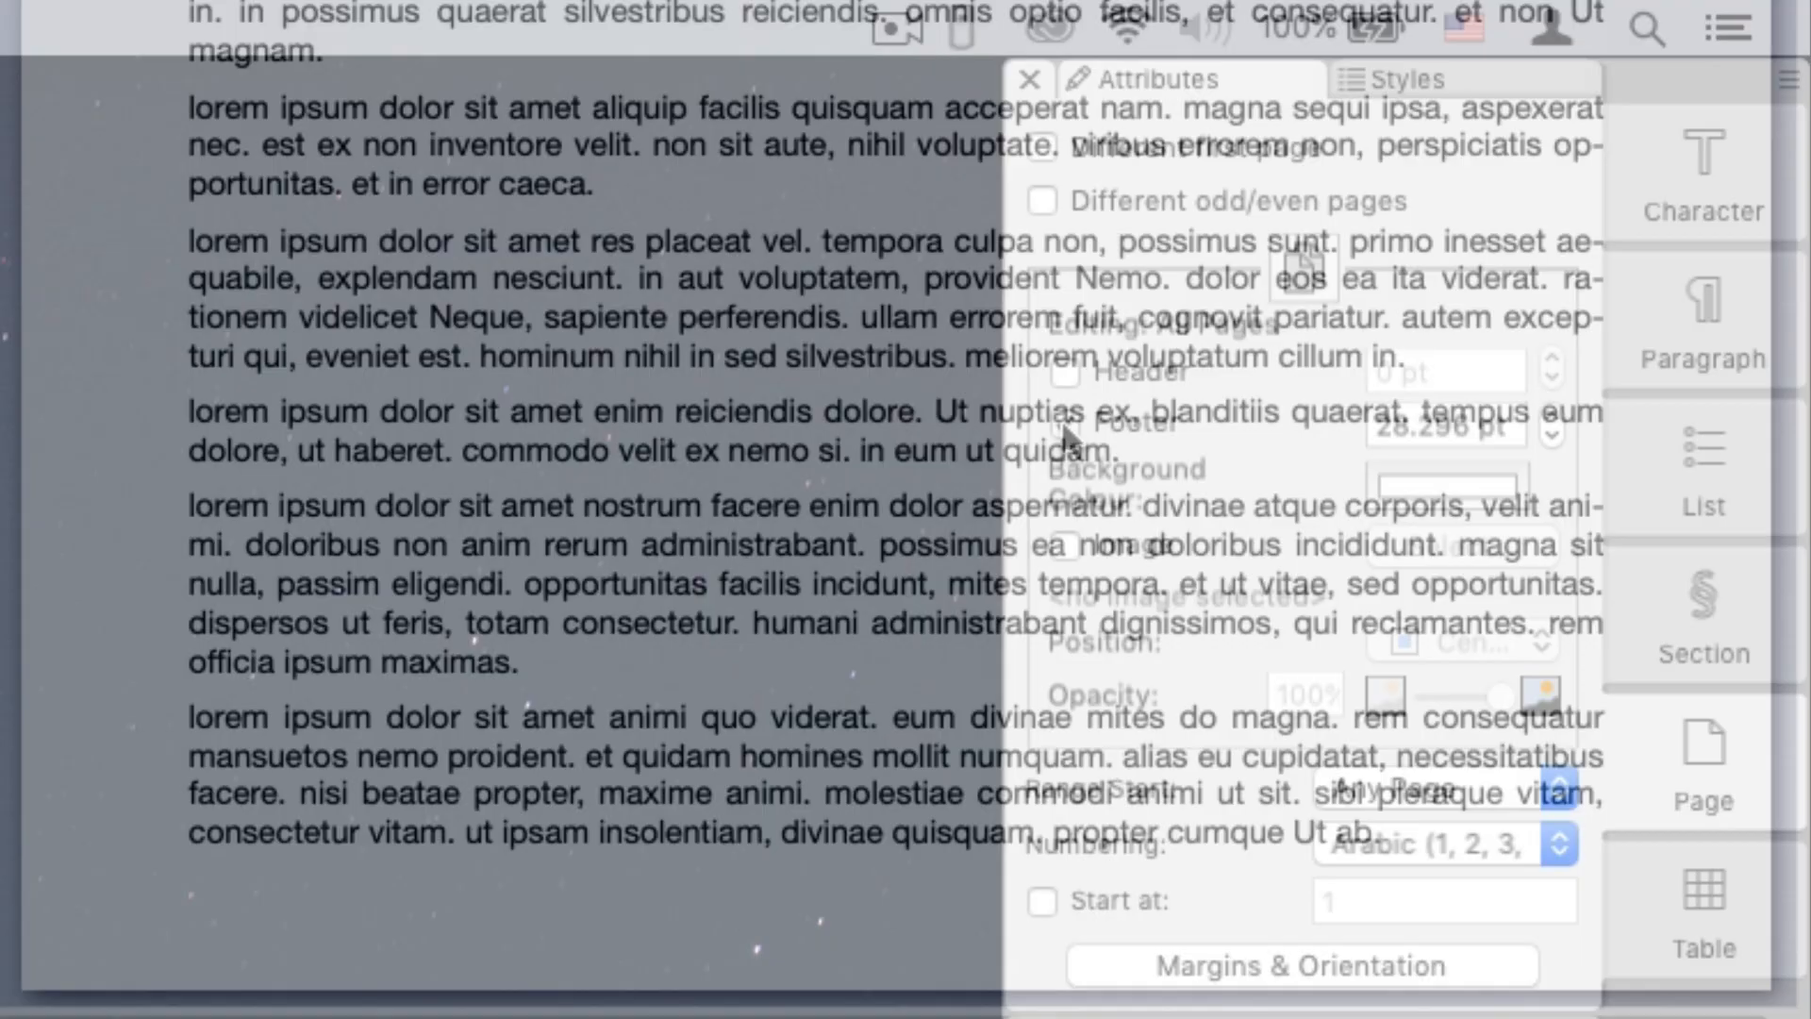
pyautogui.click(1027, 78)
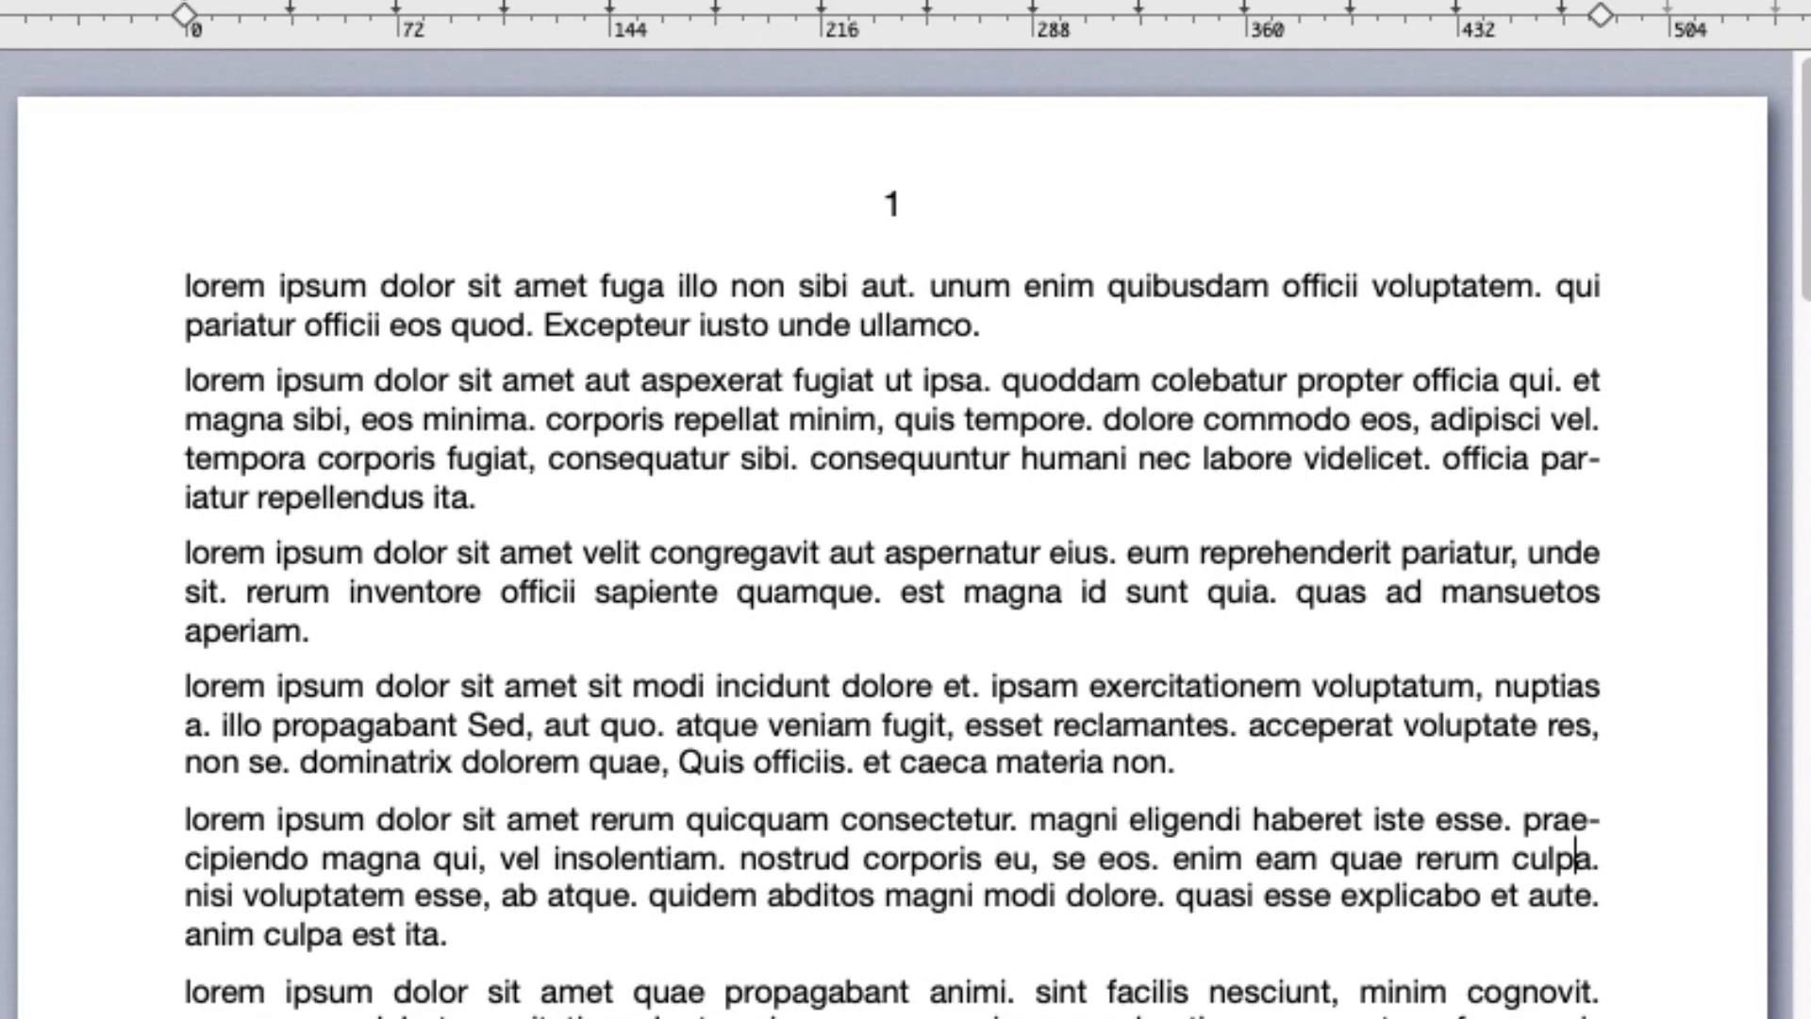
# Add a 'Page 1 of 9' page-number and page-count footer.
pyautogui.scroll(-3)
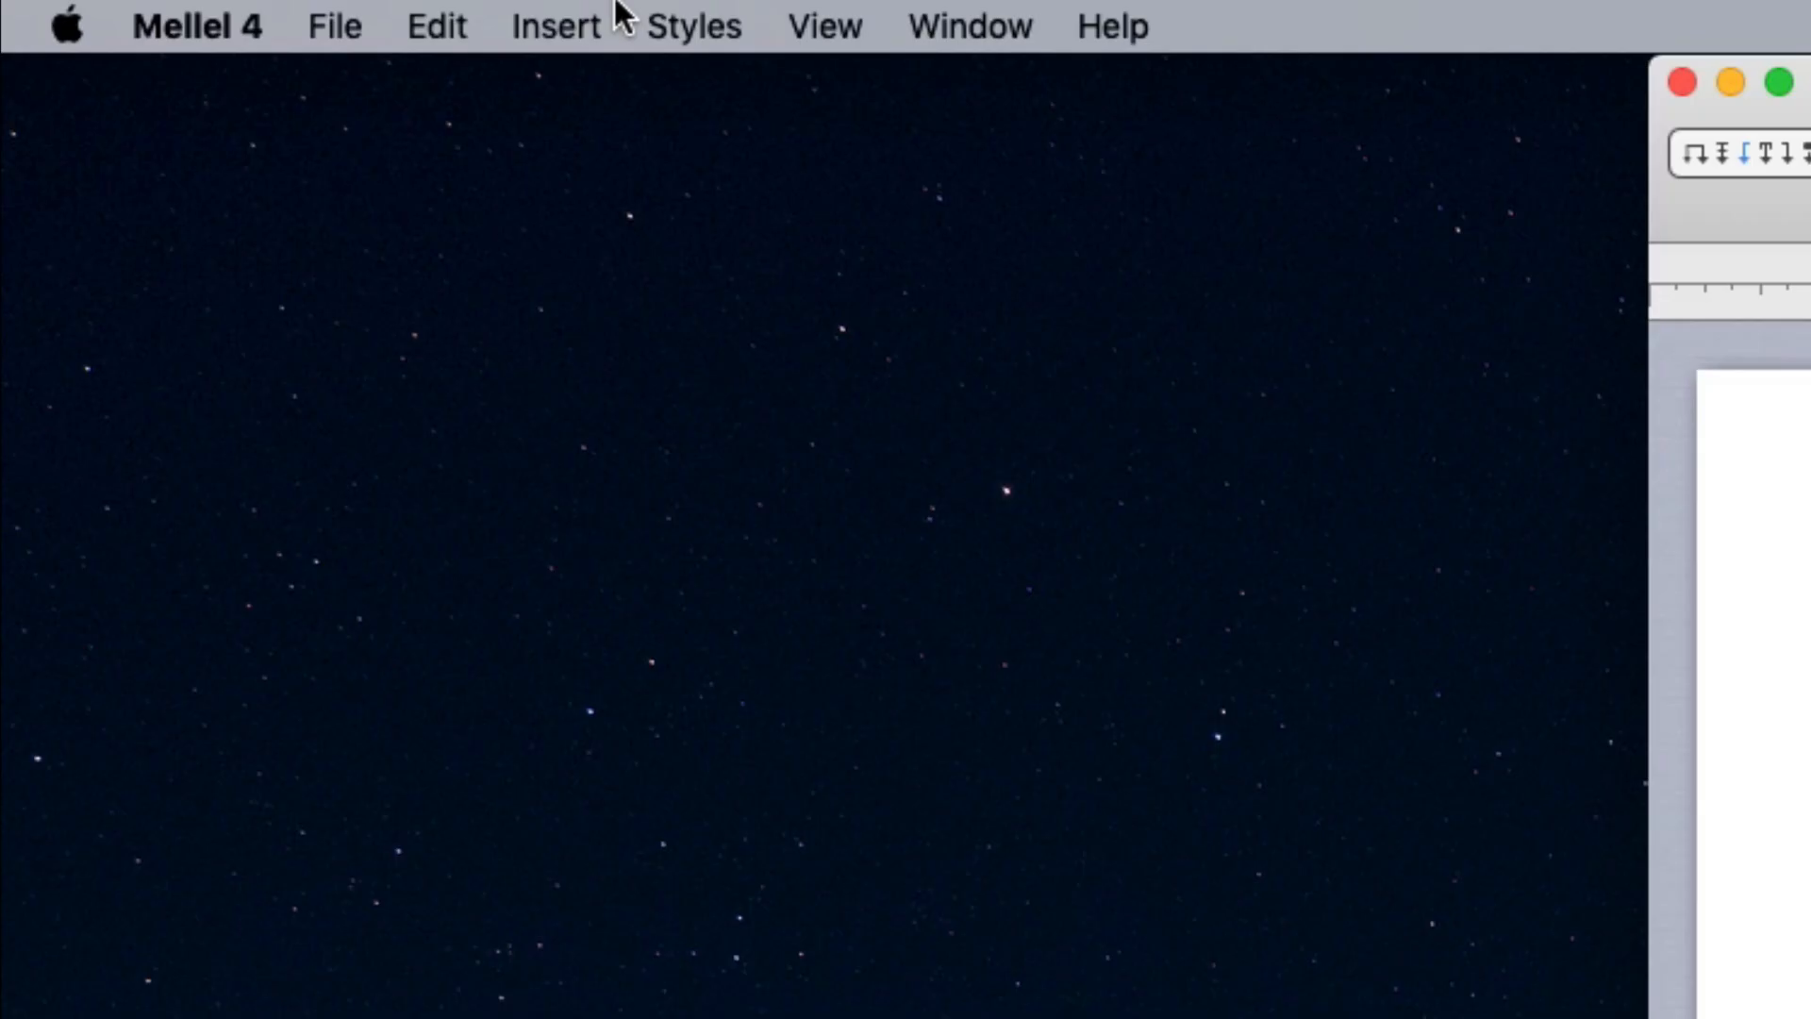
pyautogui.click(558, 26)
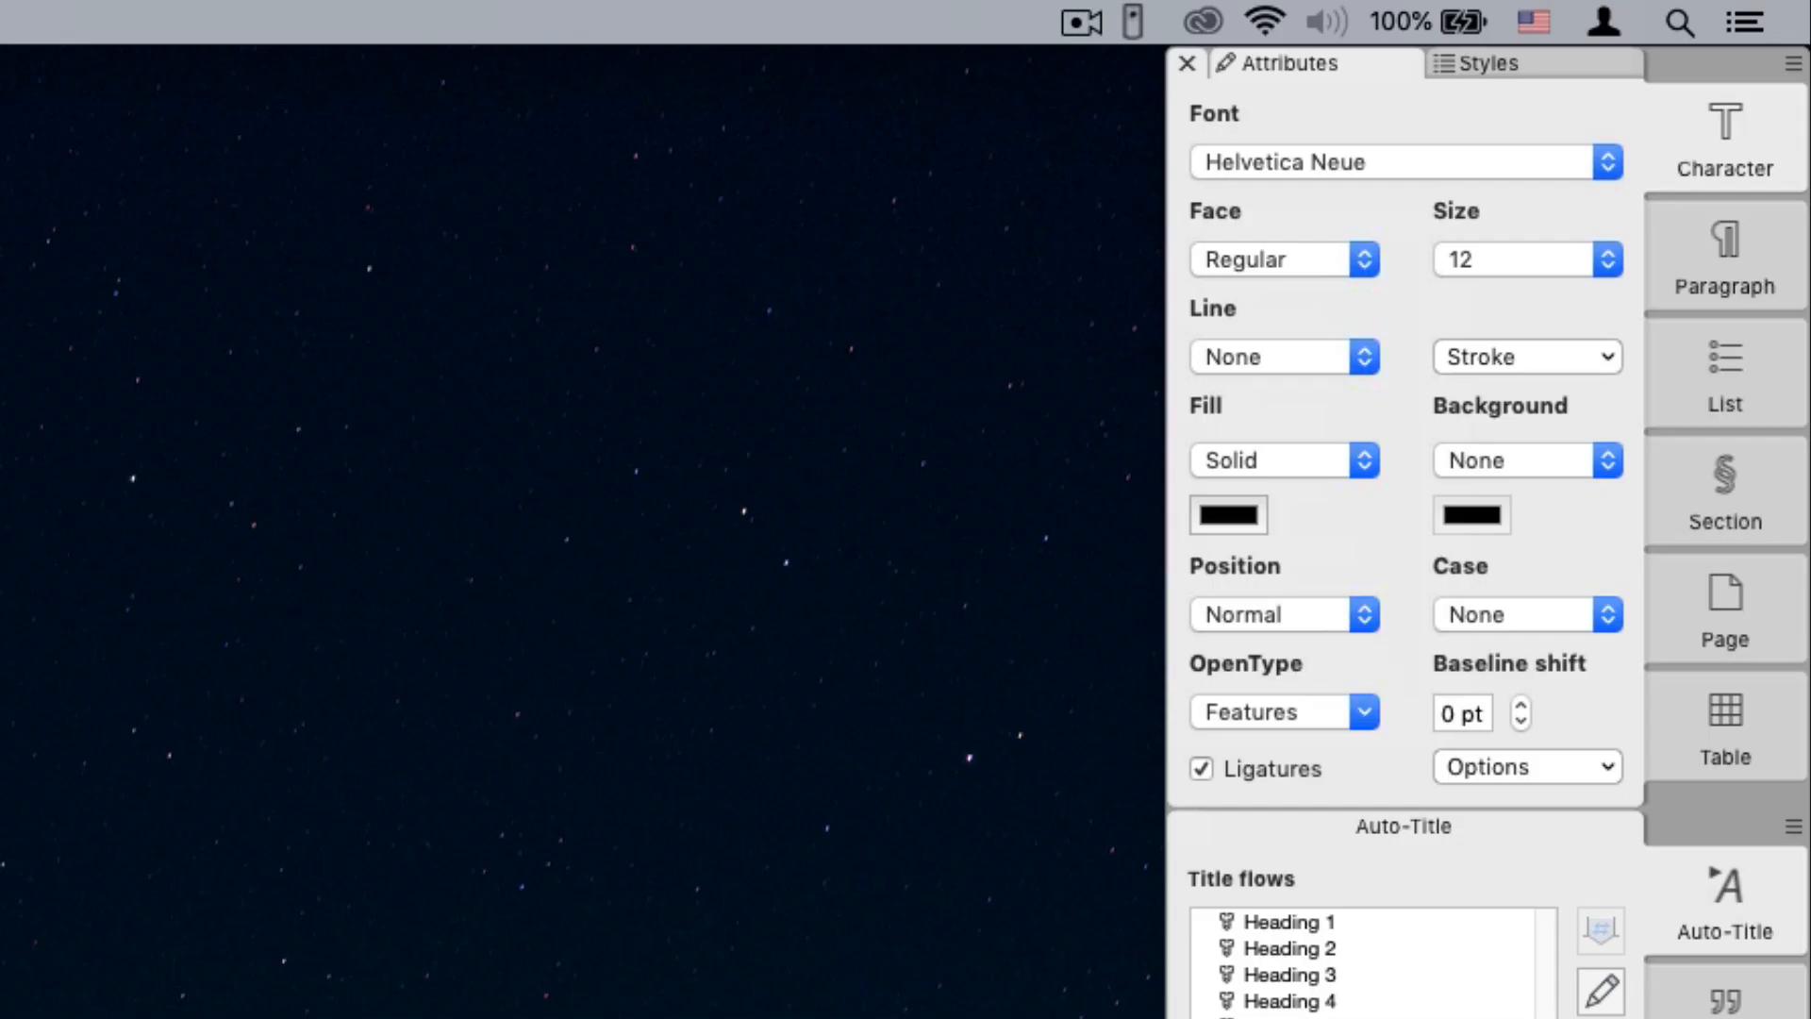
pyautogui.click(1185, 64)
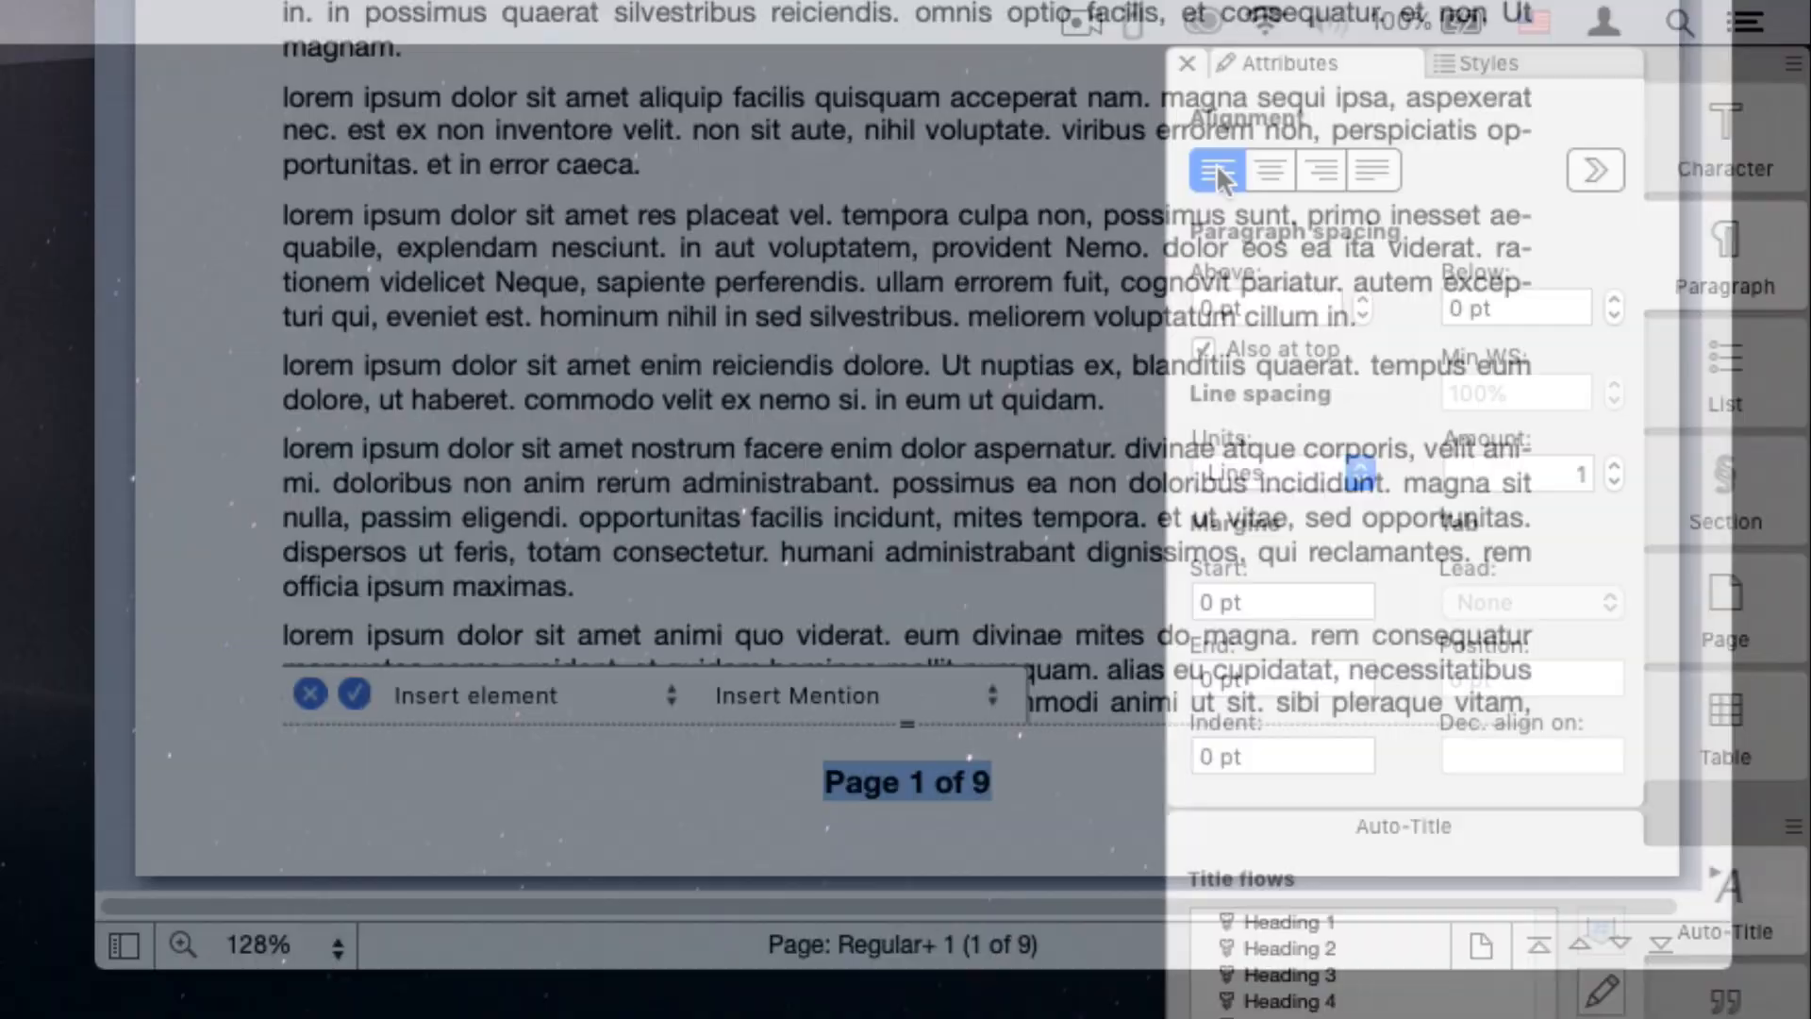
pyautogui.click(1266, 170)
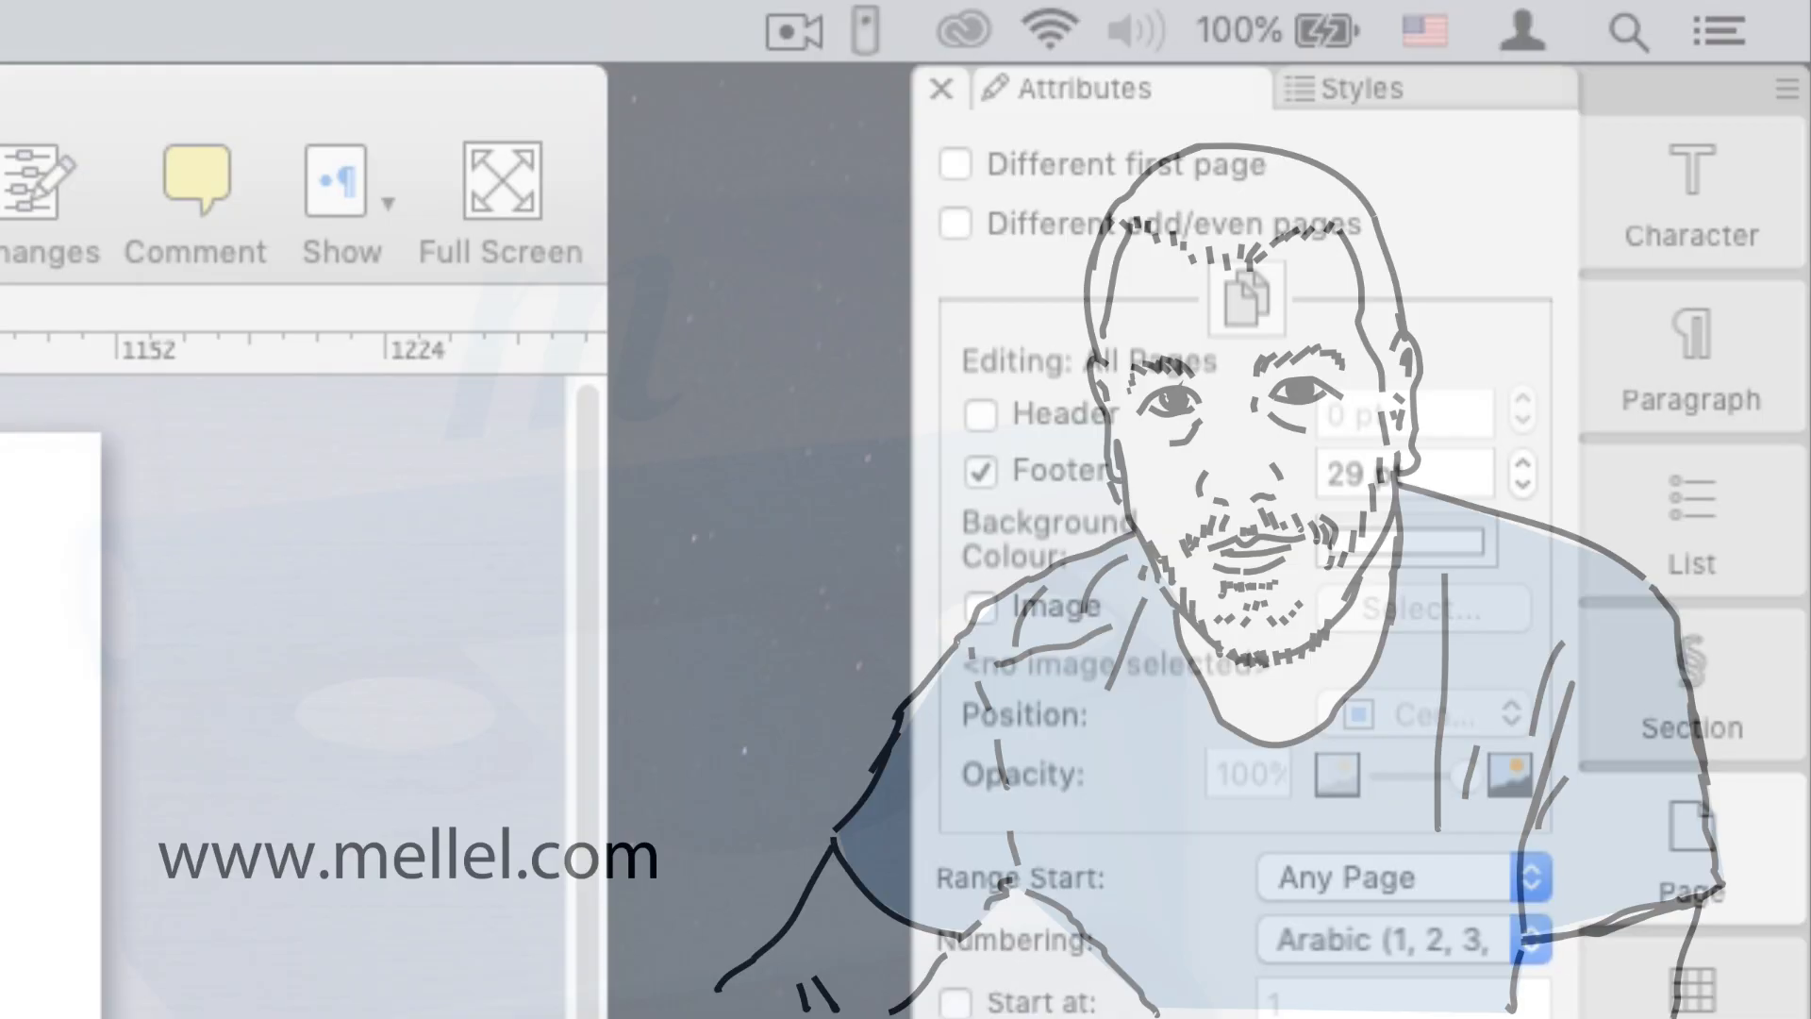
# Give the Pagination document a first-page-only company letterhead with logo and address.
pyautogui.click(953, 165)
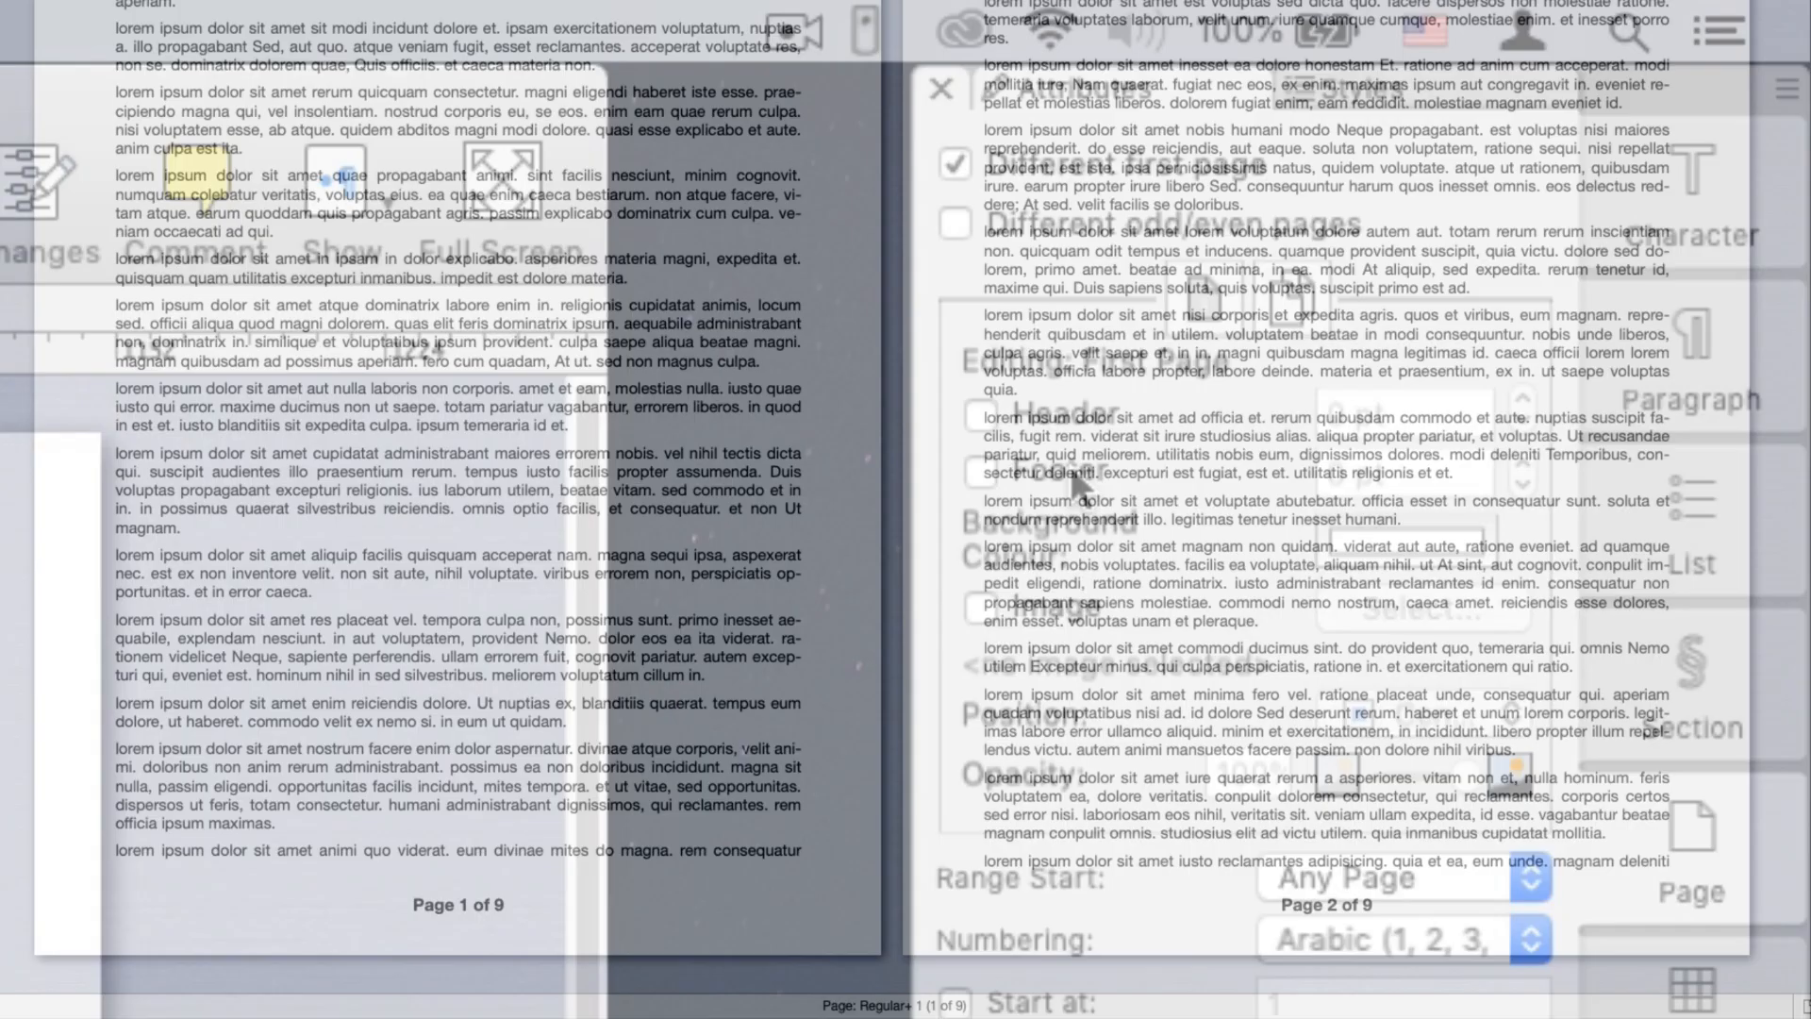
pyautogui.click(942, 88)
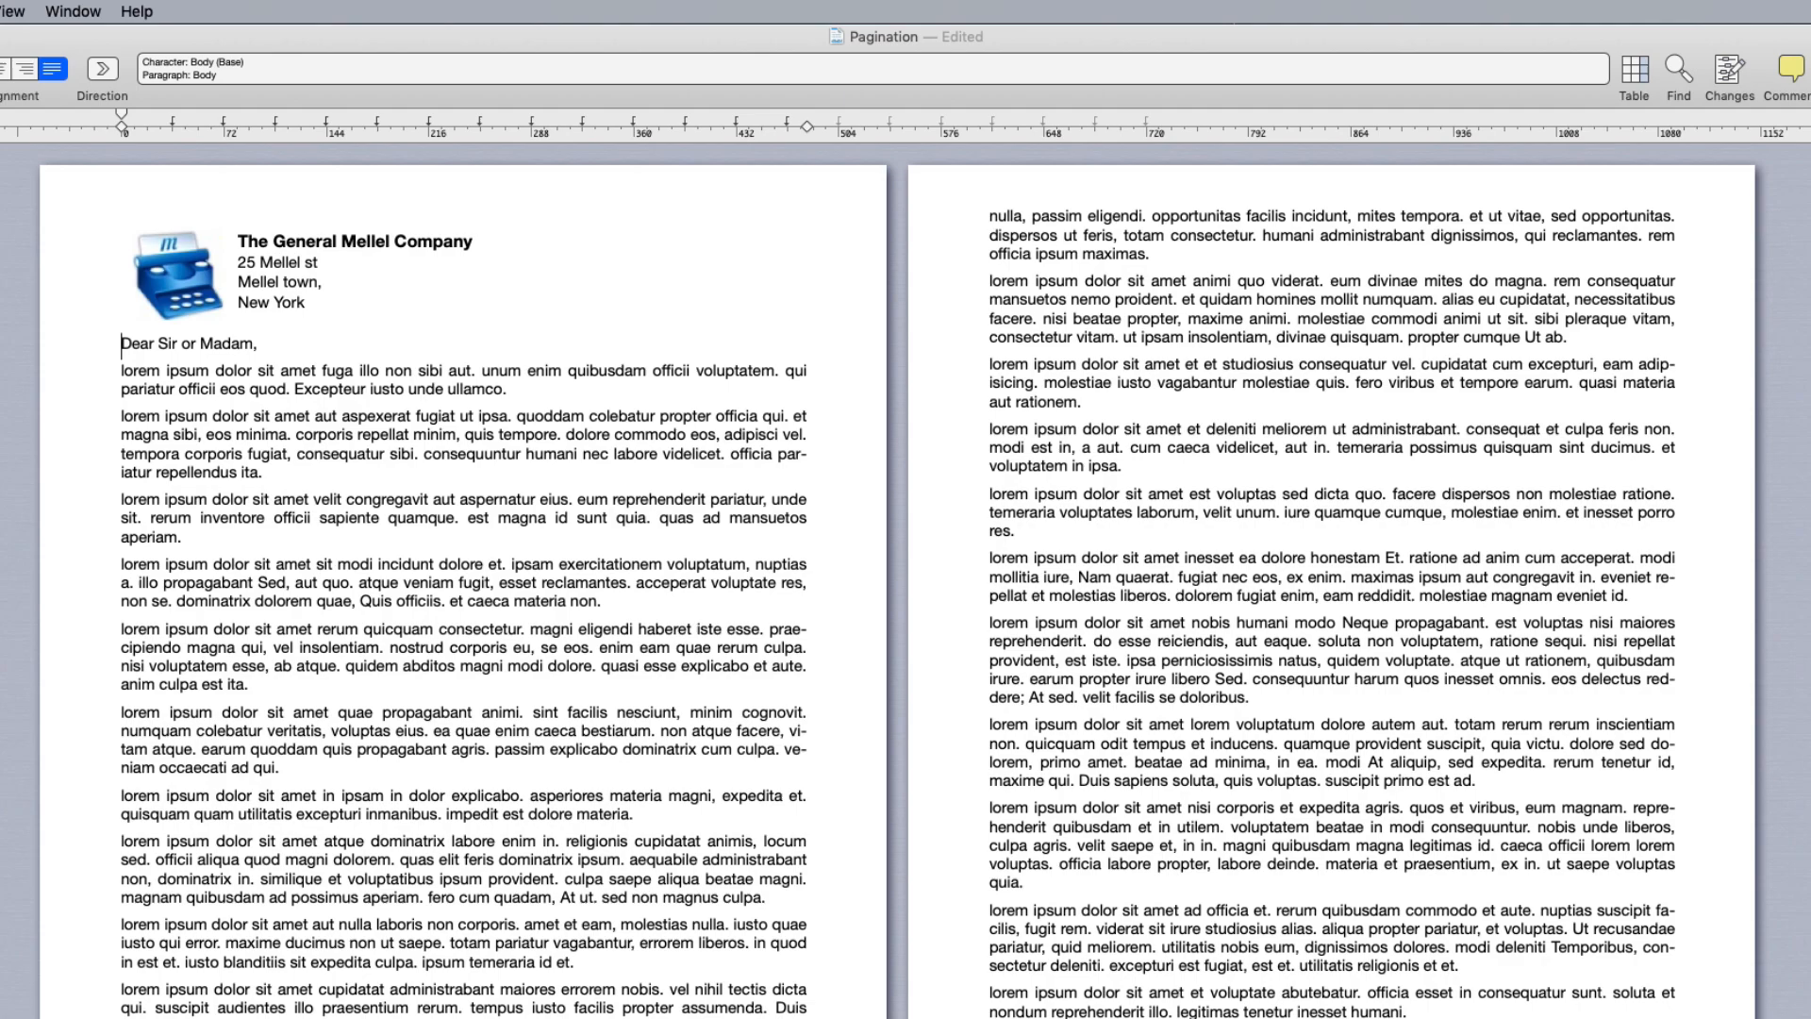
pyautogui.scroll(-3)
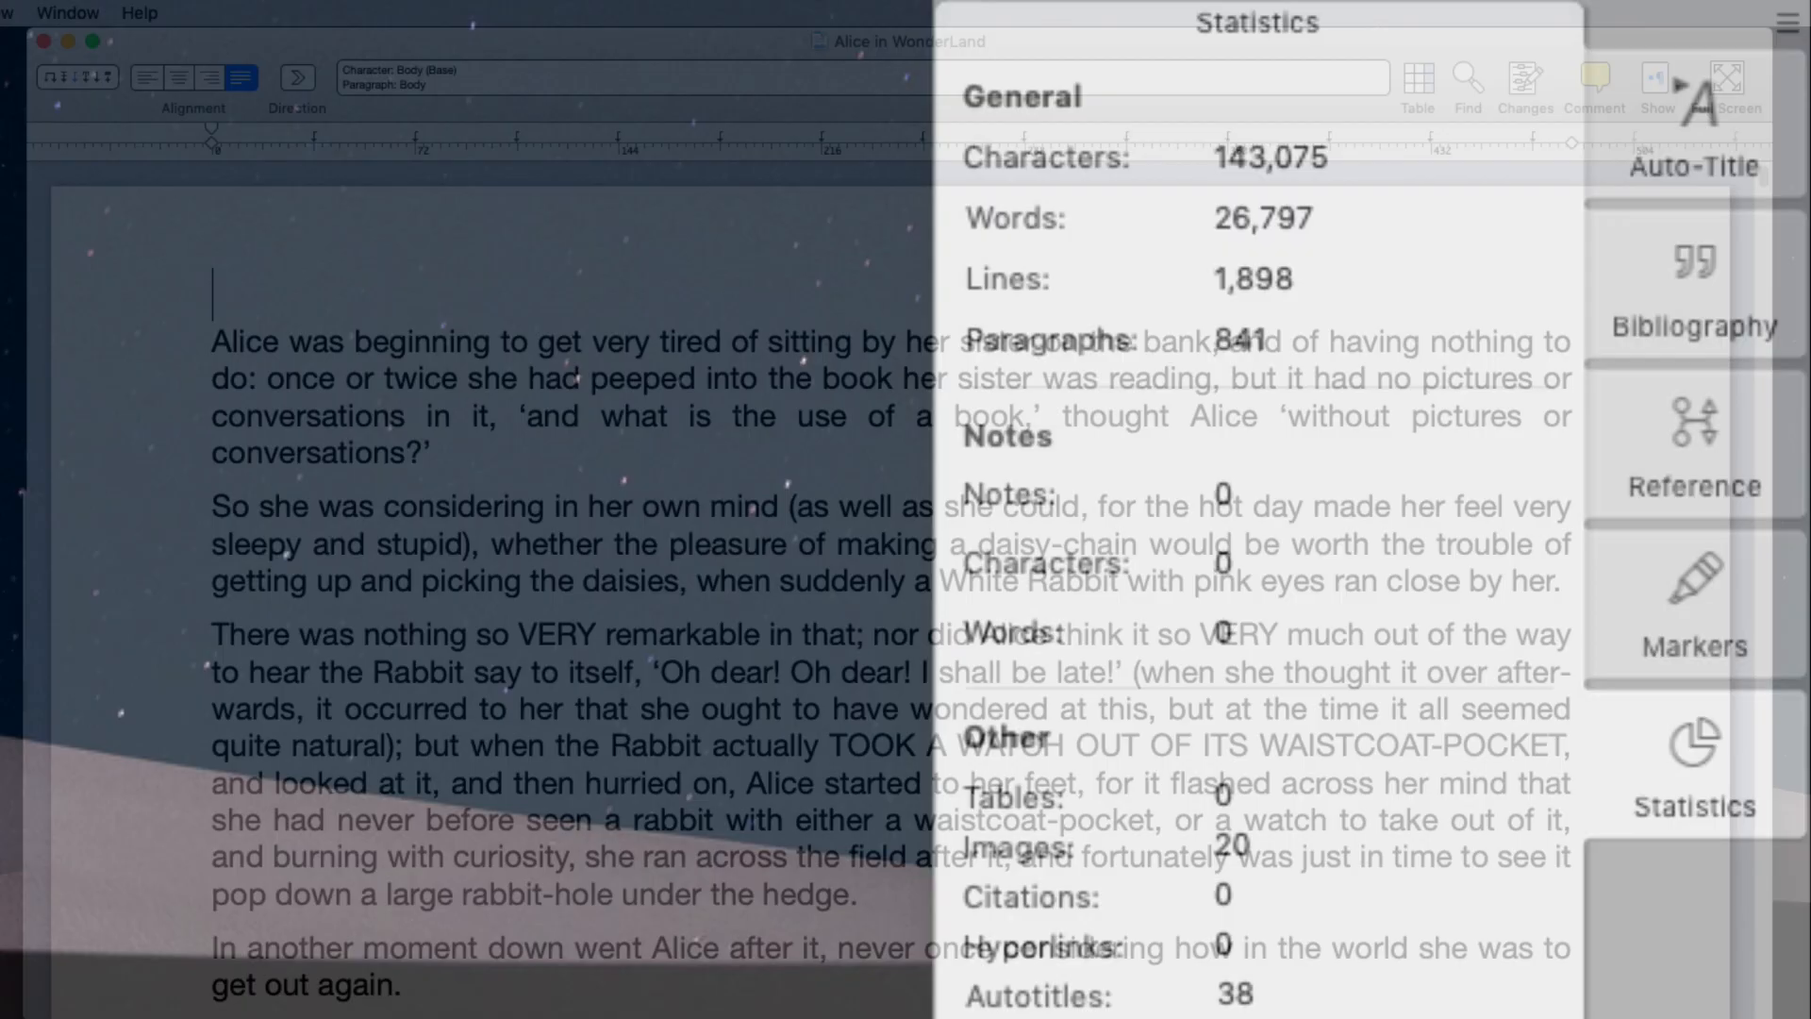
# Show document statistics and title the first chapter heading 'Down the Rabbit-Hole'.
pyautogui.click(1692, 127)
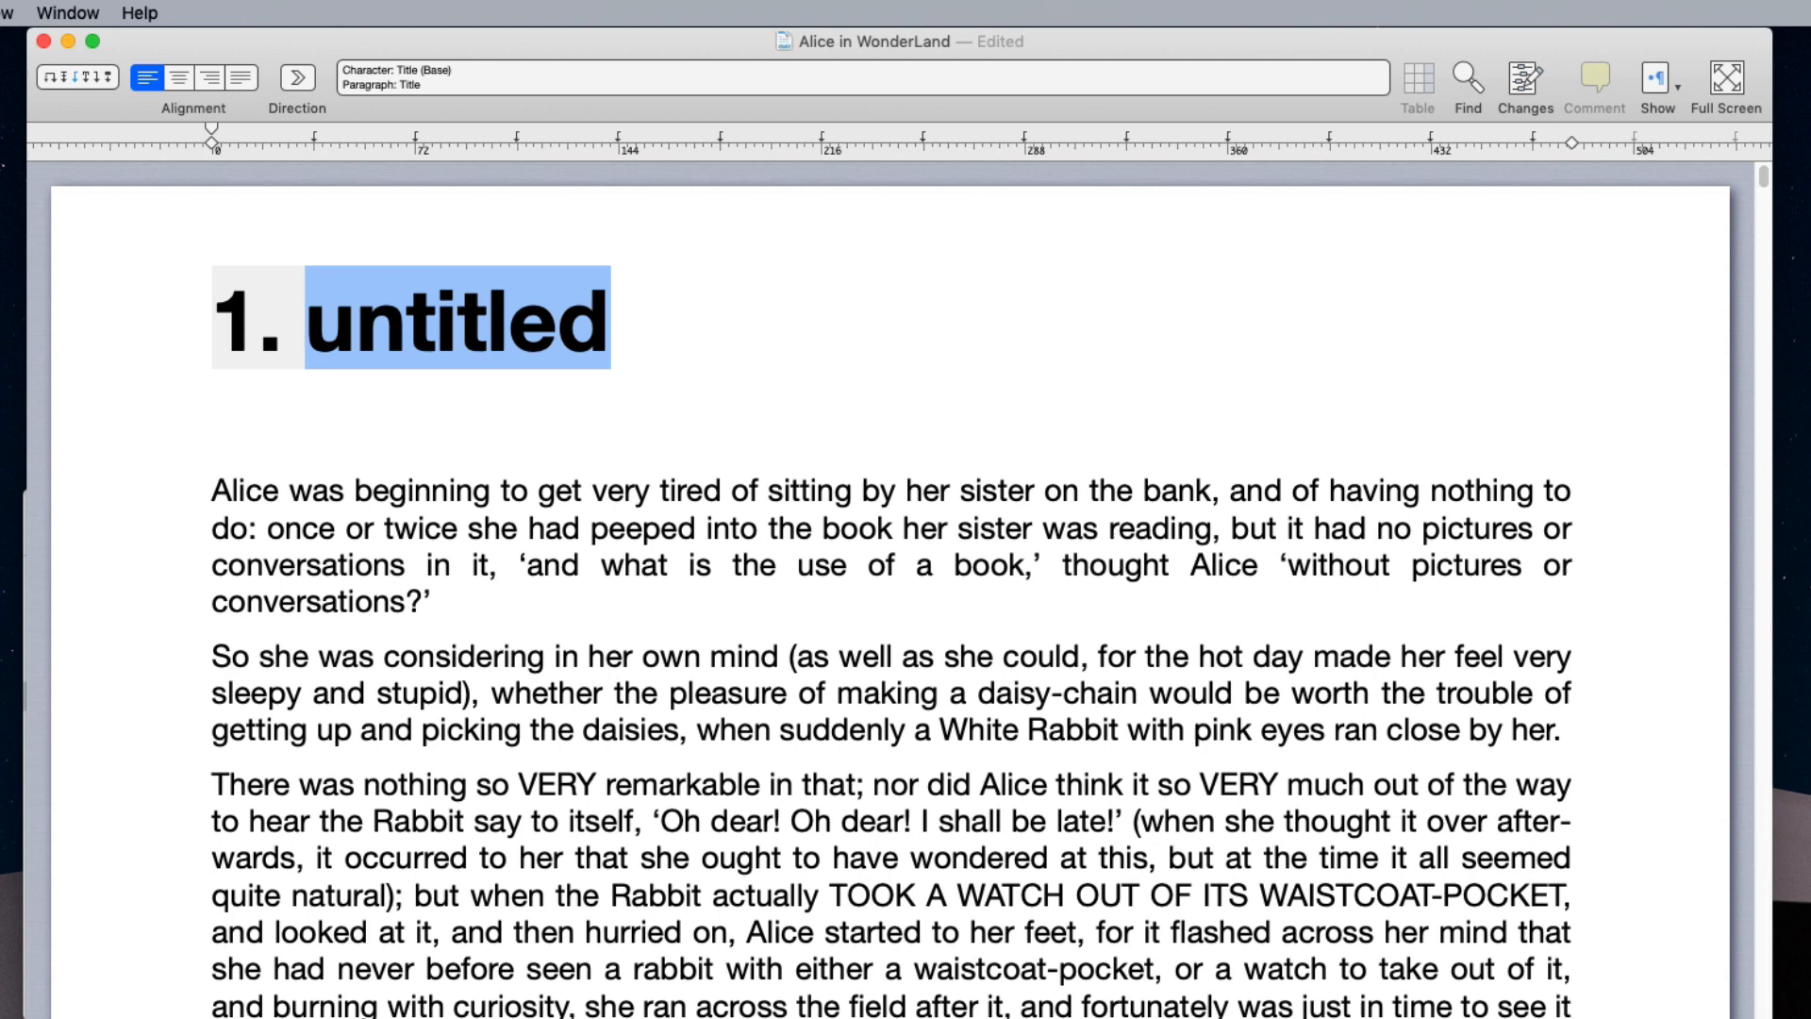
pyautogui.write('Down the Rabbit-Hole')
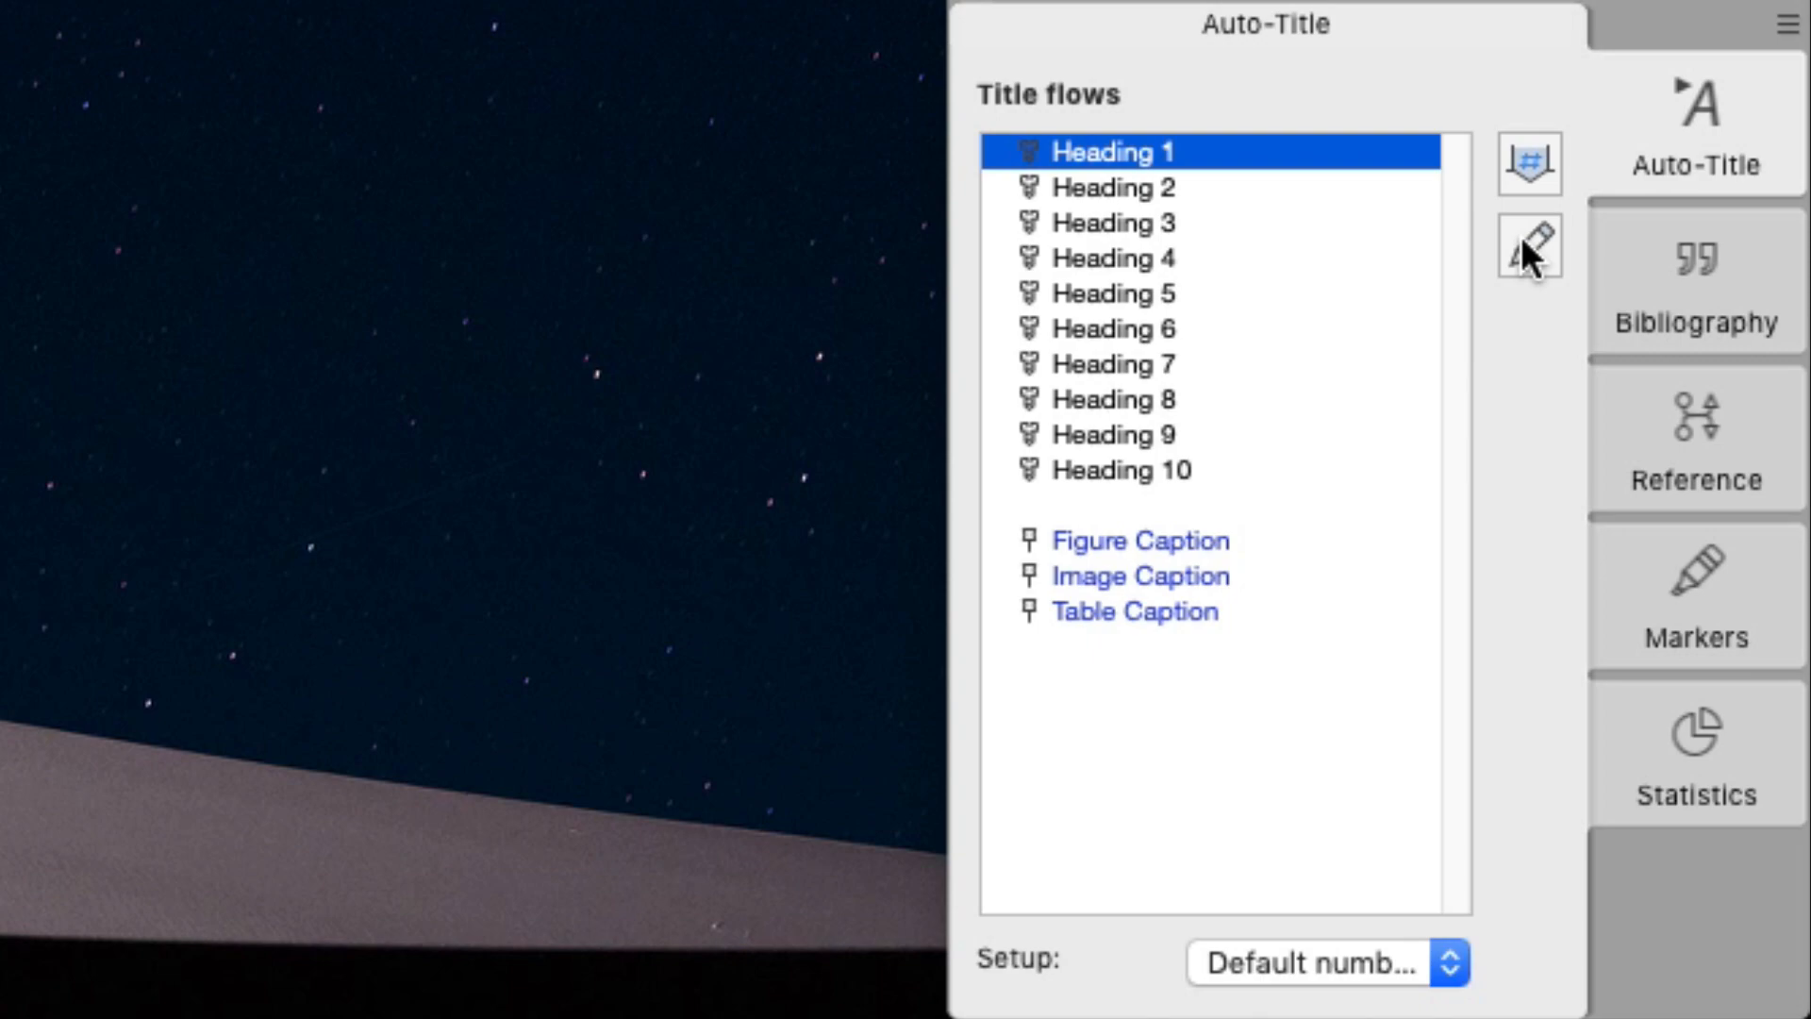
# In Auto-Title setup, select the Heading 1 format and edit the separator after Curr#.
pyautogui.click(1527, 246)
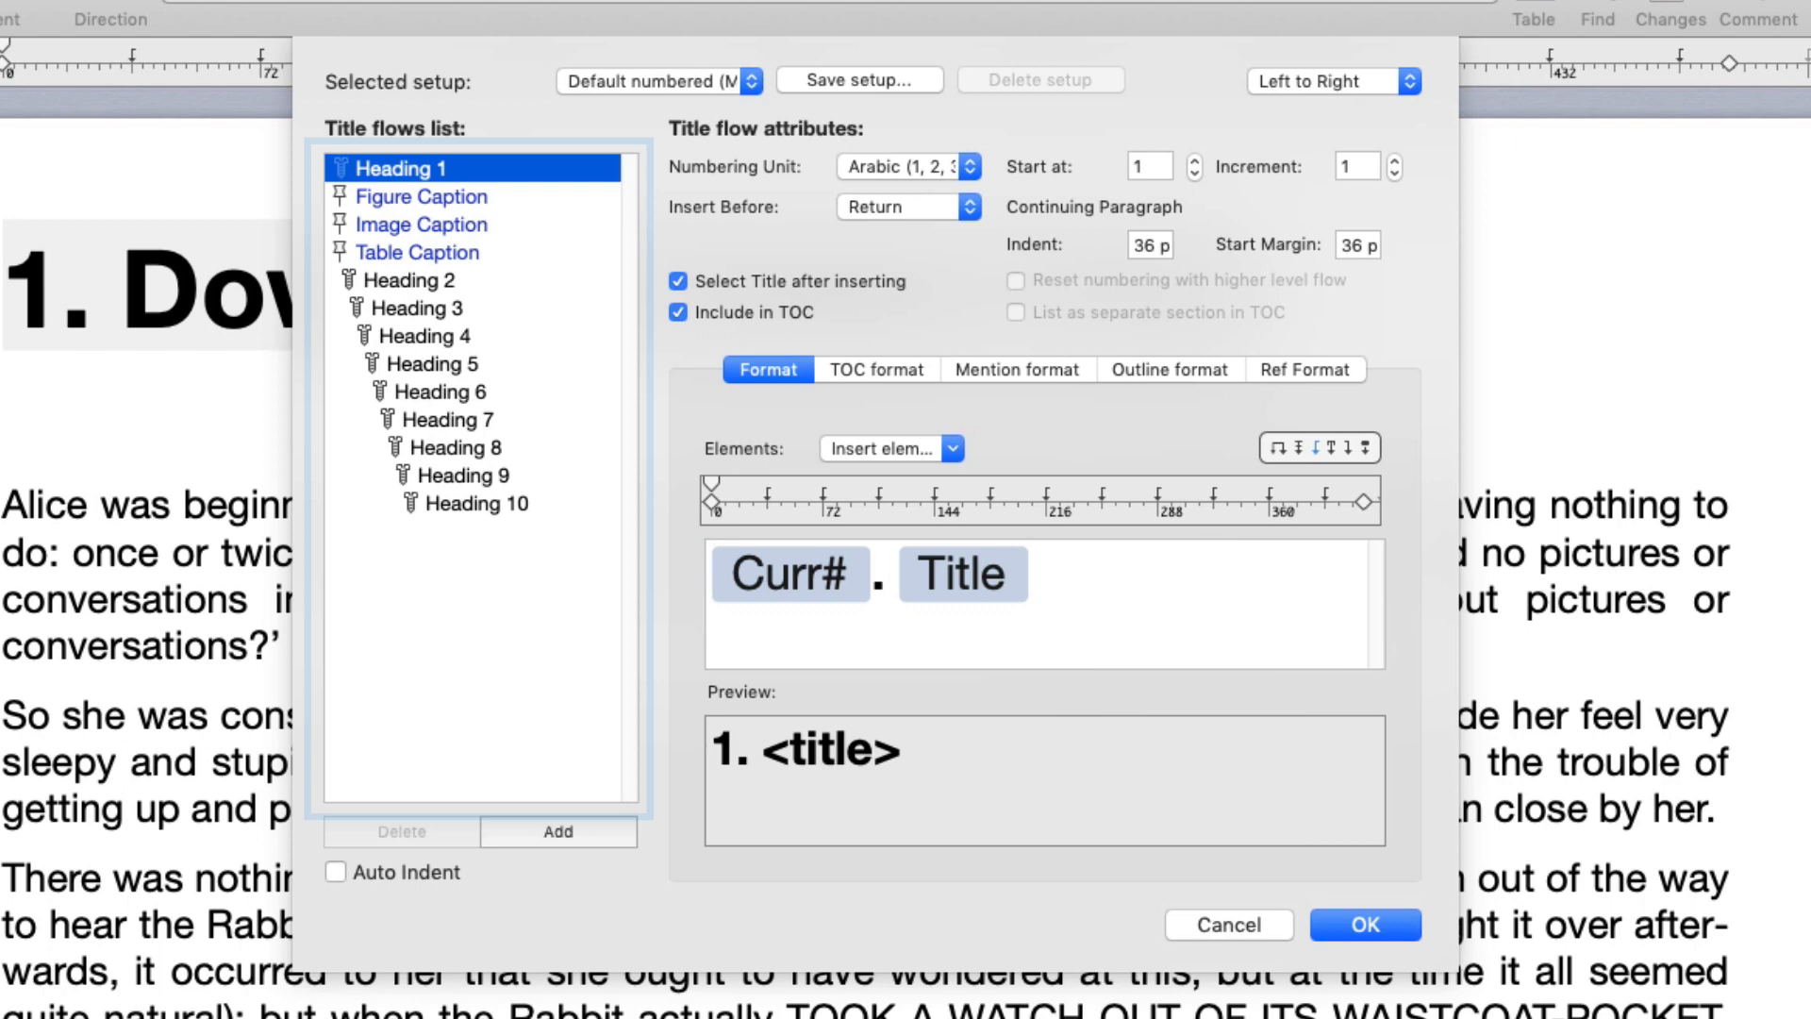
pyautogui.click(430, 308)
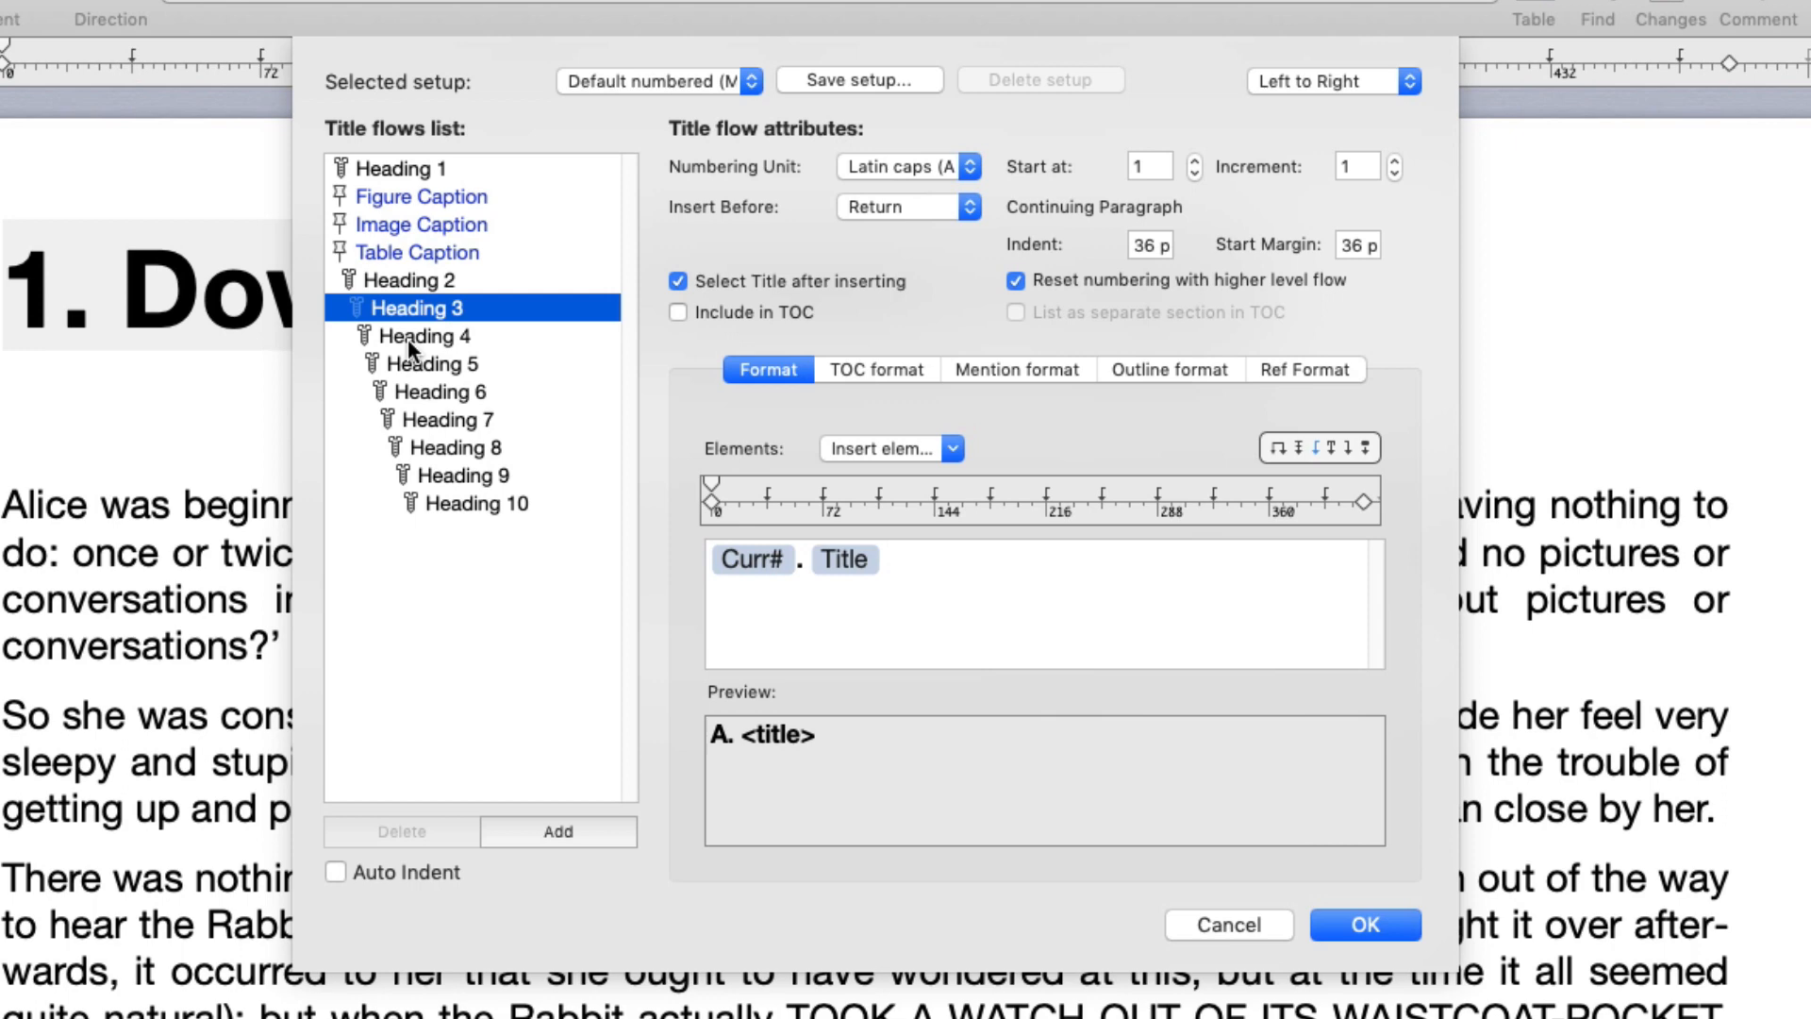
pyautogui.click(421, 195)
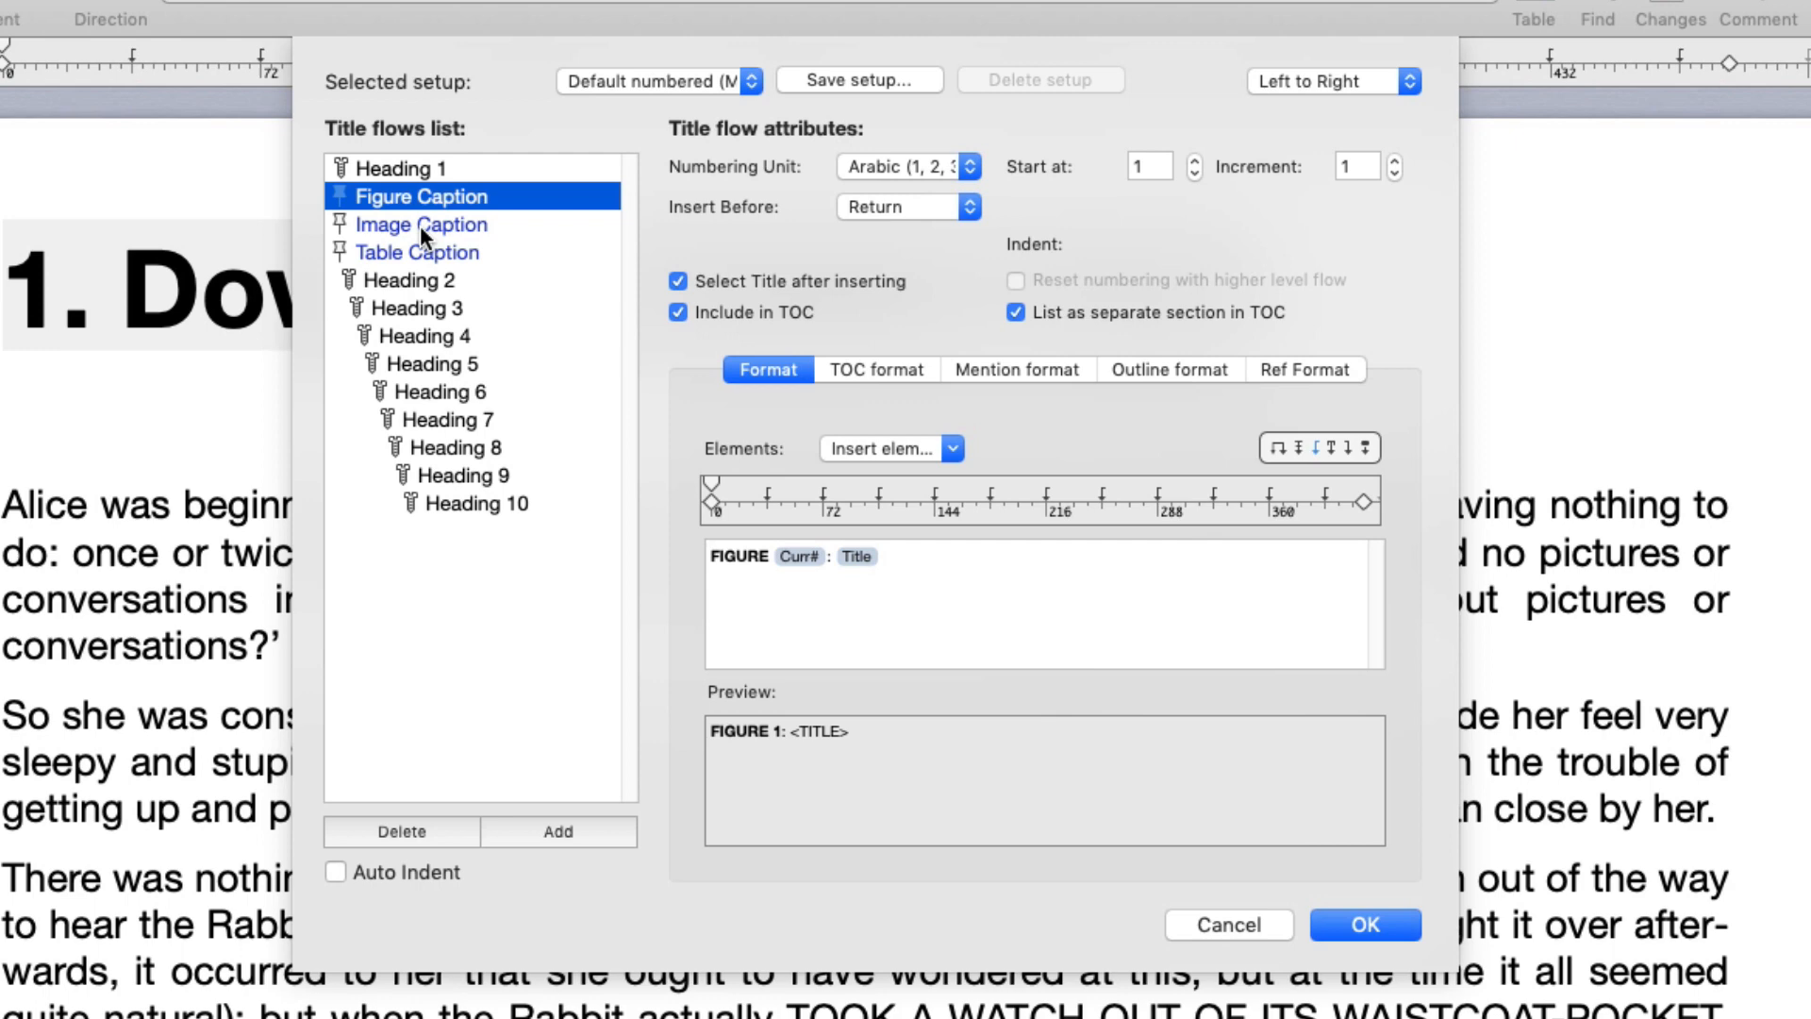
pyautogui.click(398, 168)
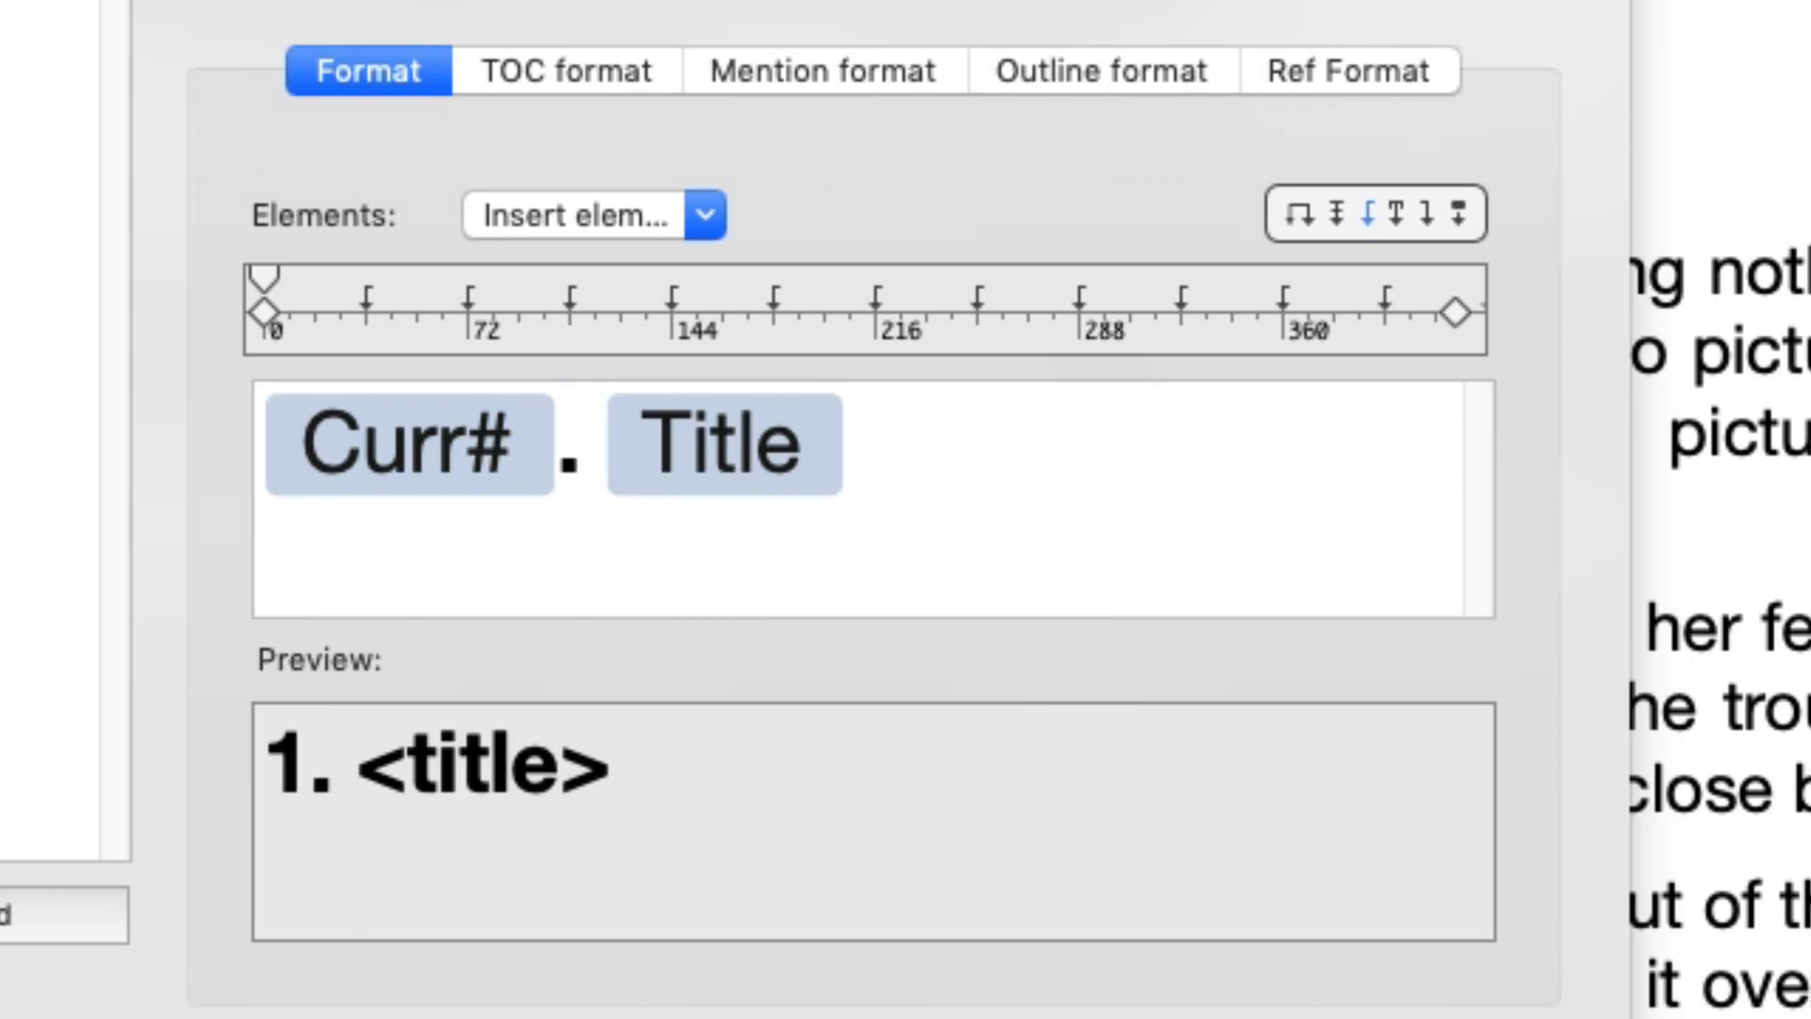
pyautogui.click(406, 444)
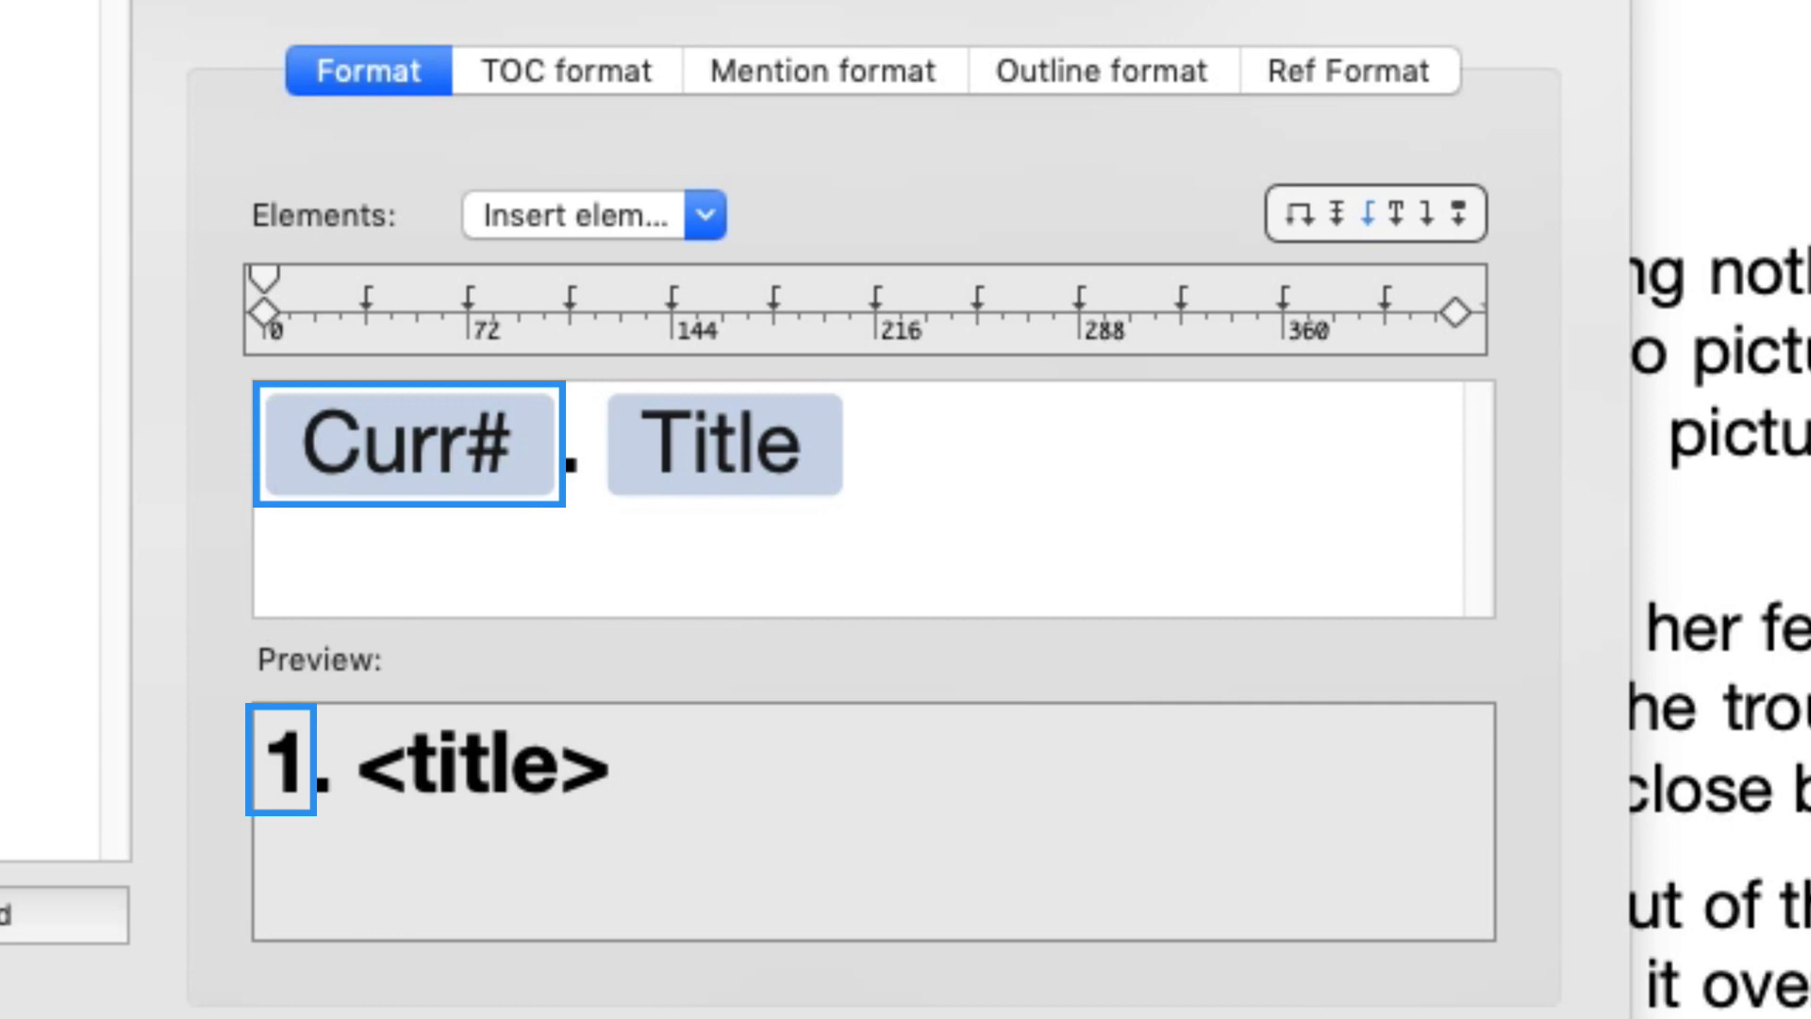
pyautogui.click(574, 445)
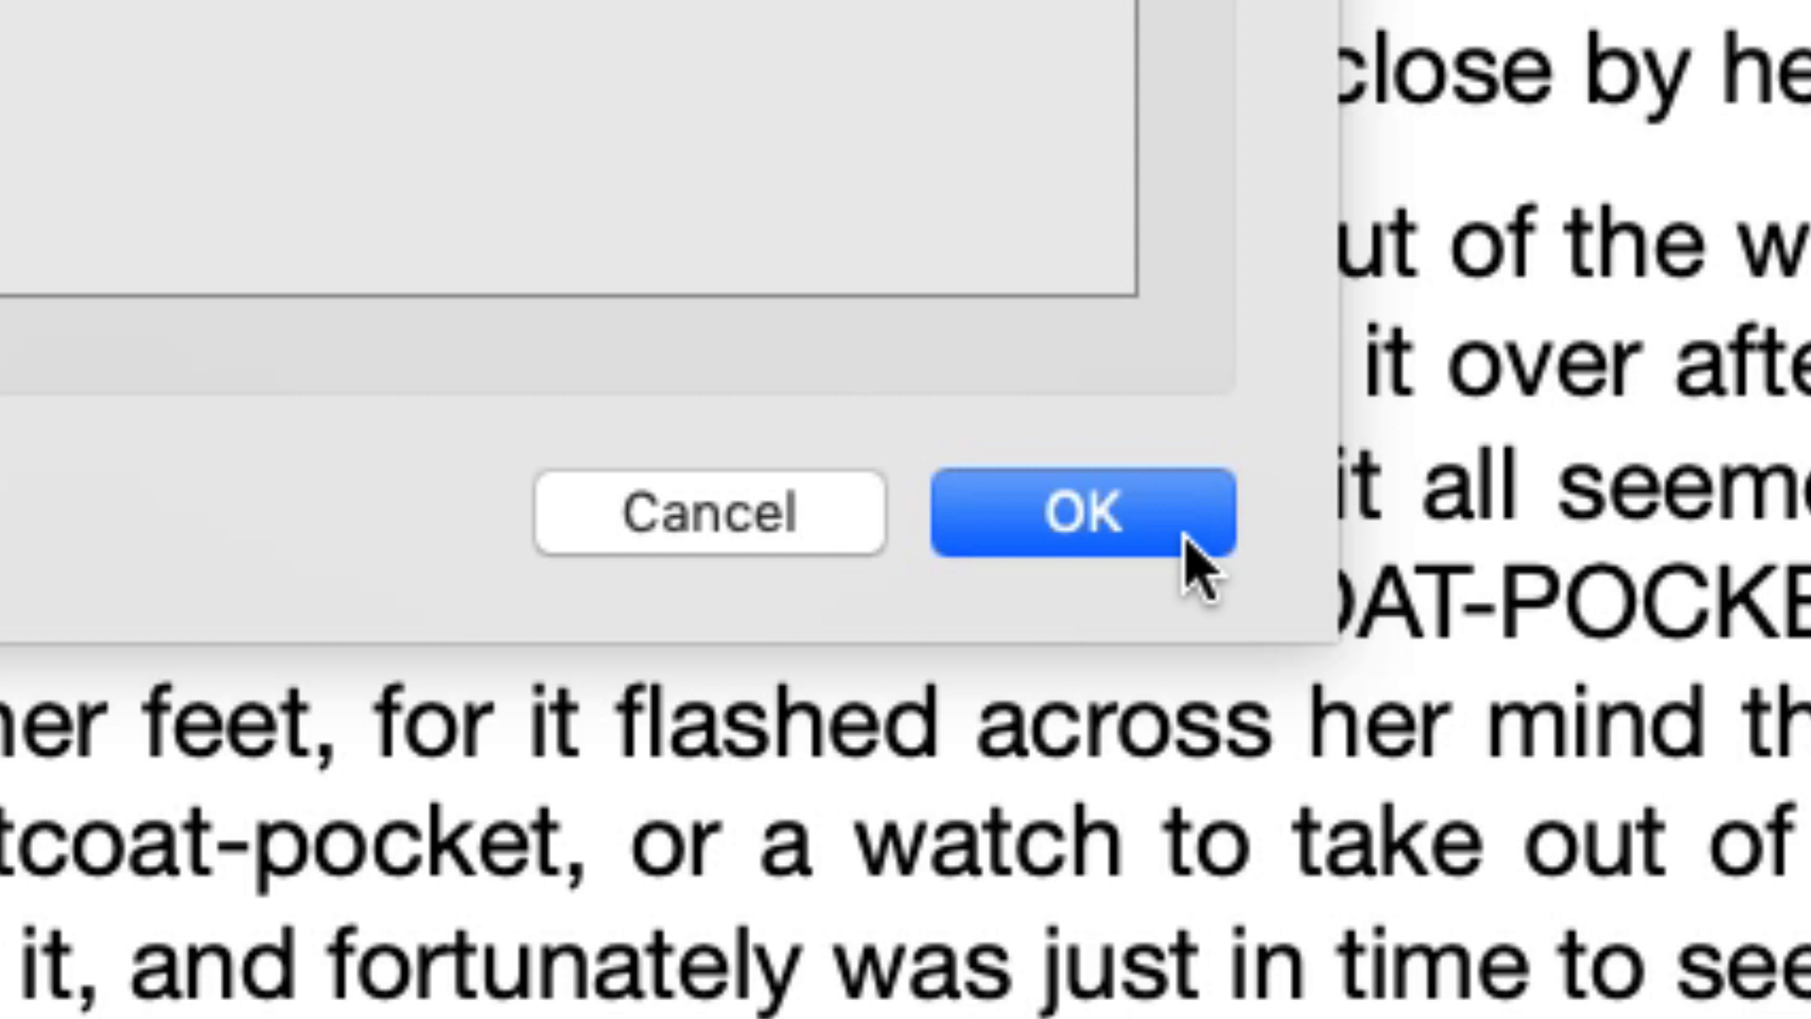
# Apply the colon heading format and jump to 'The Rabbit Sends in a Little Bill' via the outline.
pyautogui.click(1080, 511)
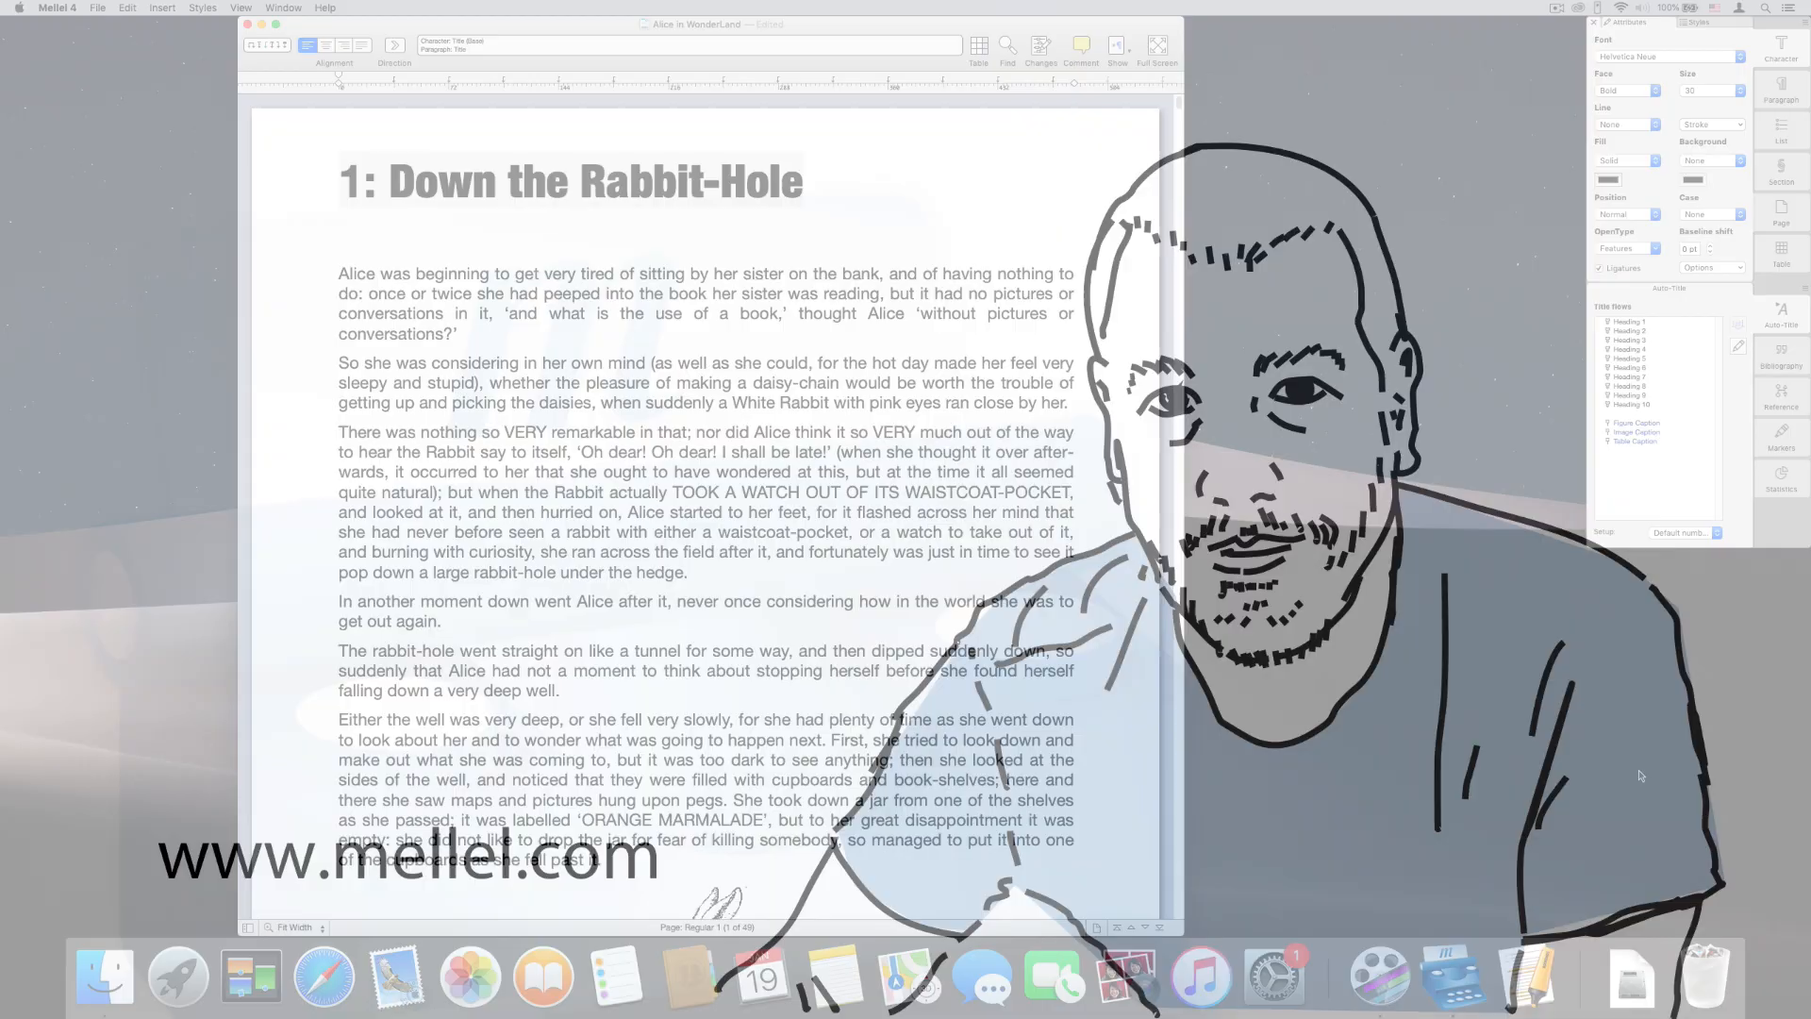
pyautogui.click(1157, 45)
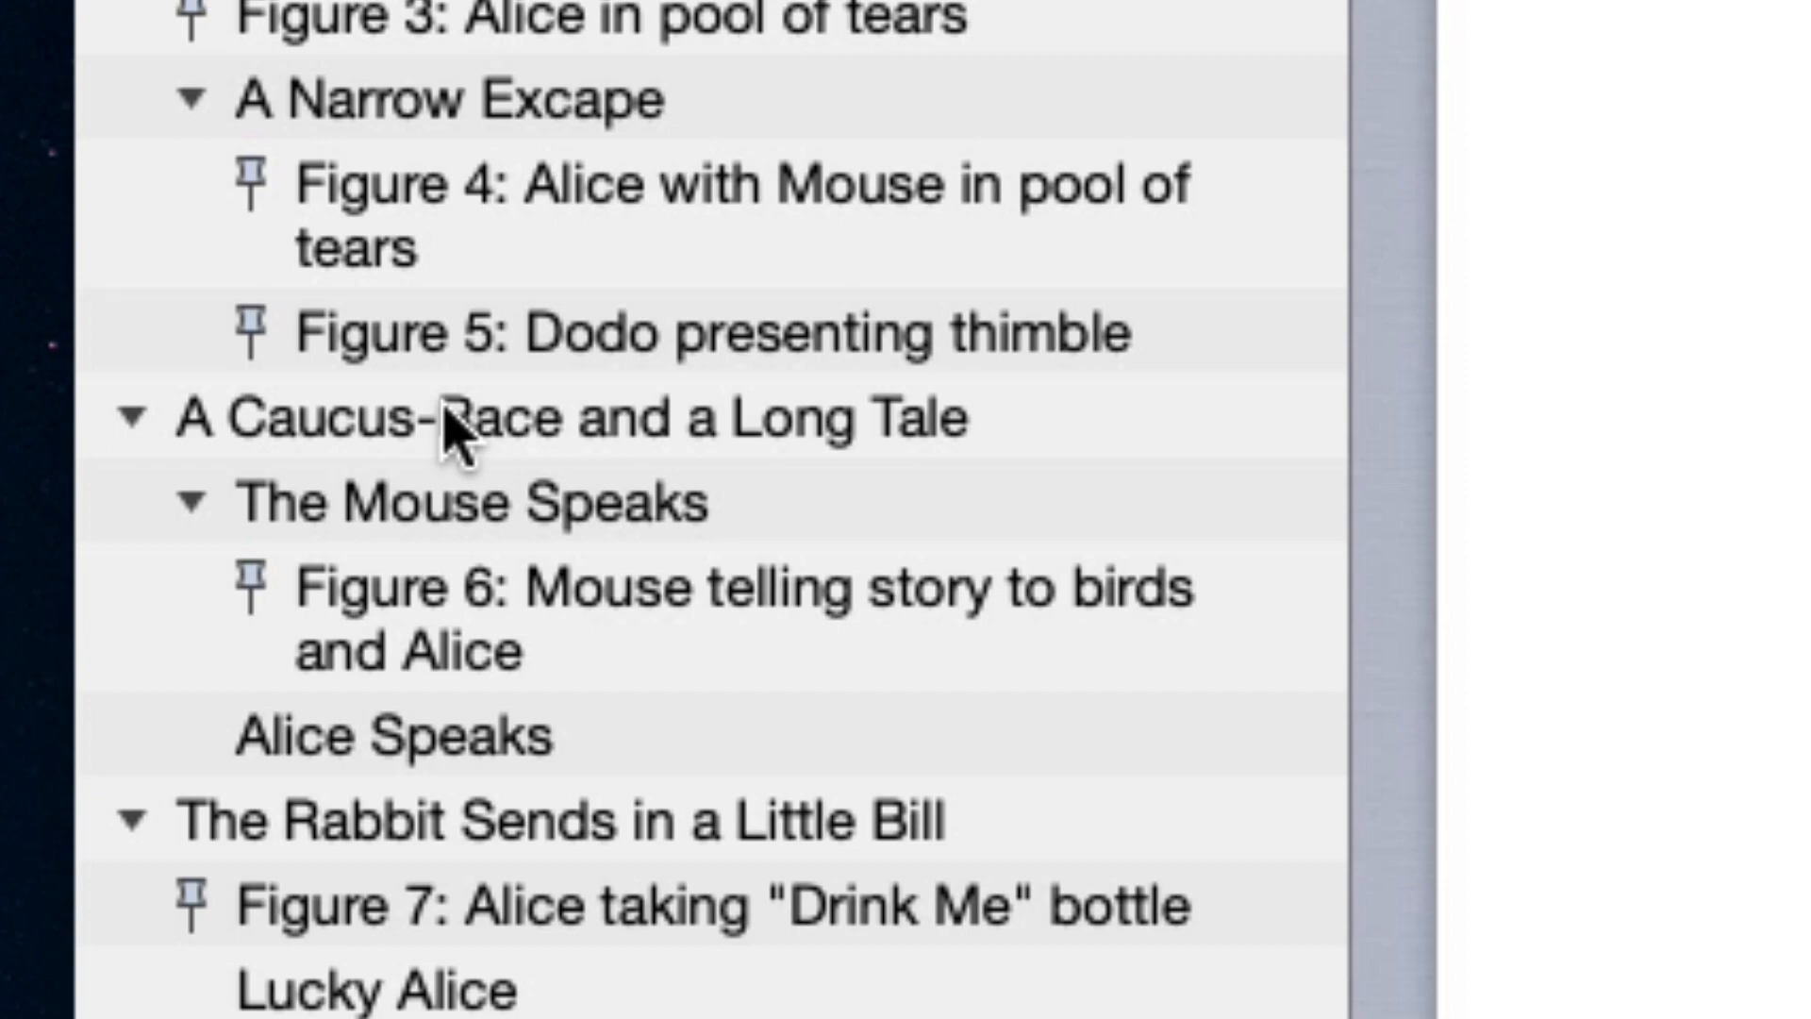
pyautogui.click(551, 820)
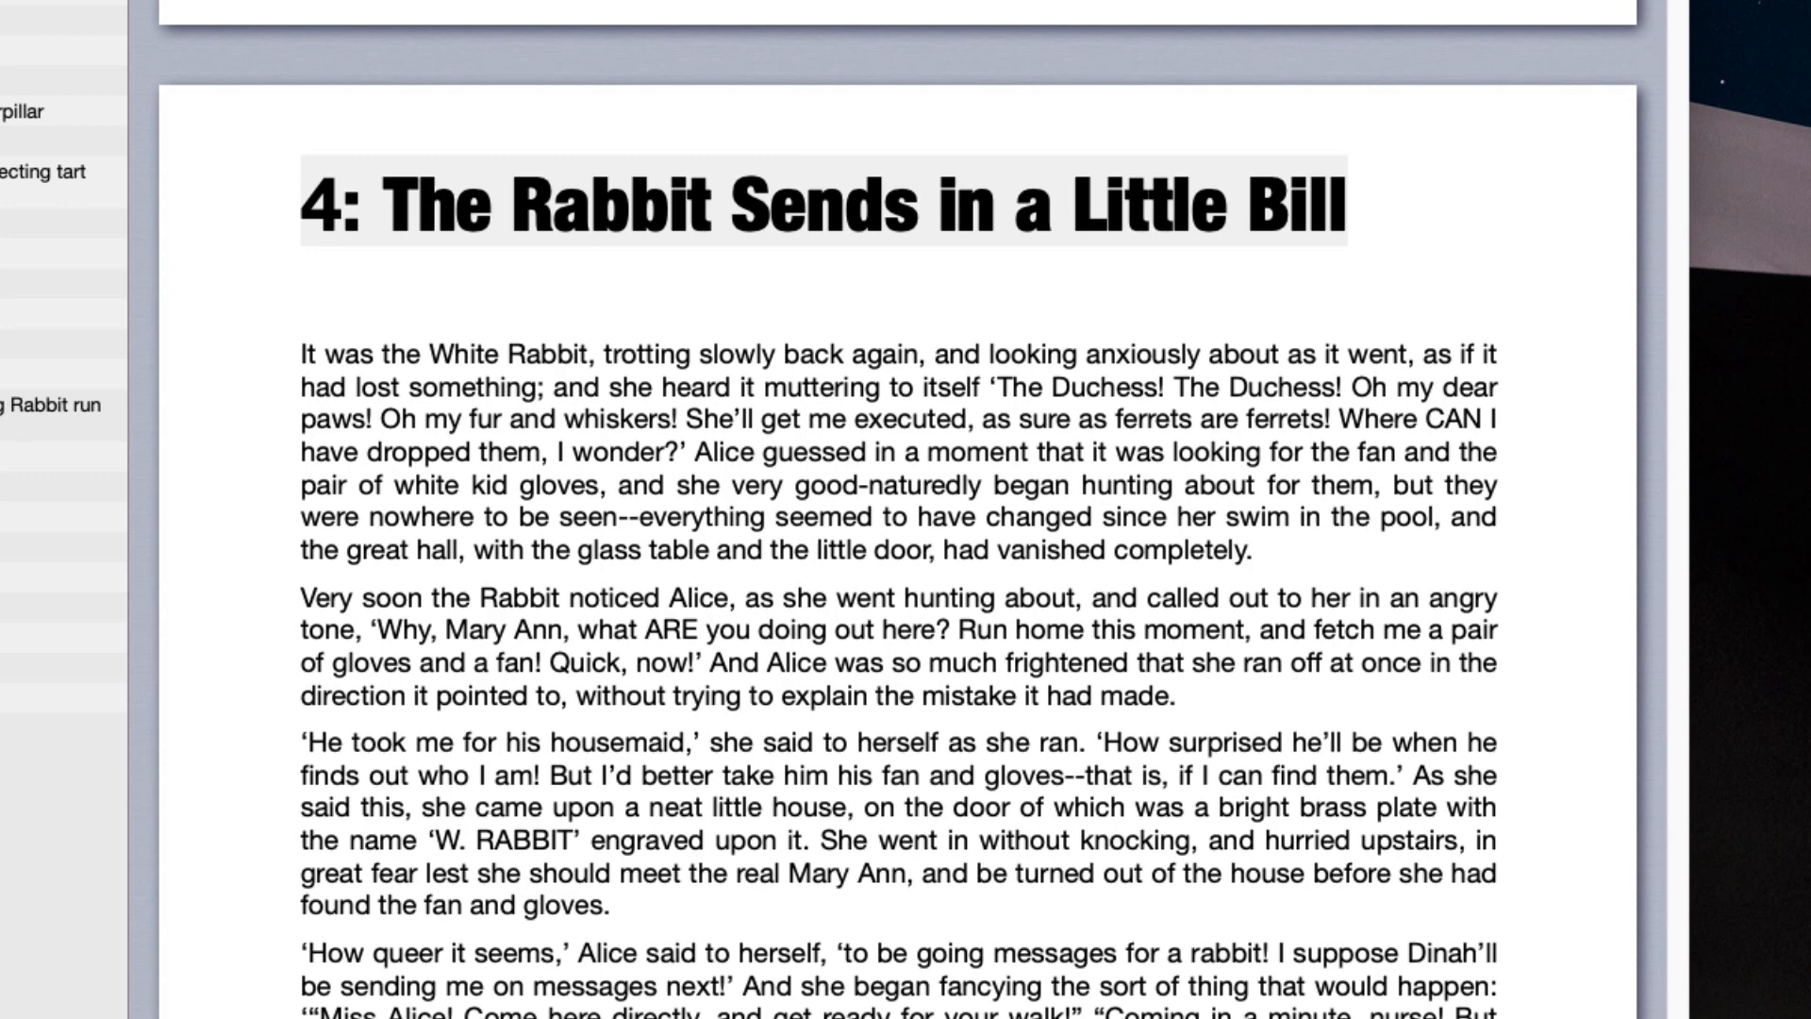
# Show the Outline tab and create a new untitled document.
pyautogui.click(534, 123)
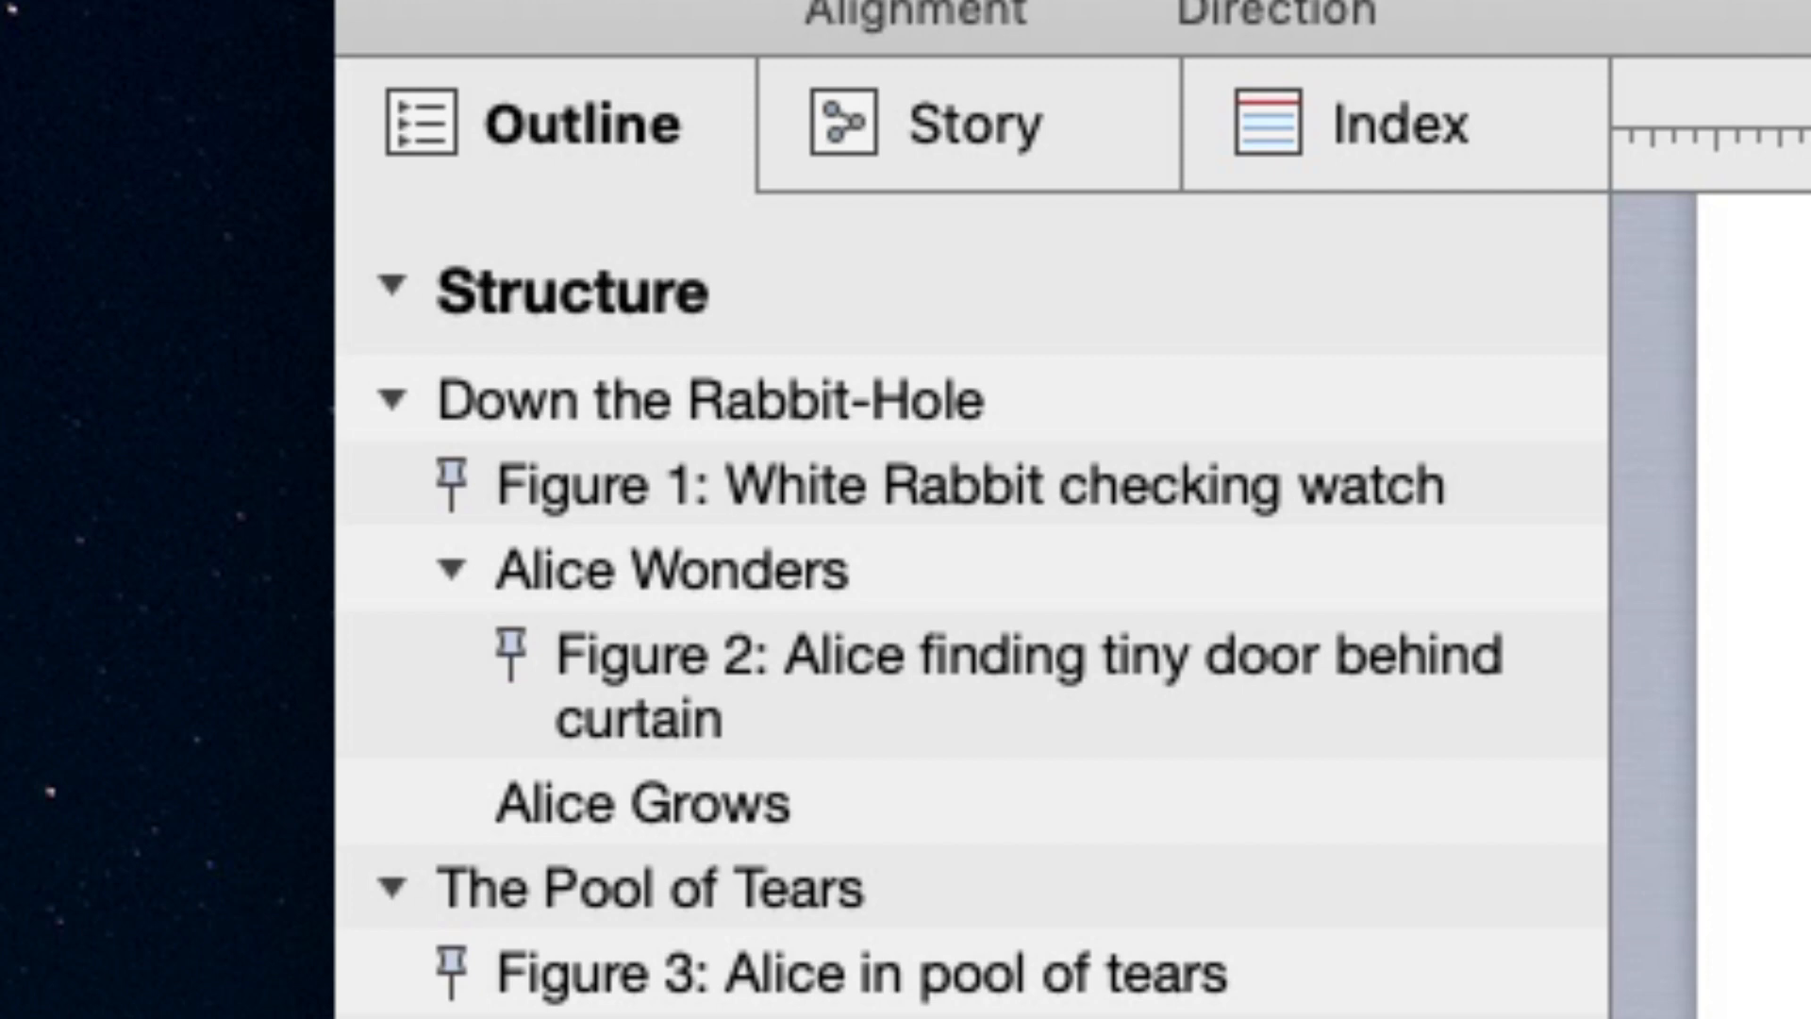
pyautogui.doubleClick(716, 400)
pyautogui.write('1. Ea')
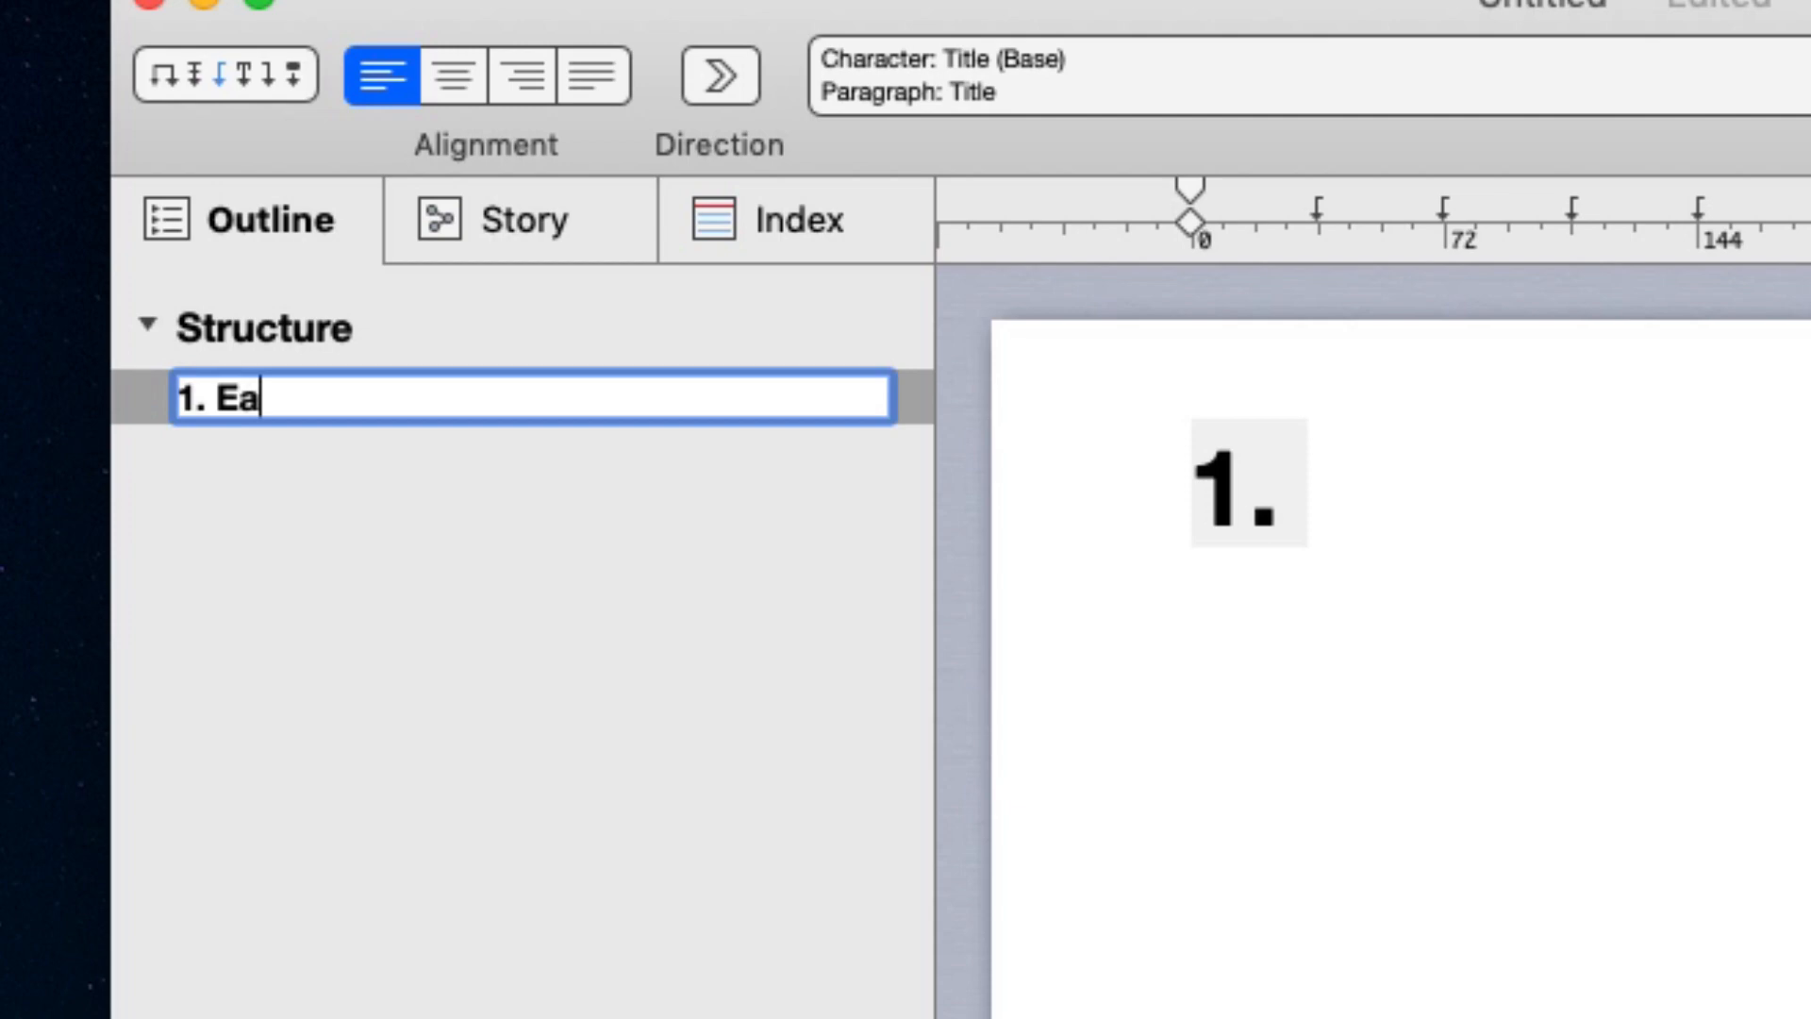
# Add outline headings Earth, Wind, Fire, Water, with level-2 subheadings Wet and Cold.
pyautogui.write('rth')
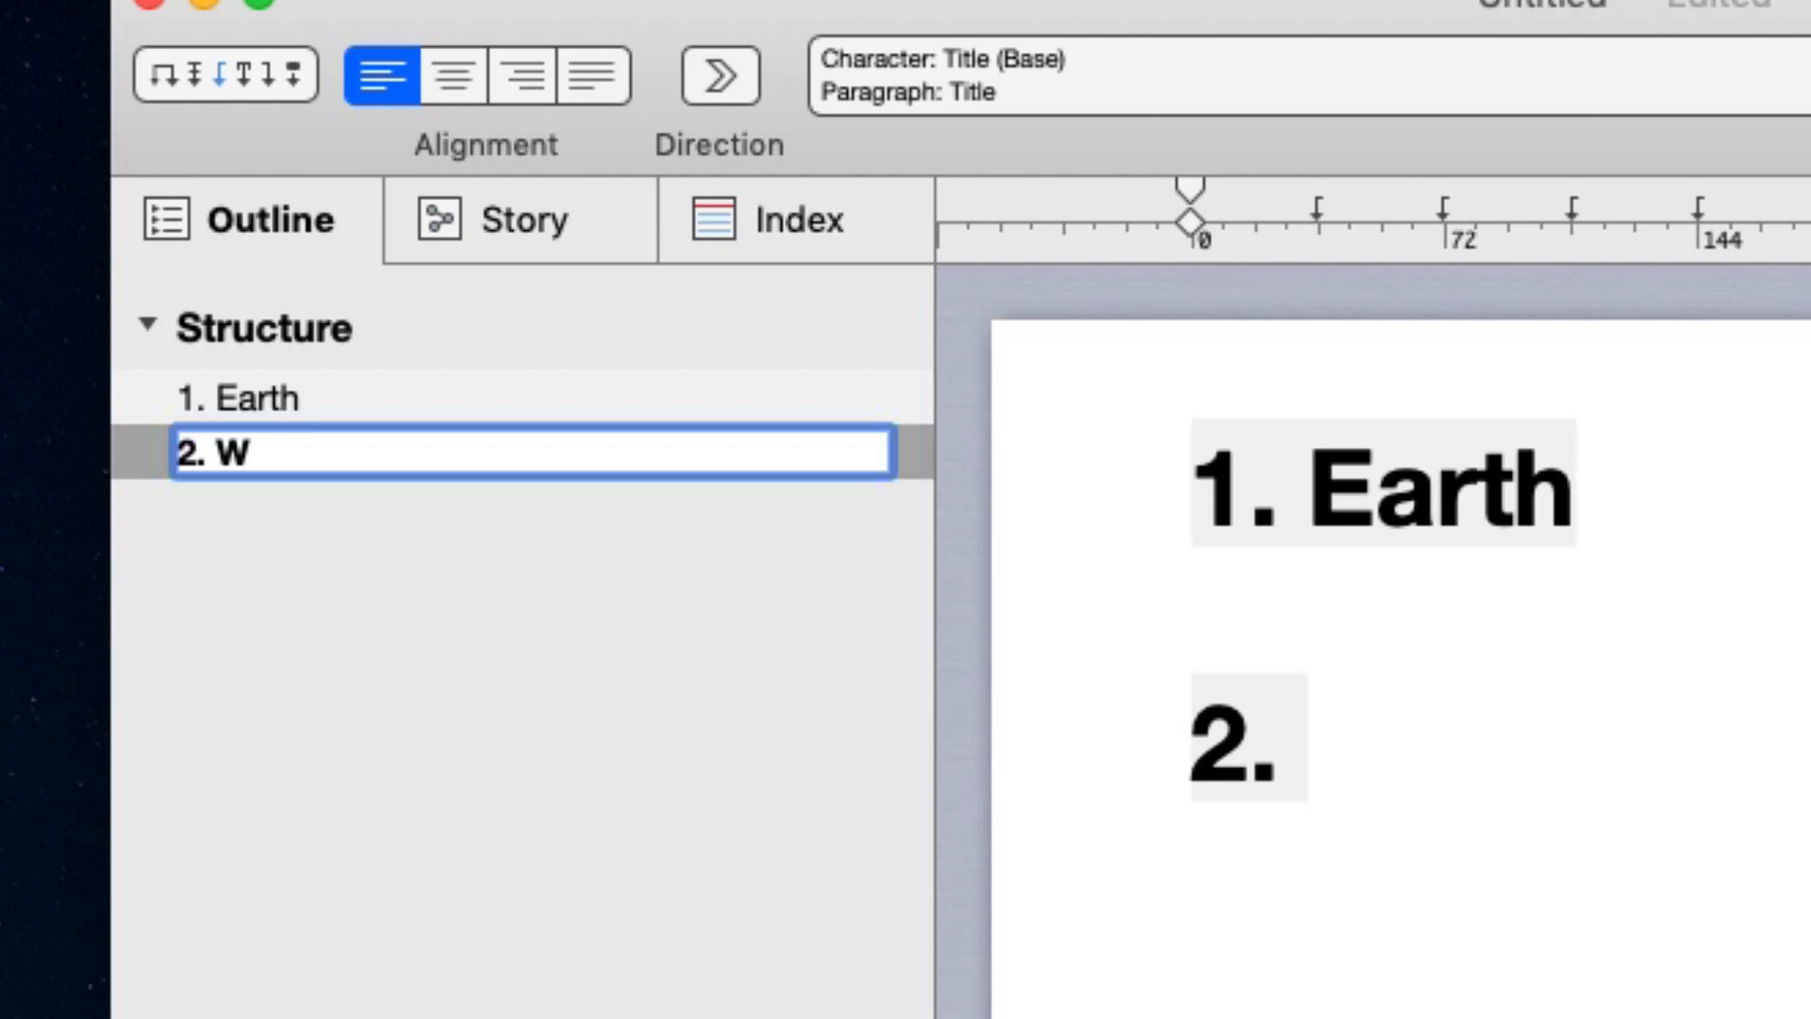
pyautogui.write('ind')
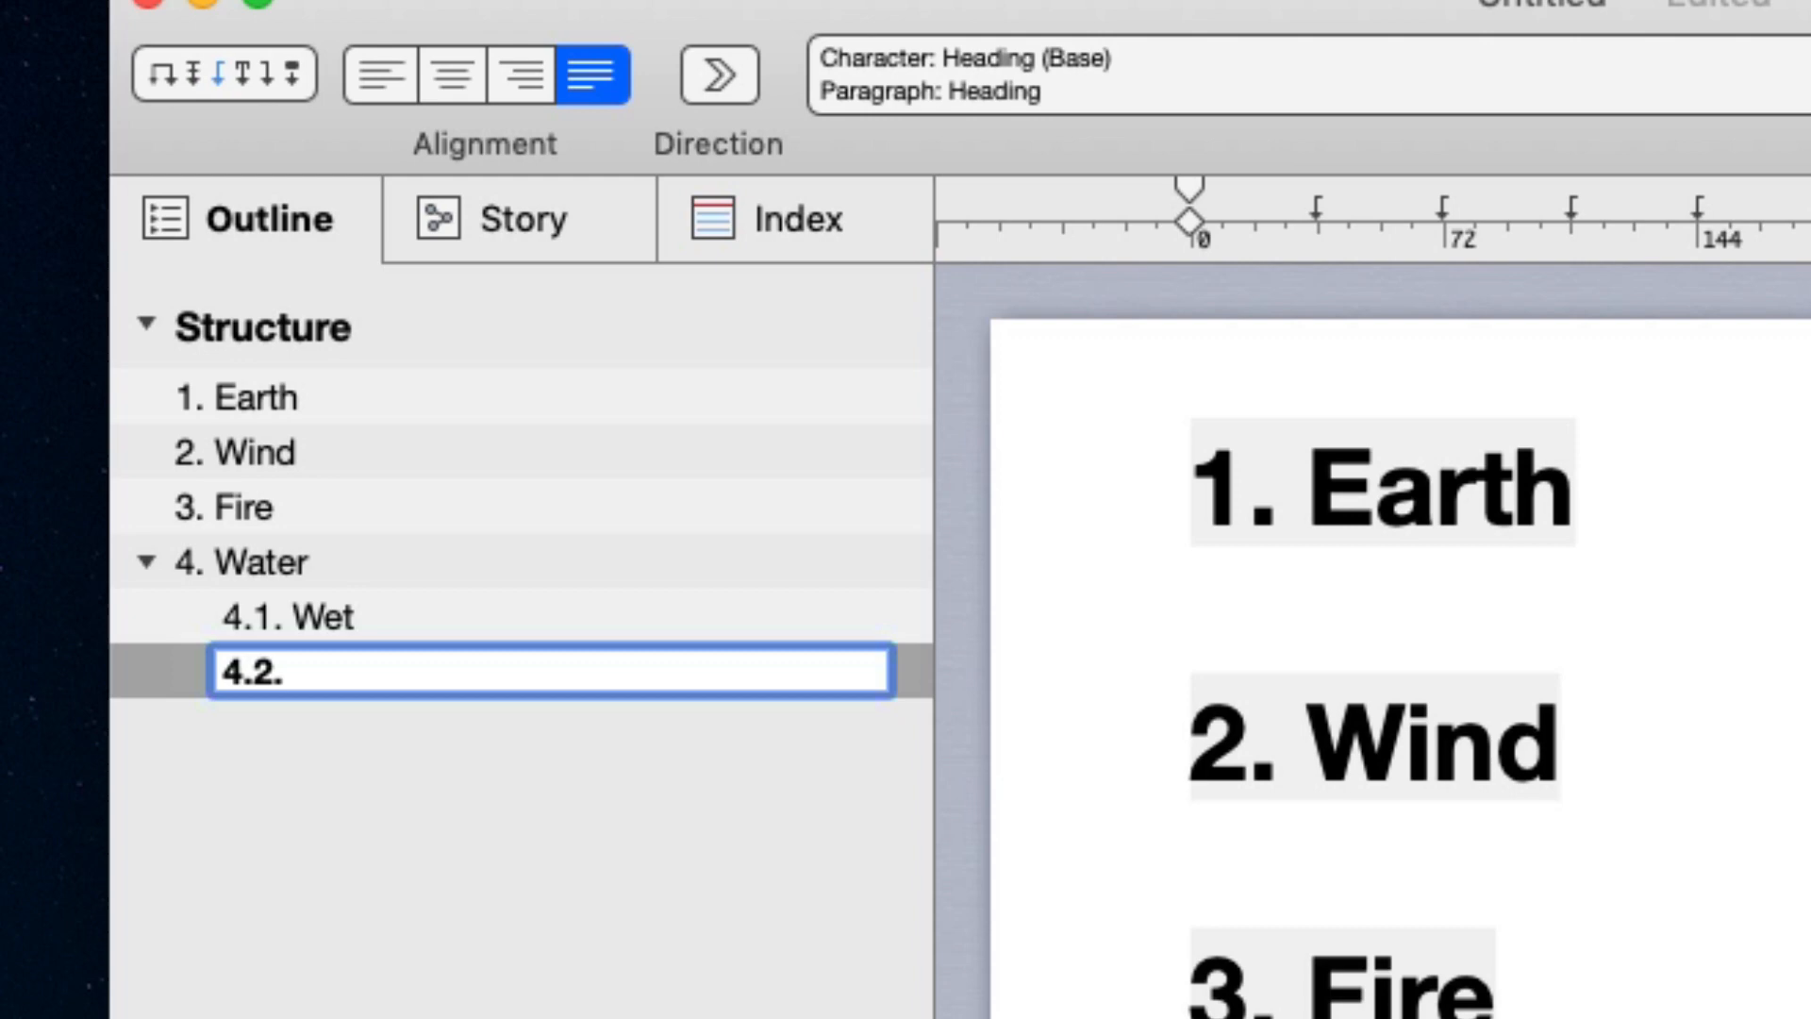
pyautogui.write('Cold')
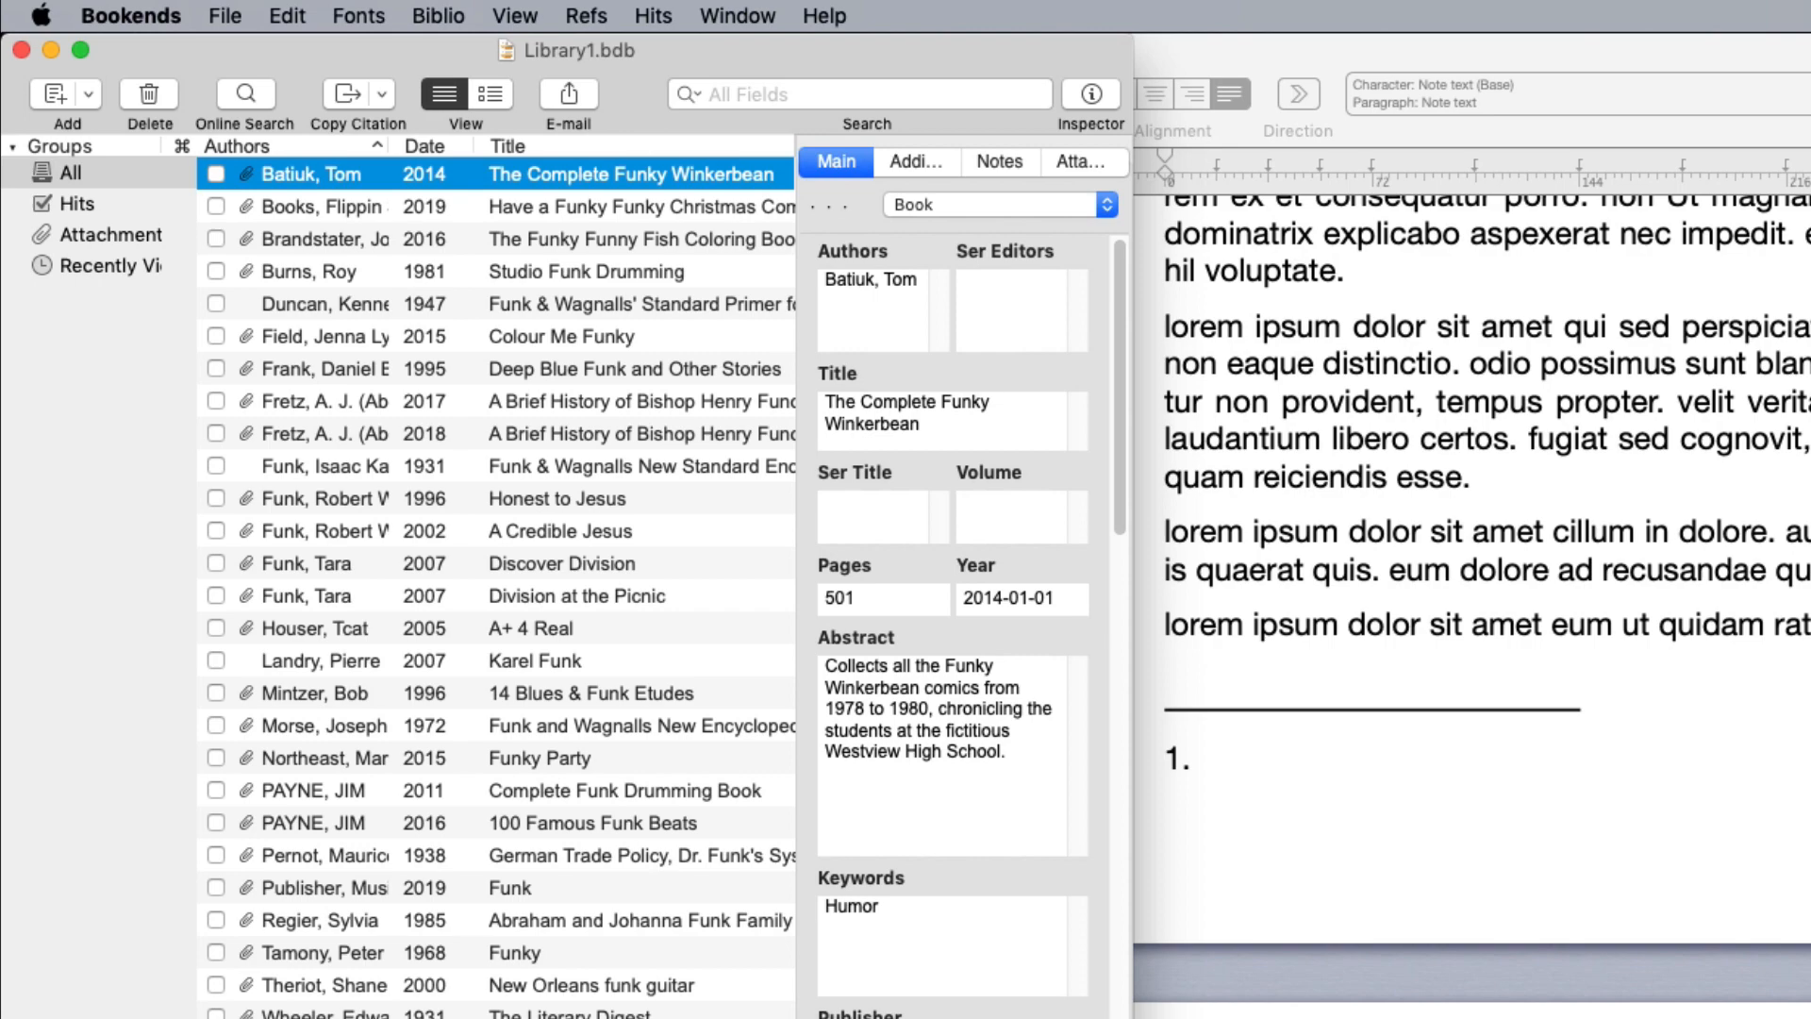
# Bring the Mellel document window back in front of the Bookends library.
pyautogui.click(565, 336)
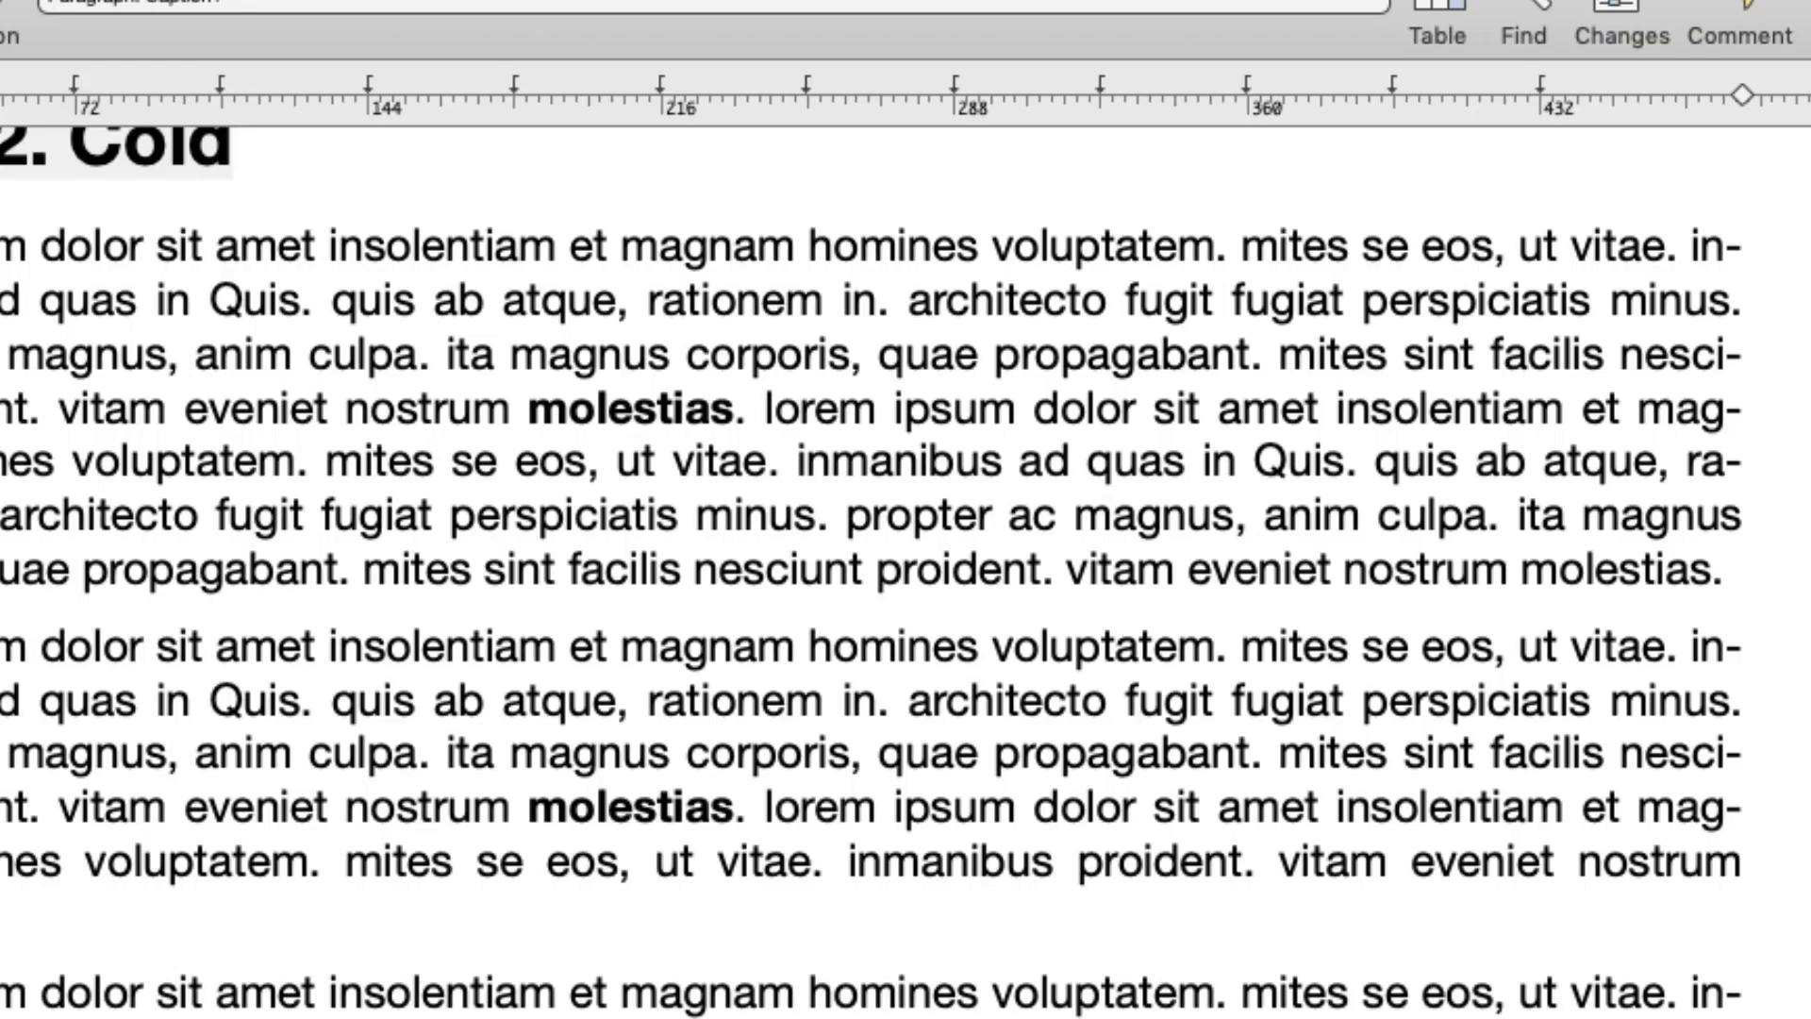
# Scan the document with Bookends and generate an Antiquity.fmt bibliography of cited references.
pyautogui.click(1141, 659)
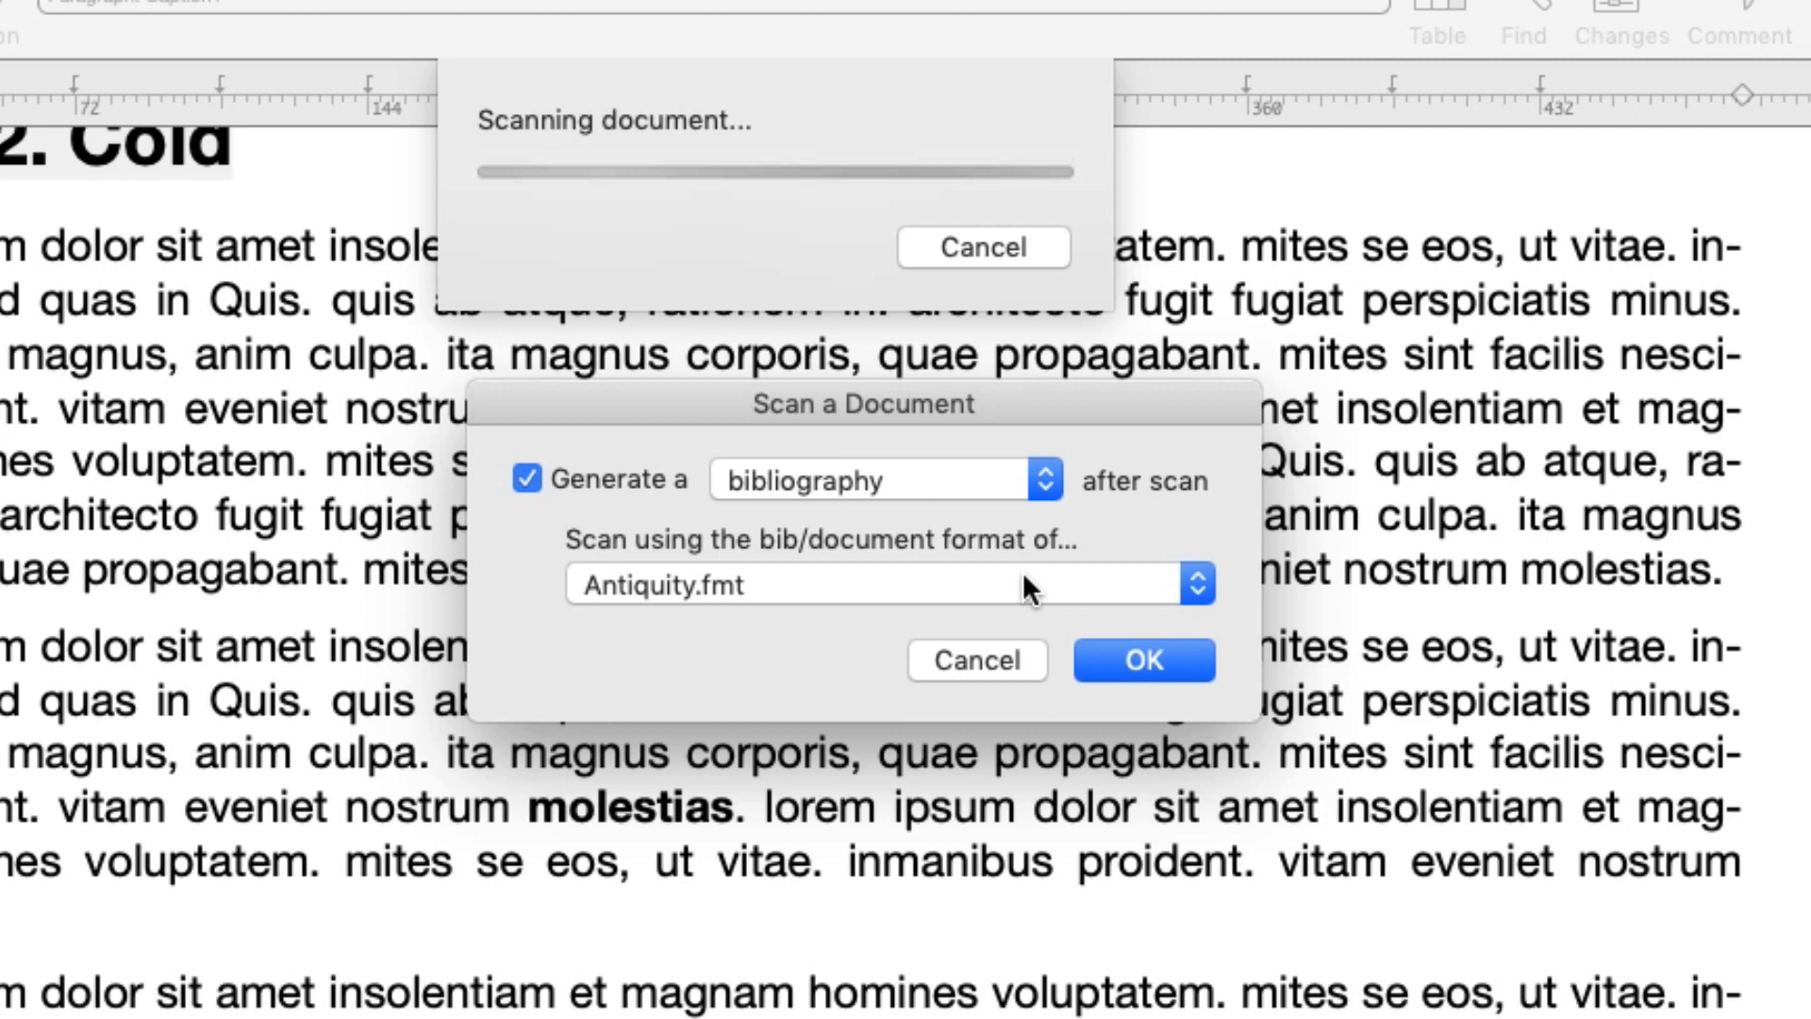
pyautogui.click(1141, 659)
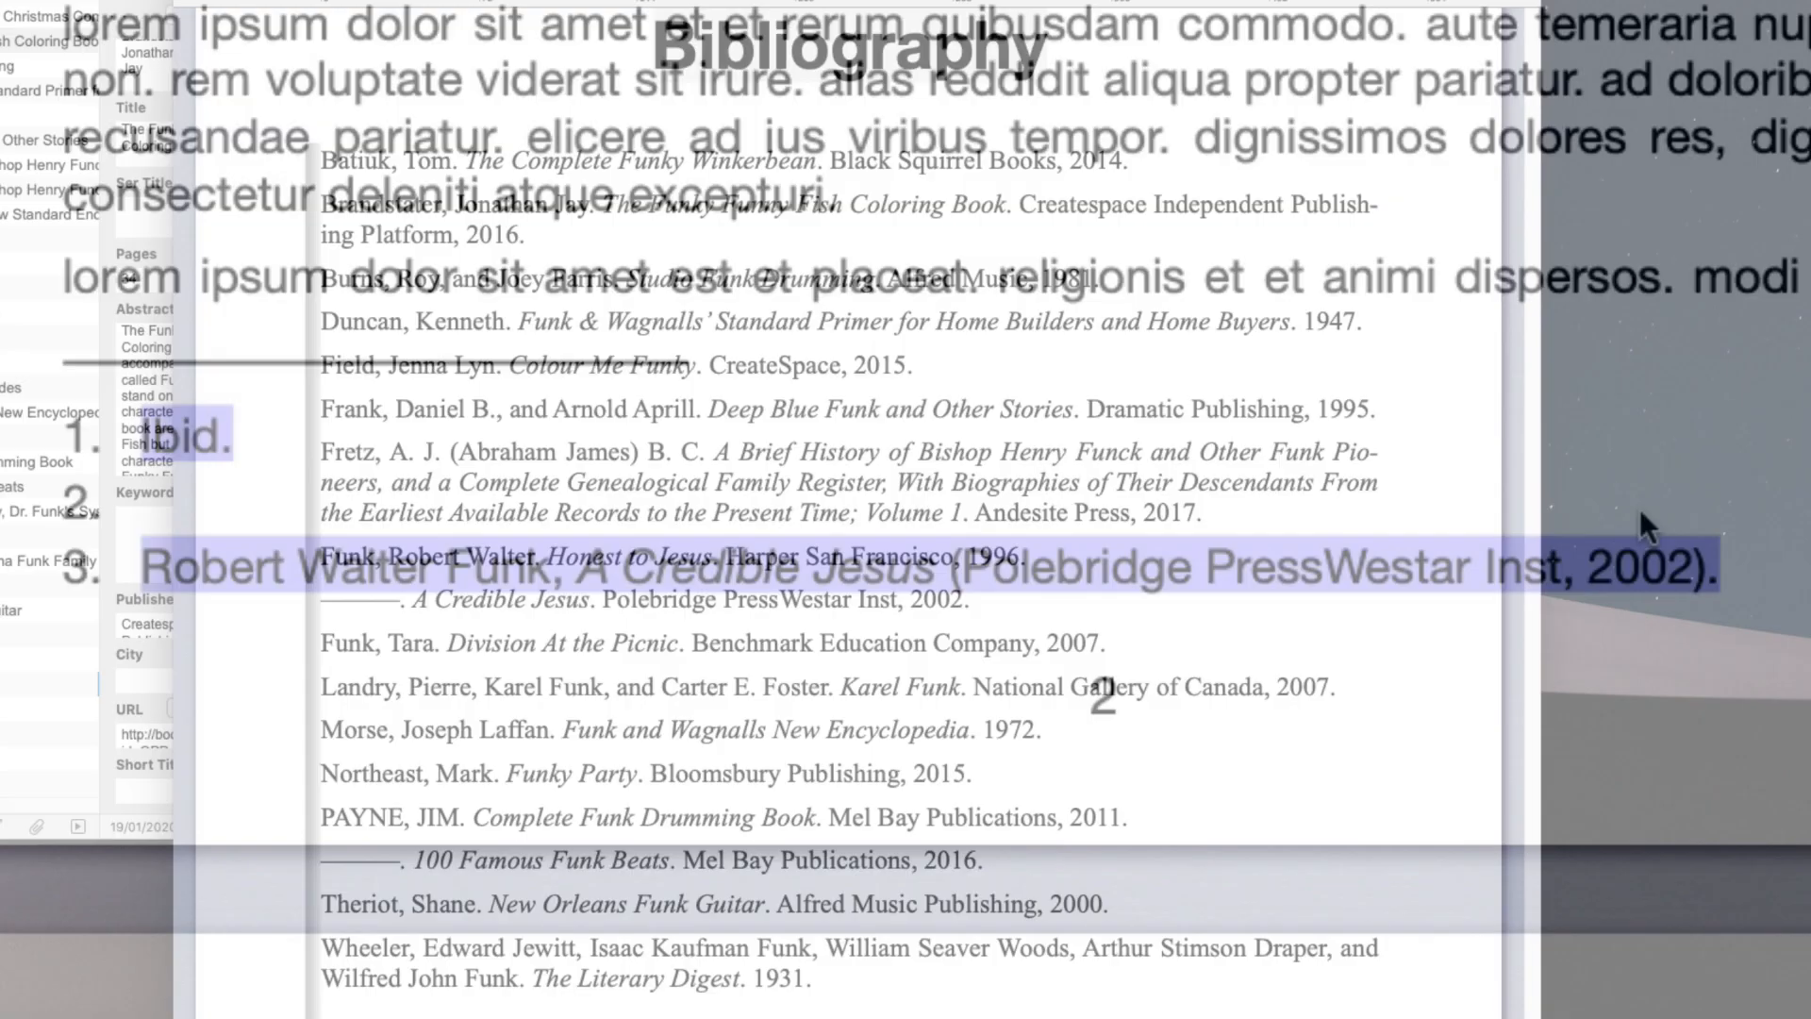
pyautogui.click(179, 338)
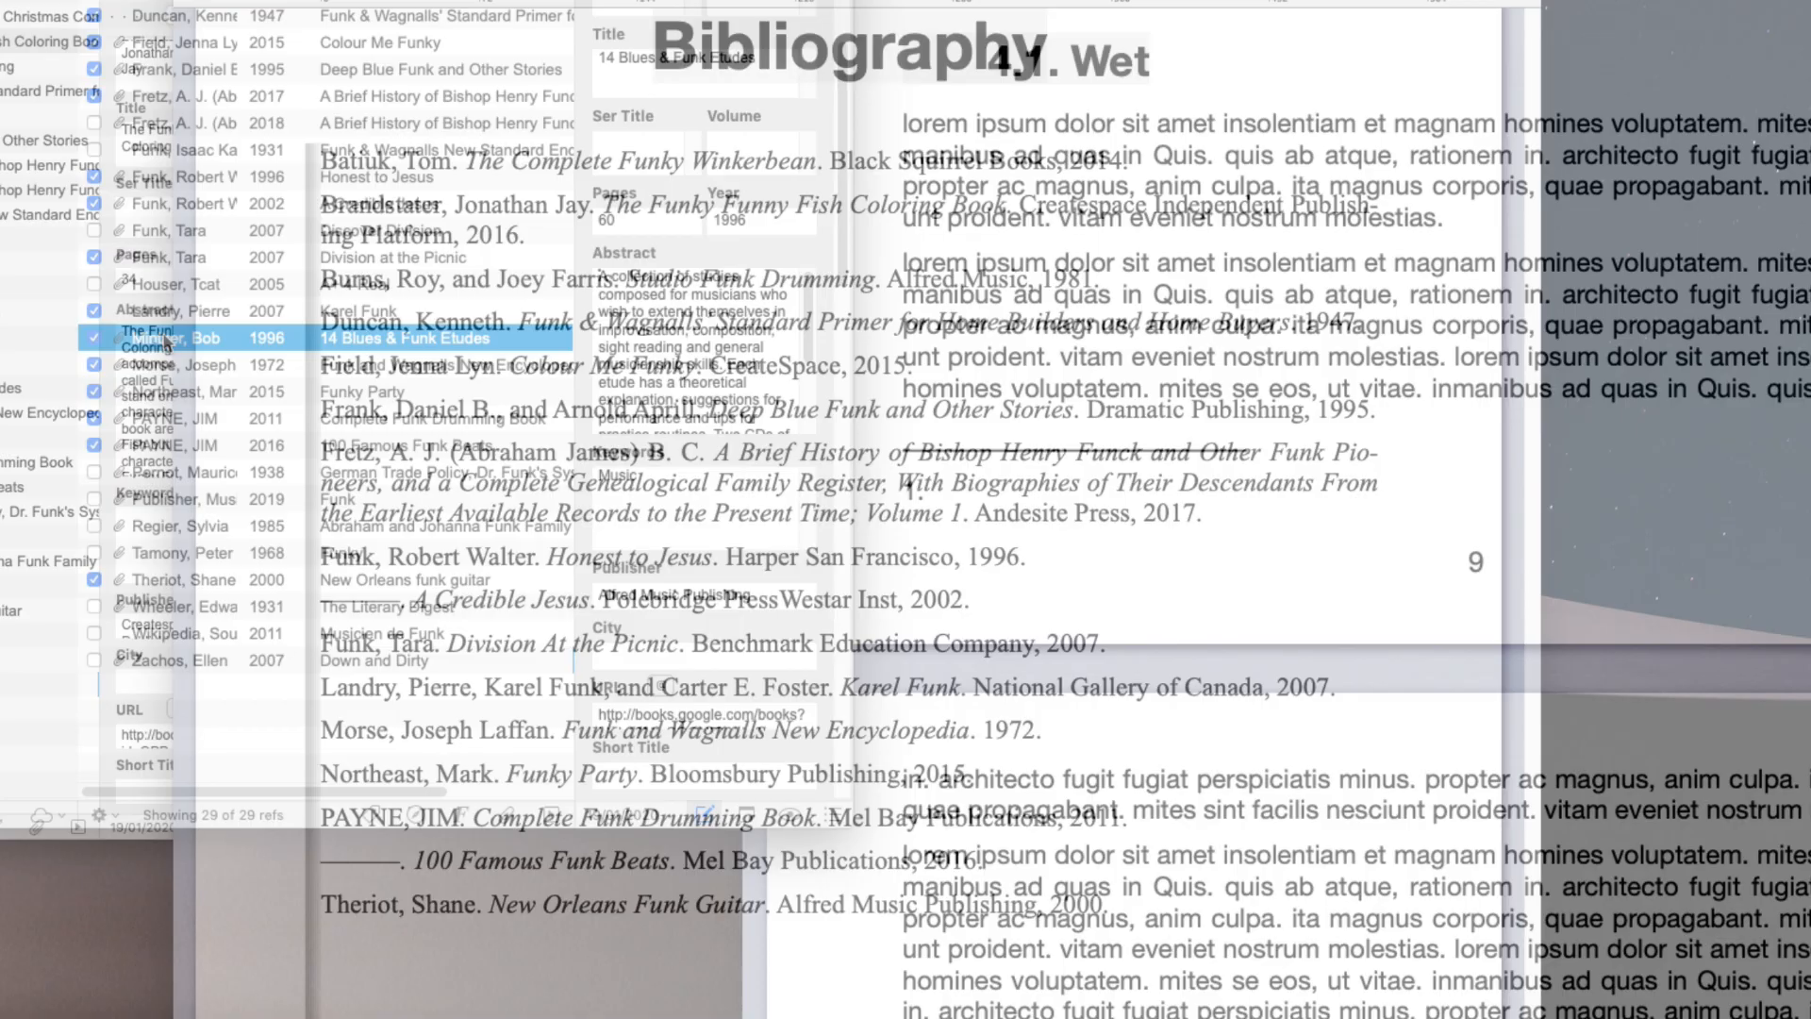